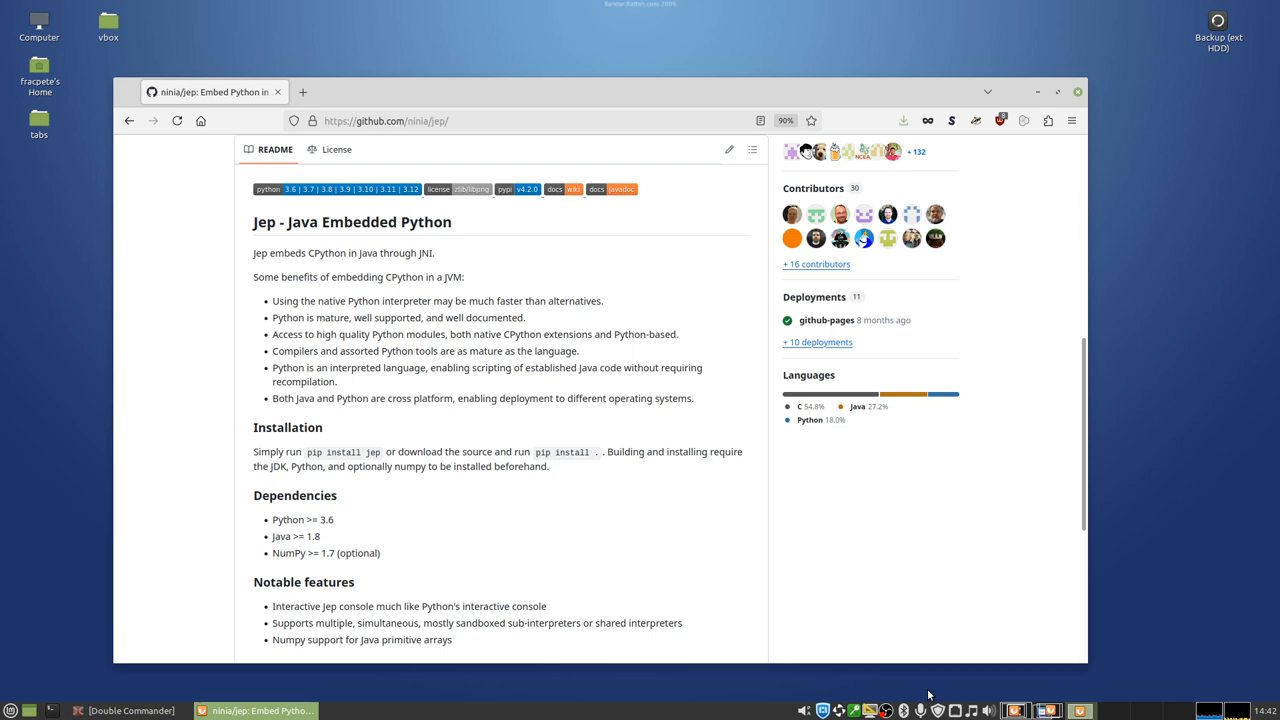
pyautogui.moveTo(910, 697)
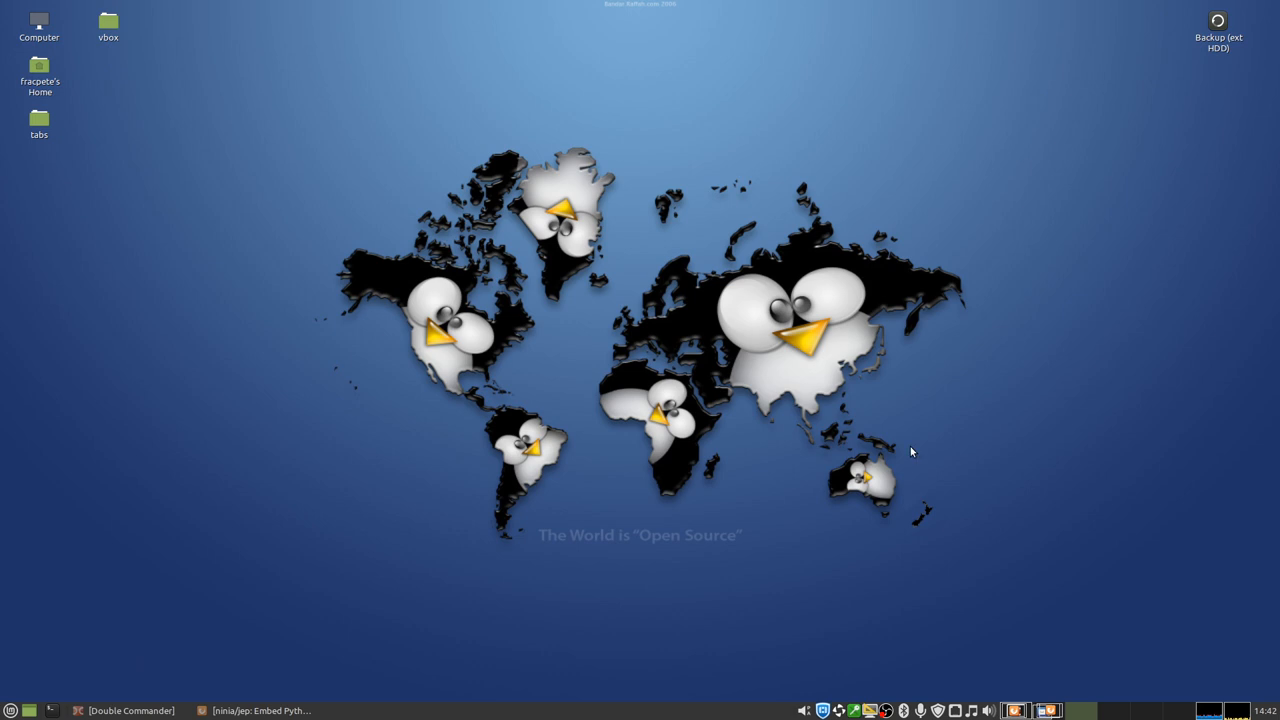
# Step: Open the adams-ml-app-24.8.0-SNAPSHOT folder in Double Commander
pyautogui.click(130, 710)
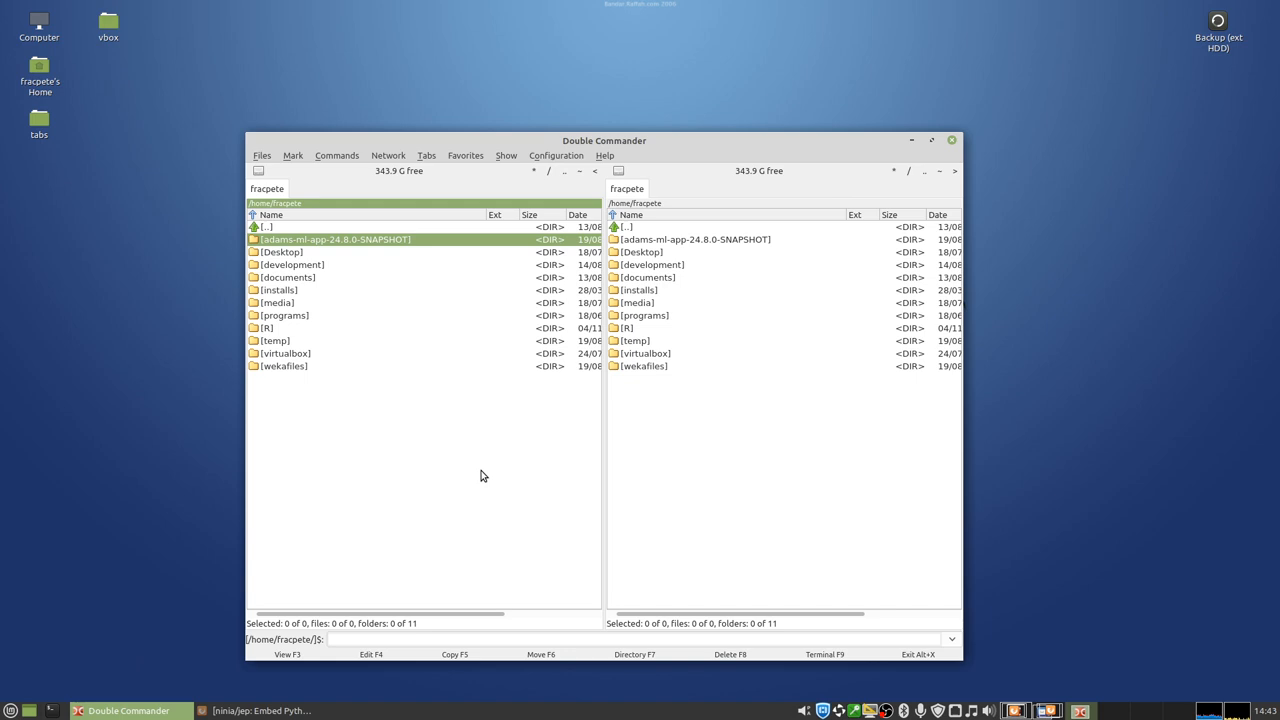
pyautogui.moveTo(420, 254)
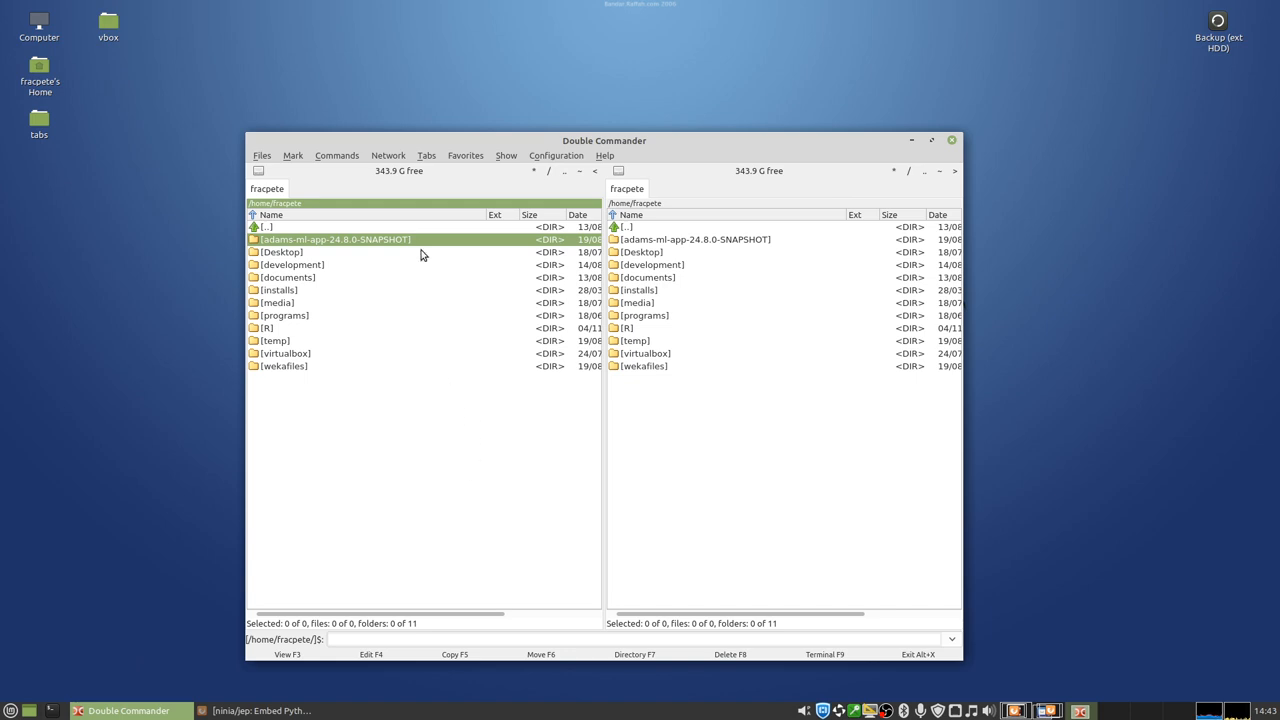
pyautogui.doubleClick(335, 239)
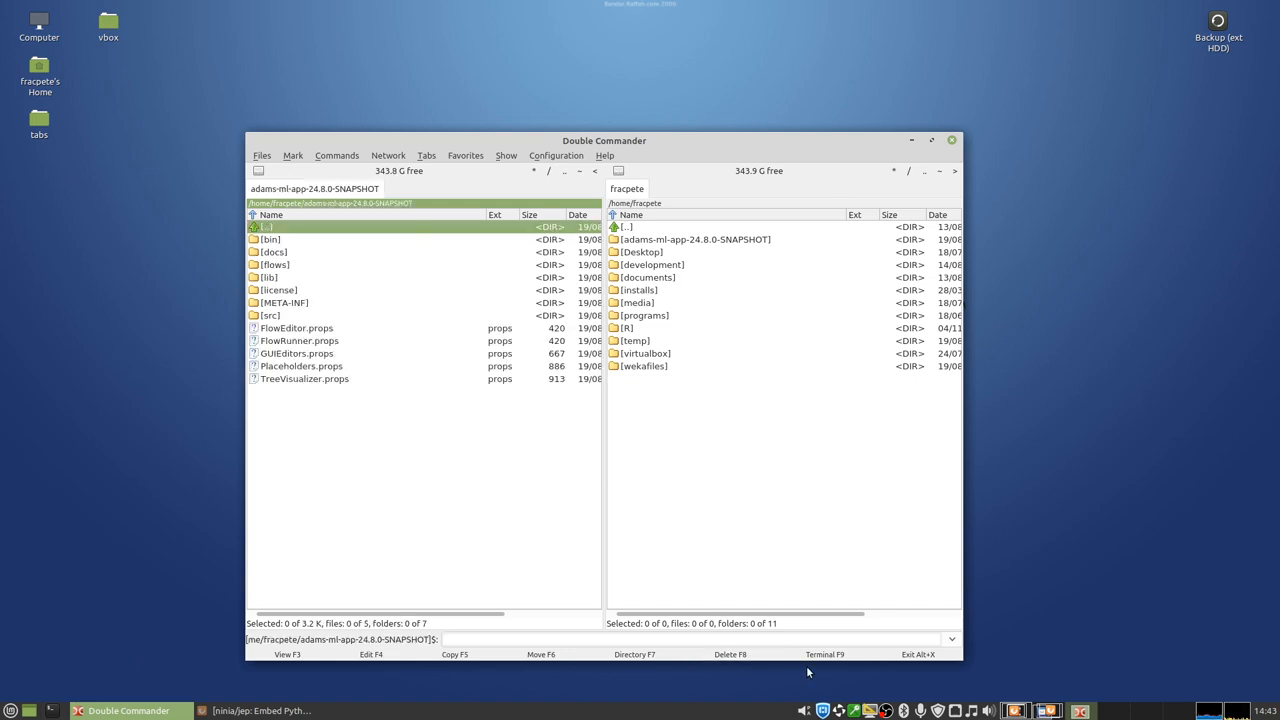
# Step: In a terminal in the ADAMS folder, create a 'venv' virtual environment and install jep
pyautogui.click(824, 654)
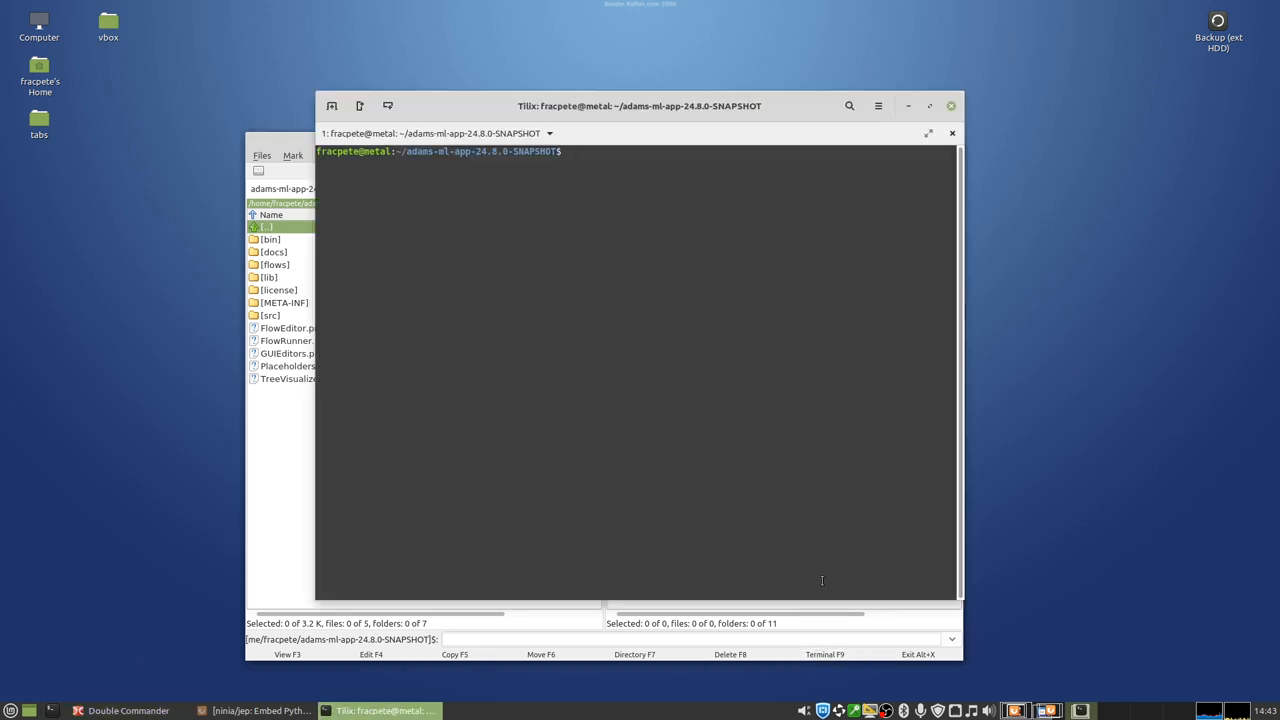
pyautogui.moveTo(639, 105); pyautogui.dragTo(766, 191)
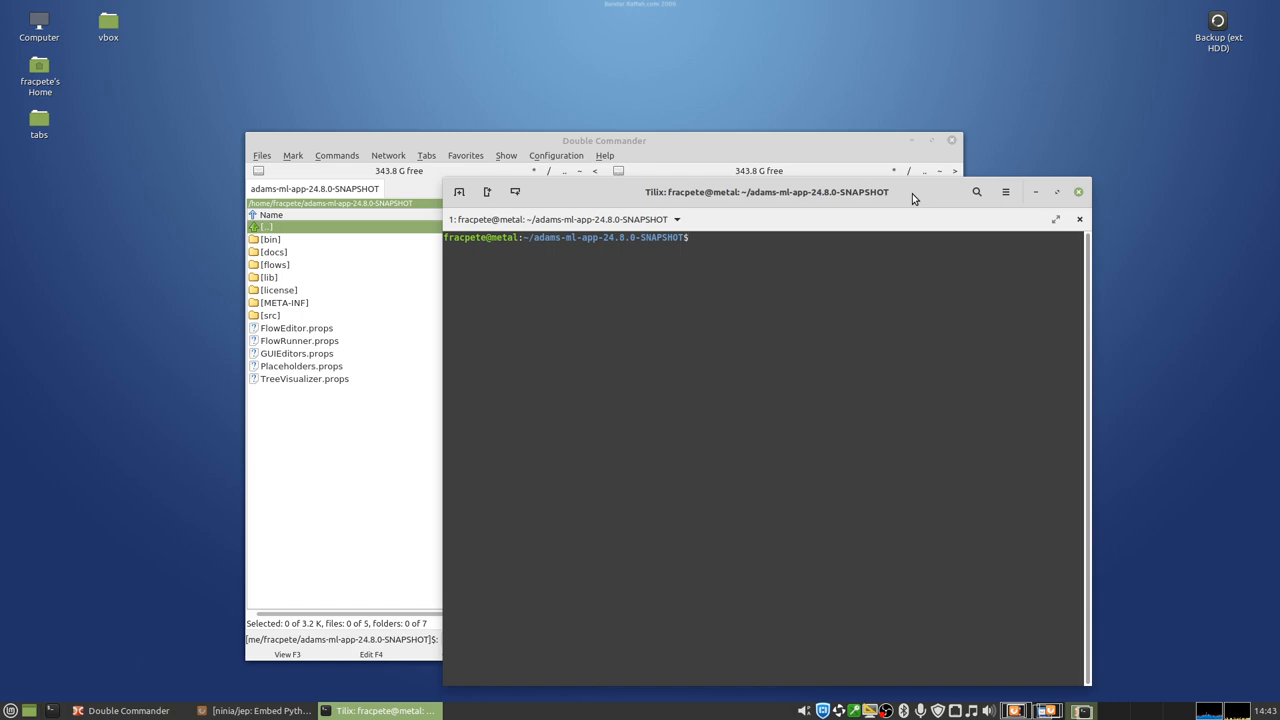
pyautogui.write('pyth')
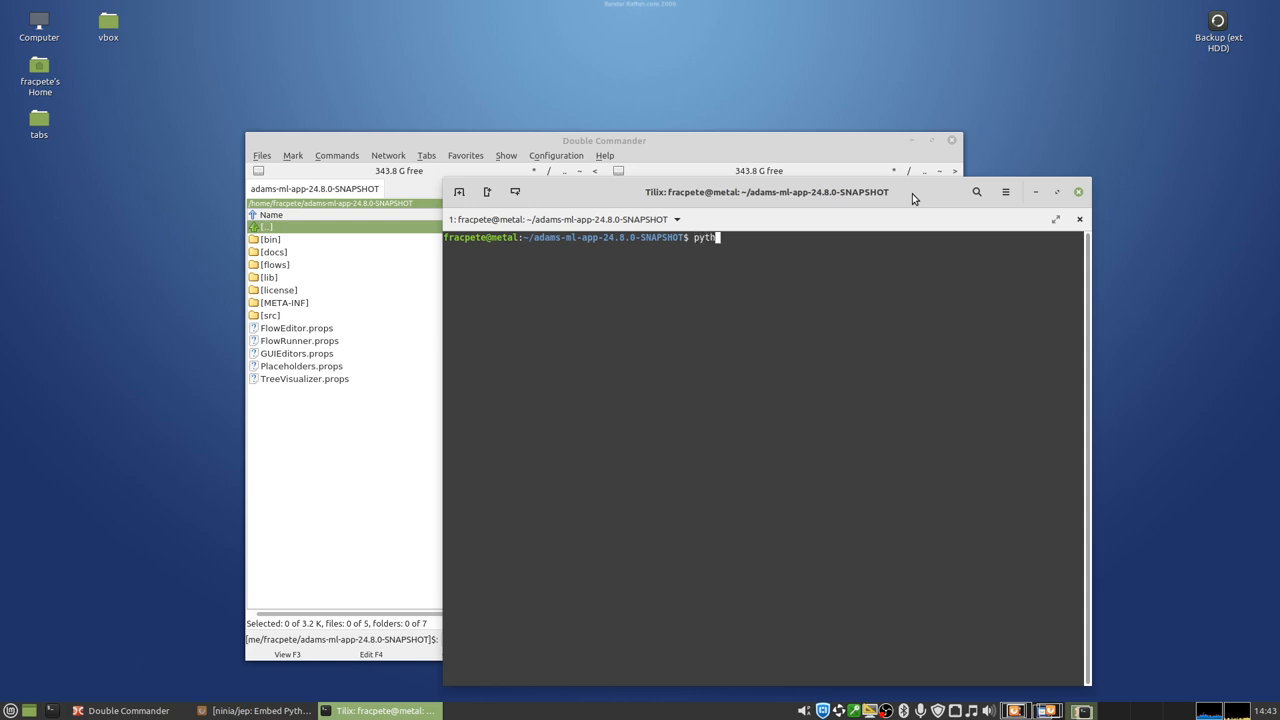
pyautogui.write('on -')
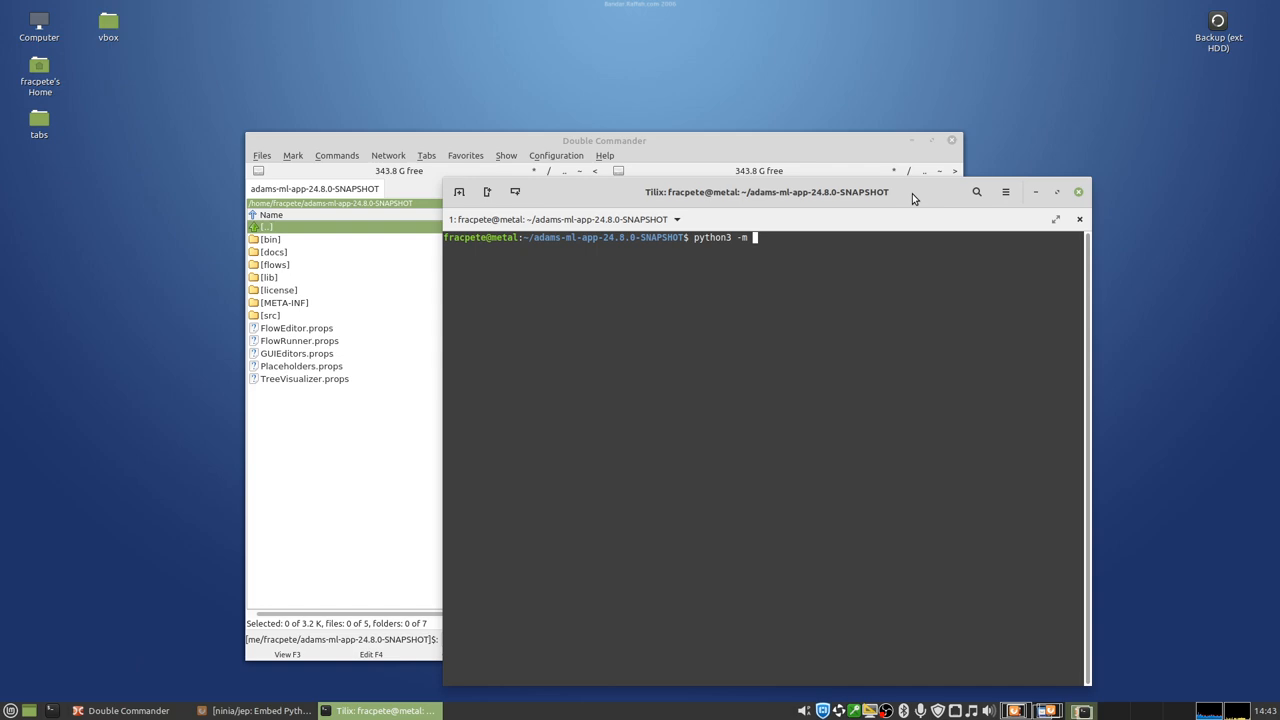
pyautogui.write('venv venv')
pyautogui.write('./venv/bin/pip insta')
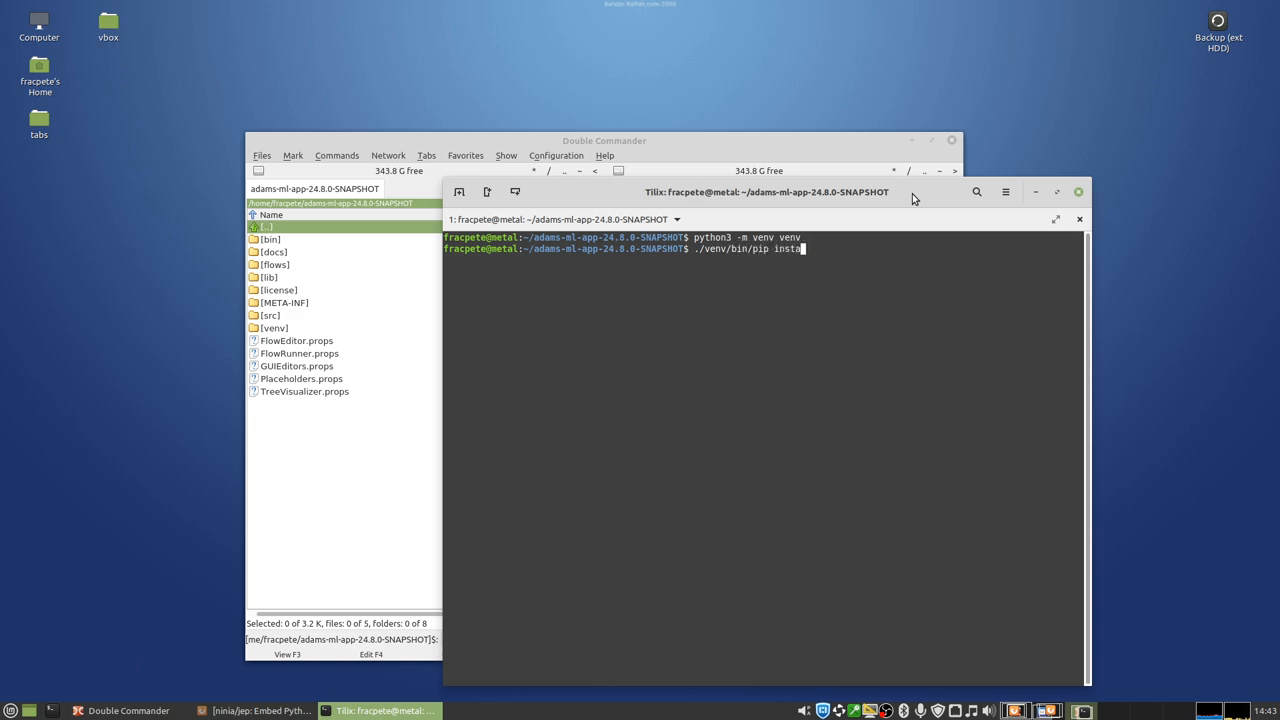
pyautogui.write('ll jep')
pyautogui.press('Return')
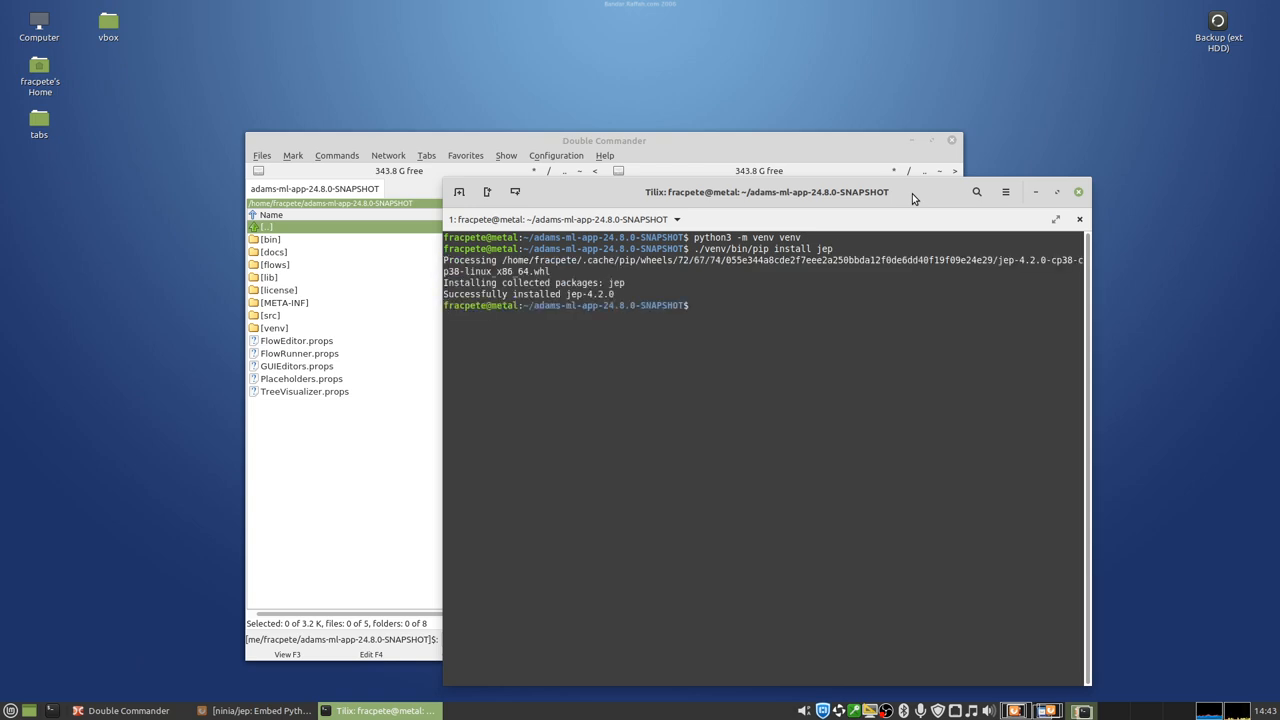
# Step: Activate the venv and launch ADAMS with ./bin/start_gui.sh
pyautogui.write('./venv/bin/activate')
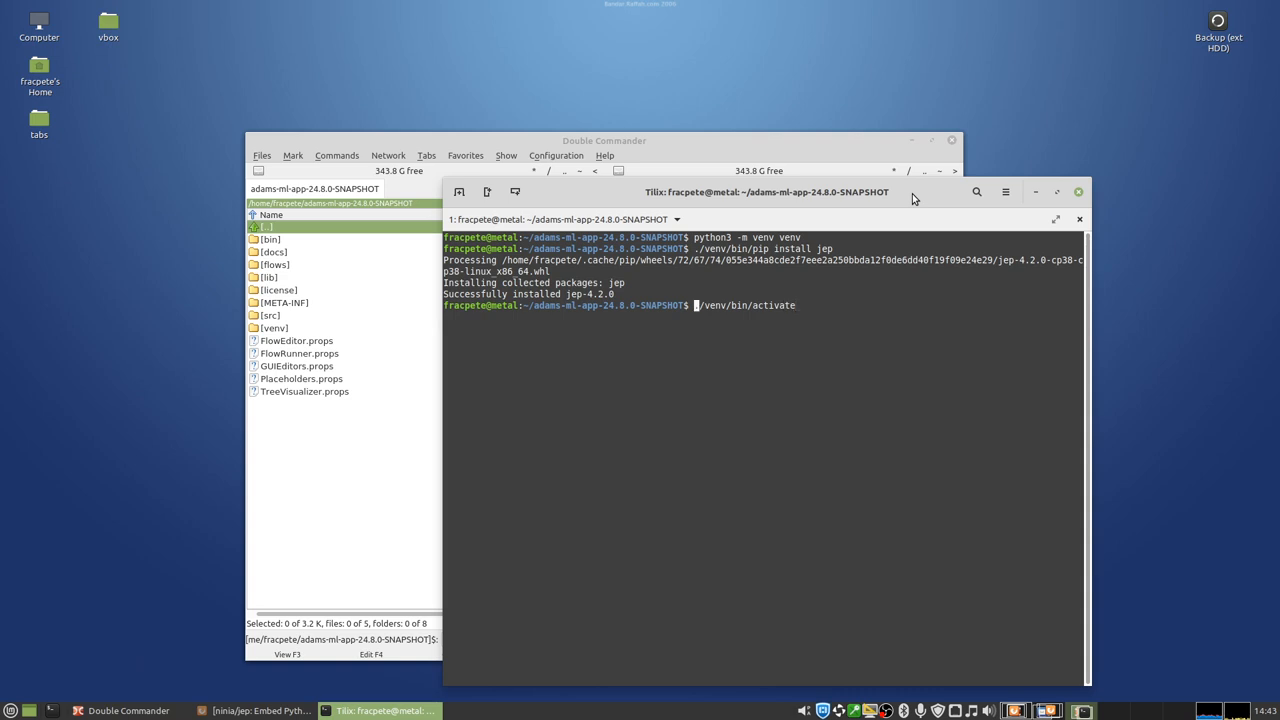
pyautogui.press('Return')
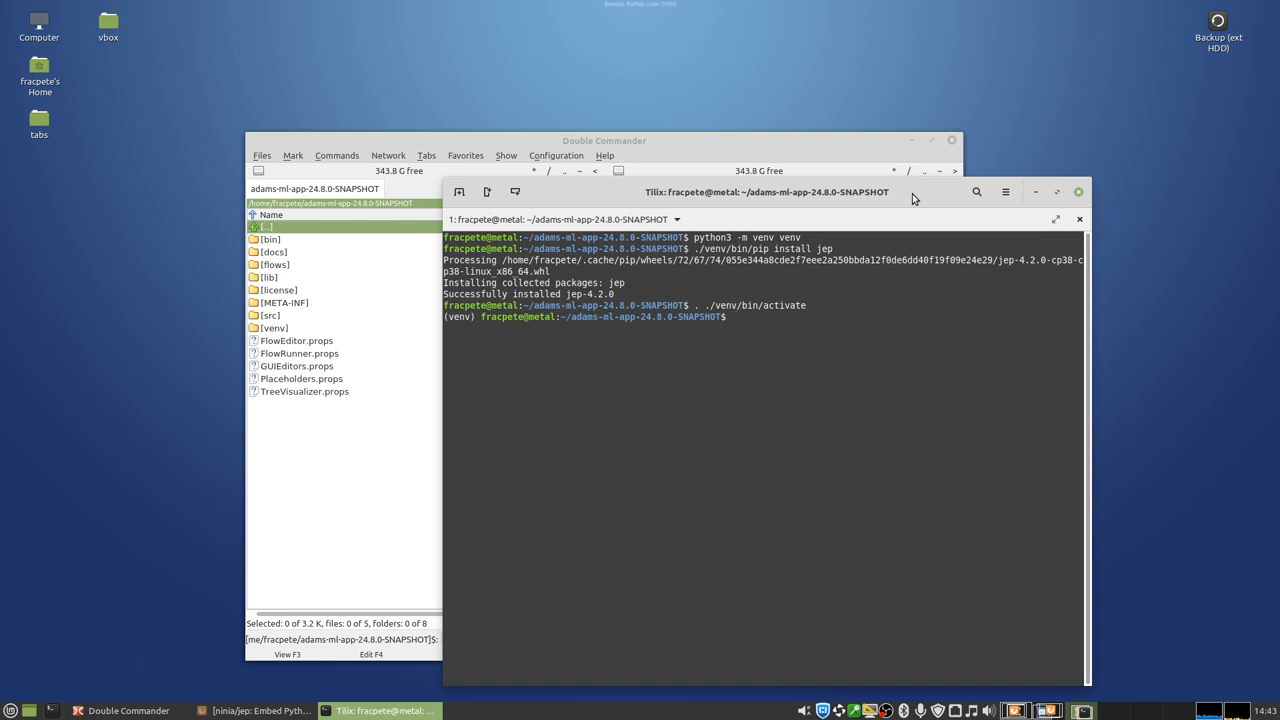
pyautogui.write('./bin/star')
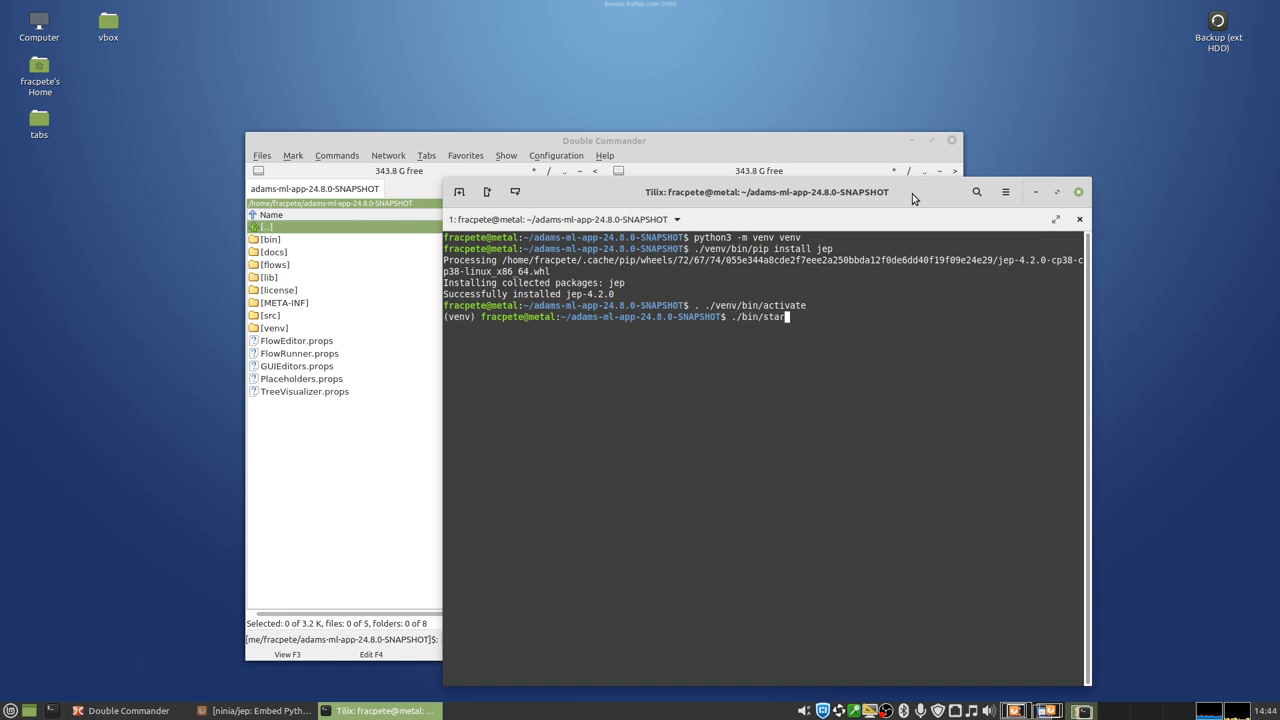
pyautogui.write('t_gui.sh')
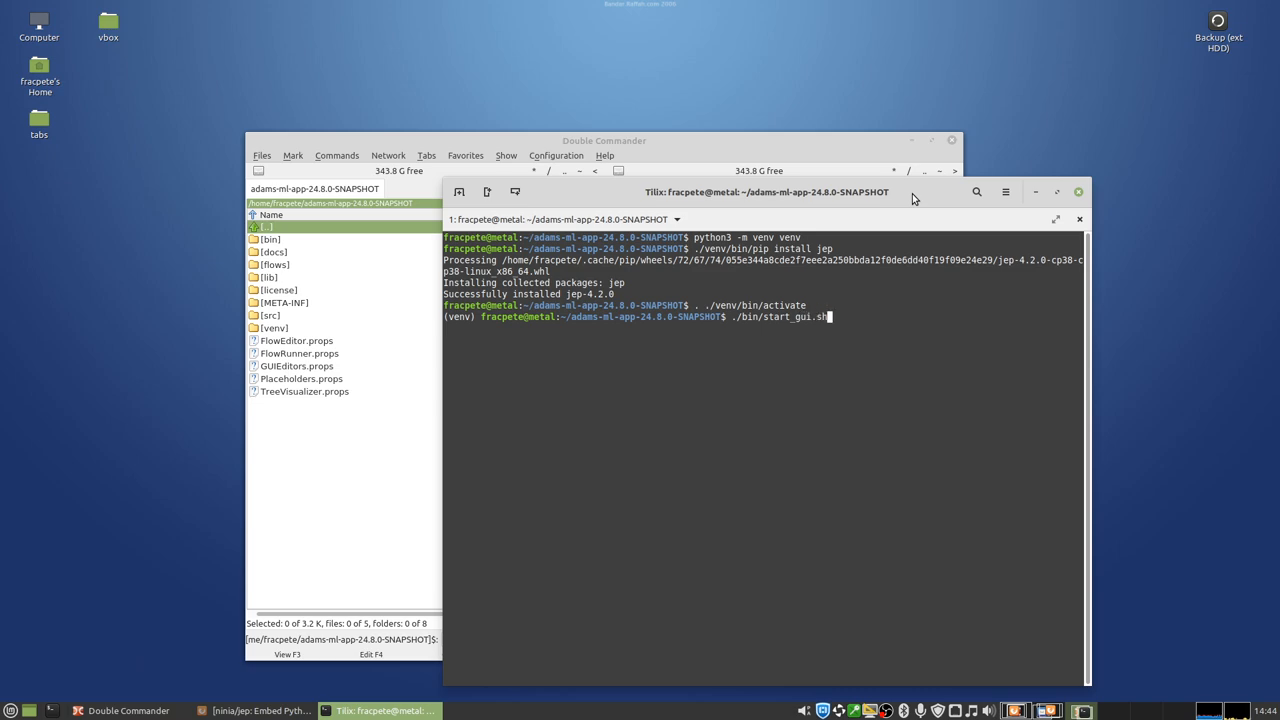
pyautogui.press('Return')
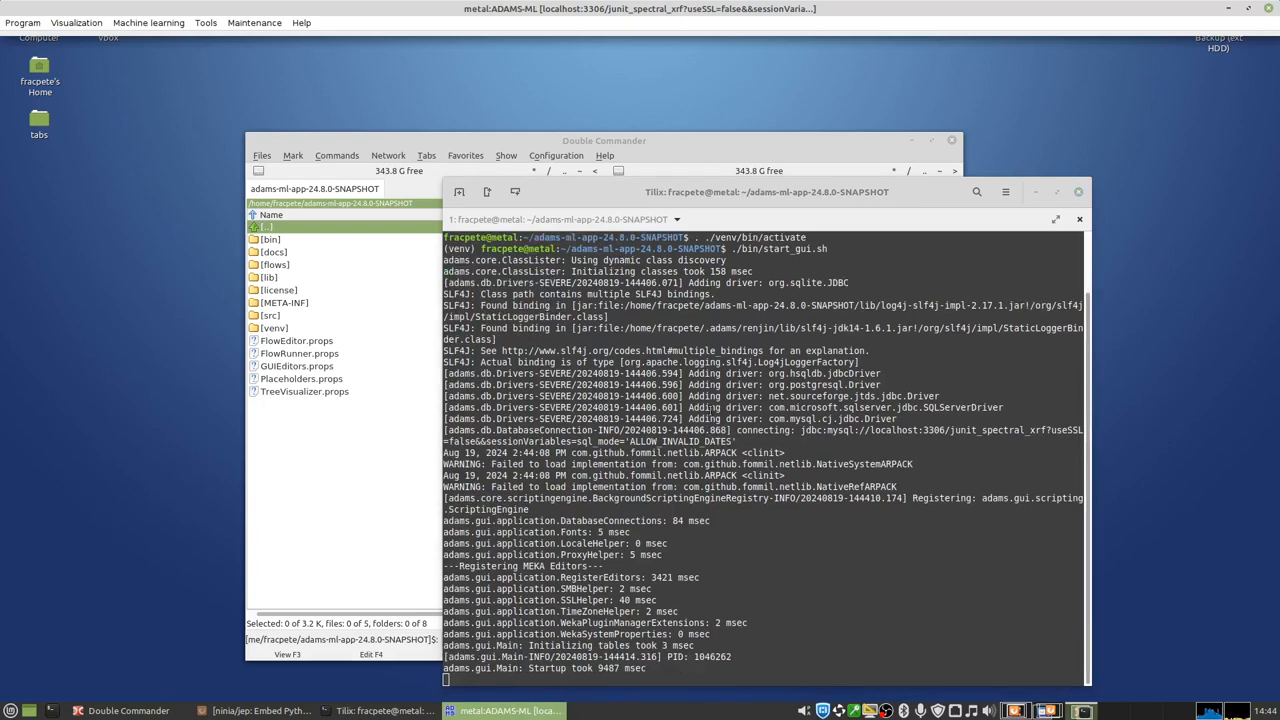
pyautogui.moveTo(206, 22)
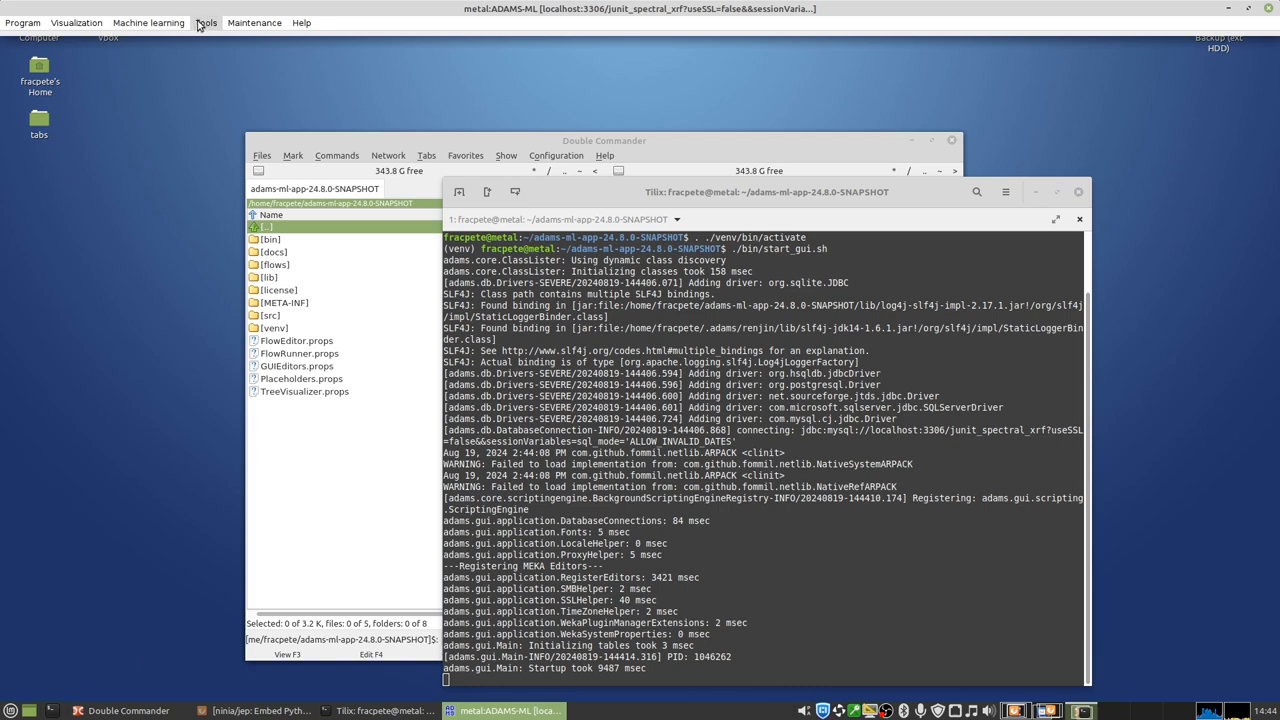
# Step: Open the Jep/Python console, write the script computing c = a + b and printing c, then raise the terminal
pyautogui.click(206, 22)
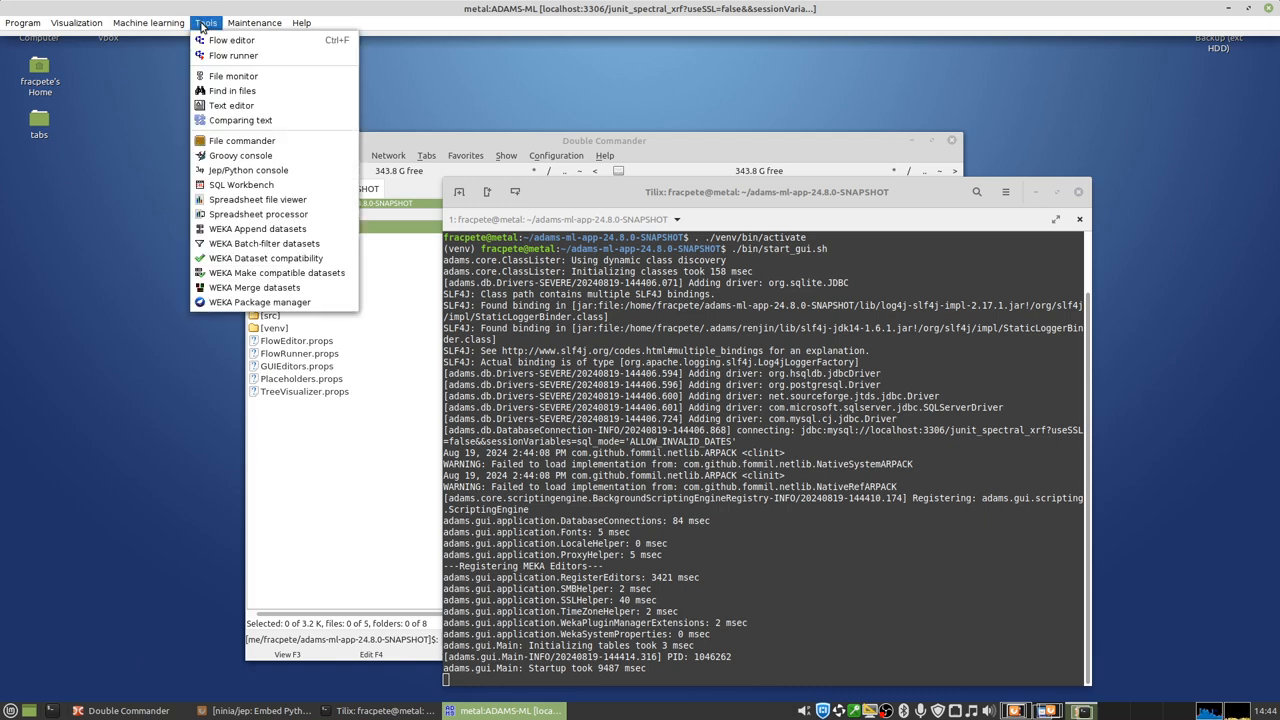
pyautogui.moveTo(248, 169)
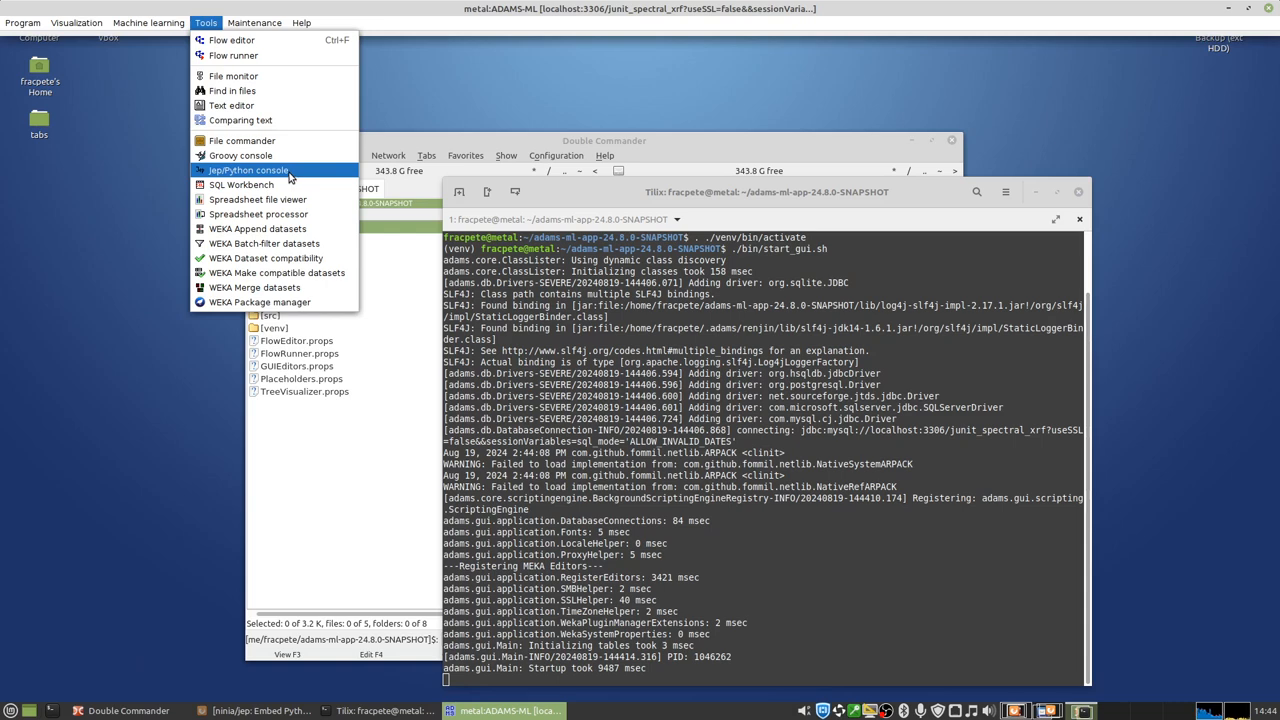
pyautogui.click(247, 170)
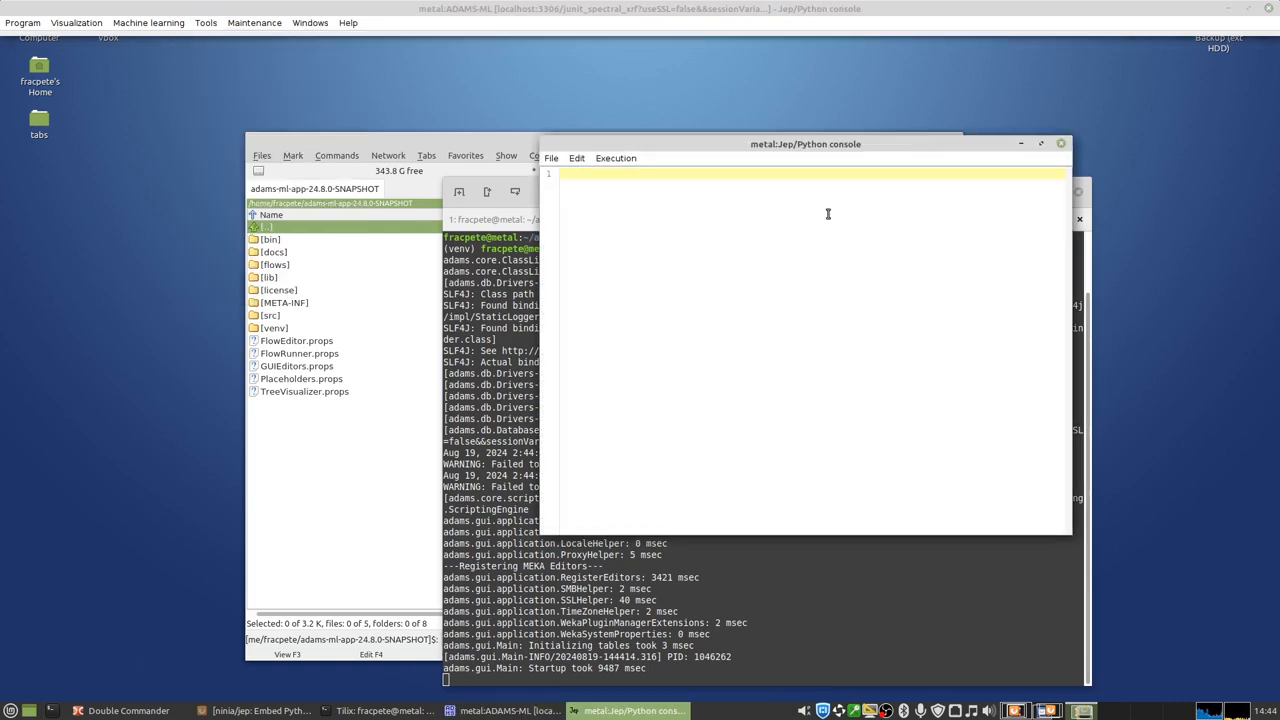
pyautogui.write('p')
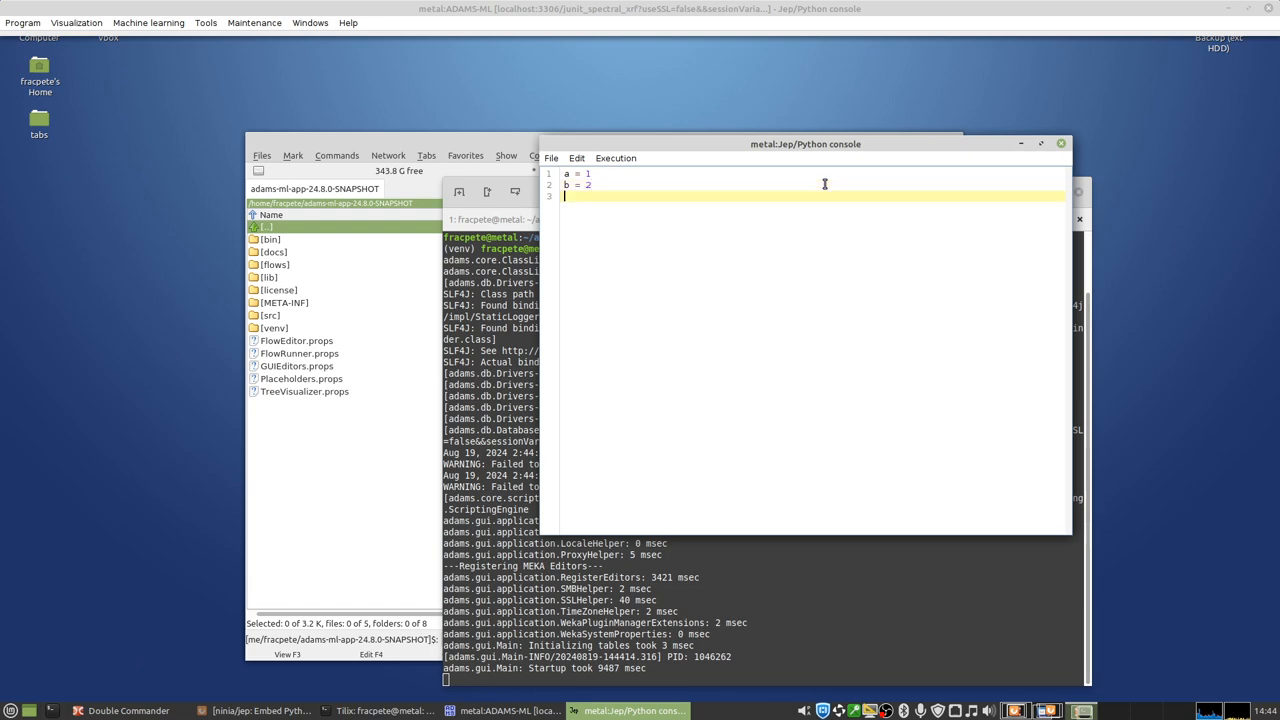
pyautogui.write('c = a + c')
pyautogui.write('print(c)')
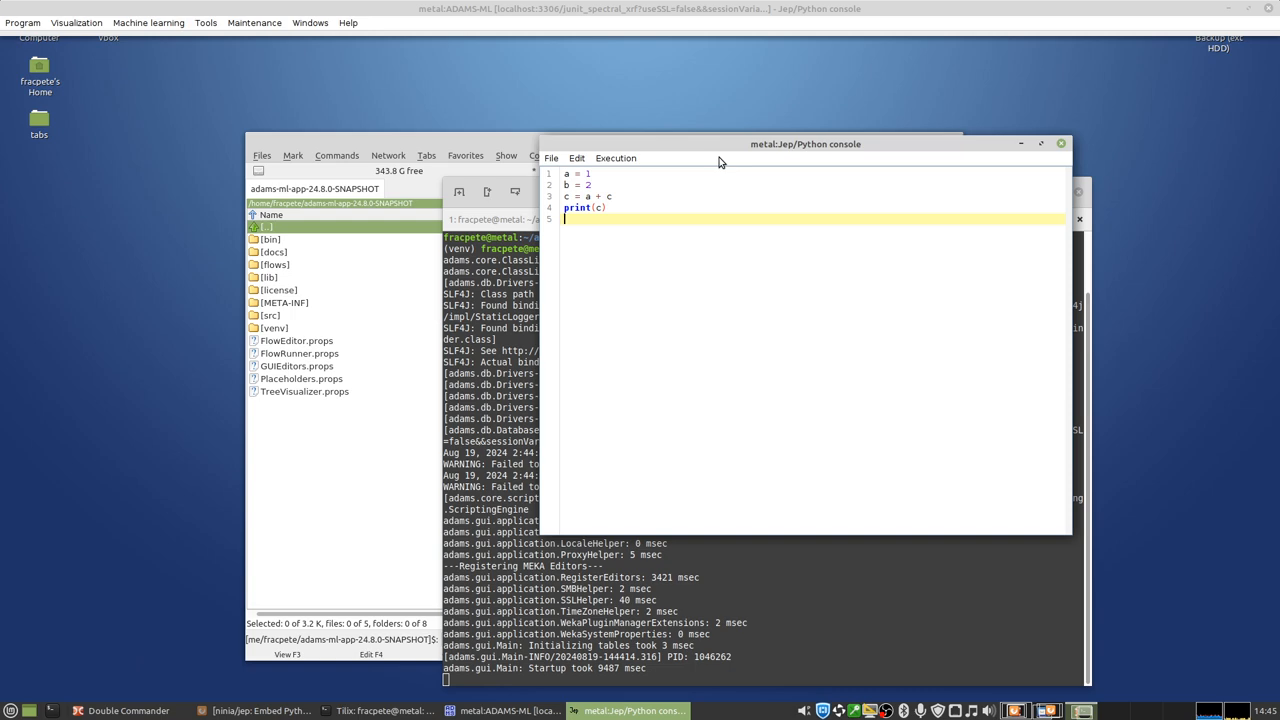
pyautogui.click(380, 711)
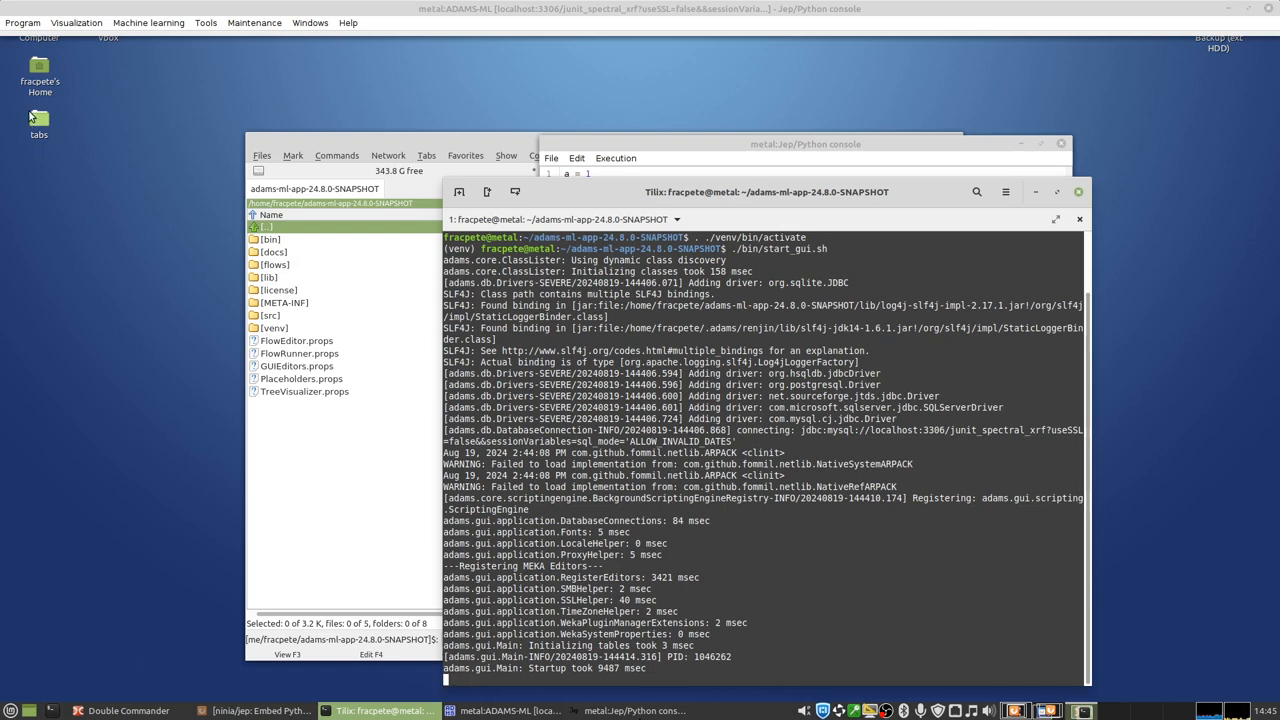
# Step: Open the Program > Console window for log output
pyautogui.click(22, 22)
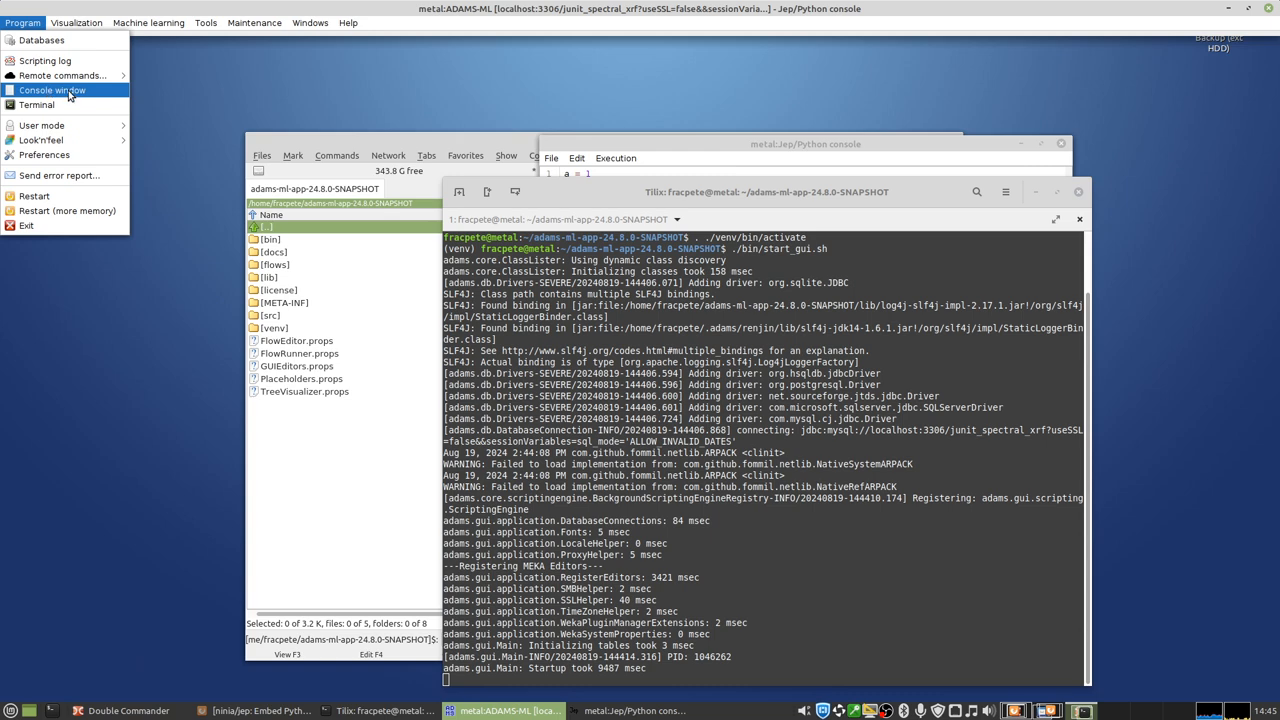
pyautogui.click(51, 90)
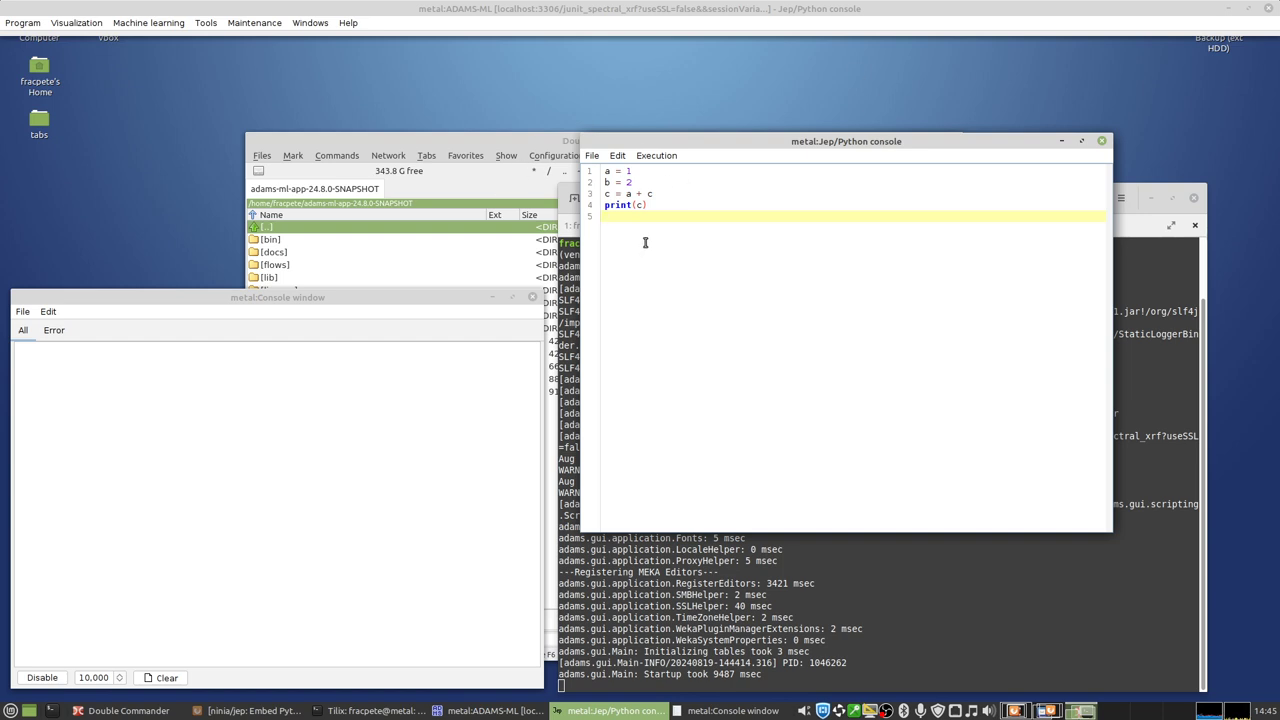
# Step: Run the Python script, dismiss the NameError report, and rerun it to print 3
pyautogui.click(656, 155)
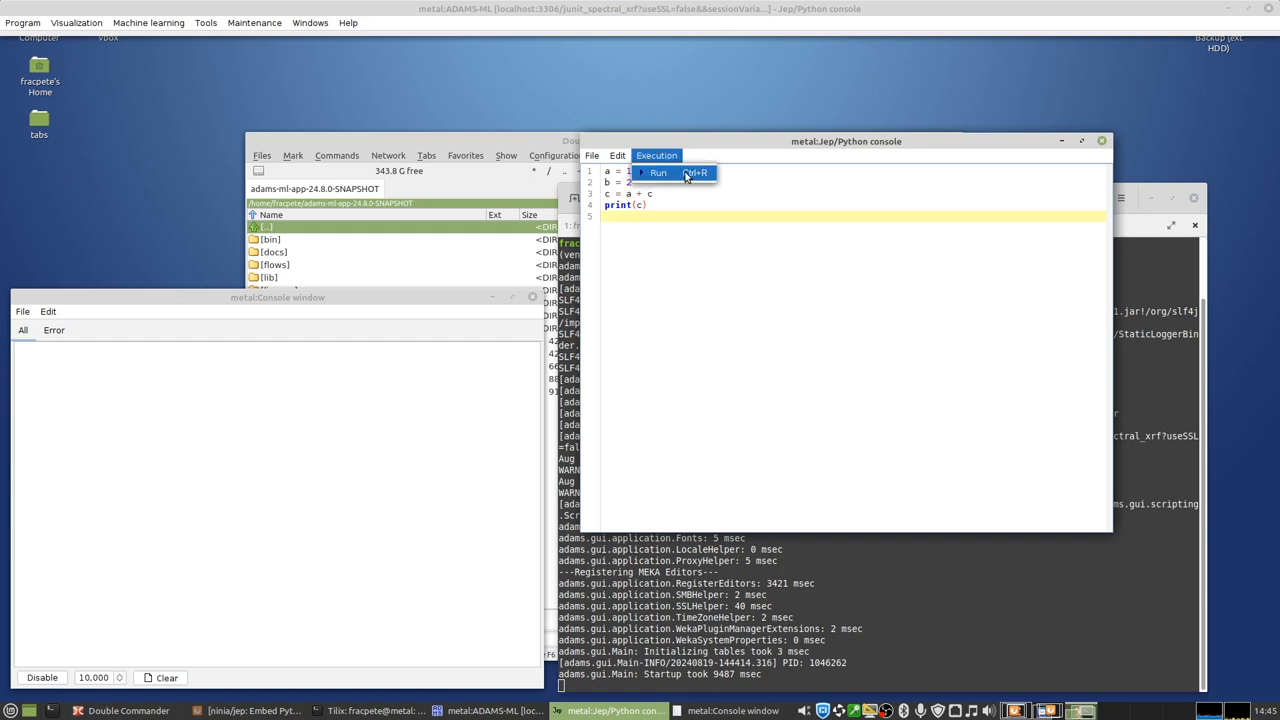
pyautogui.click(657, 173)
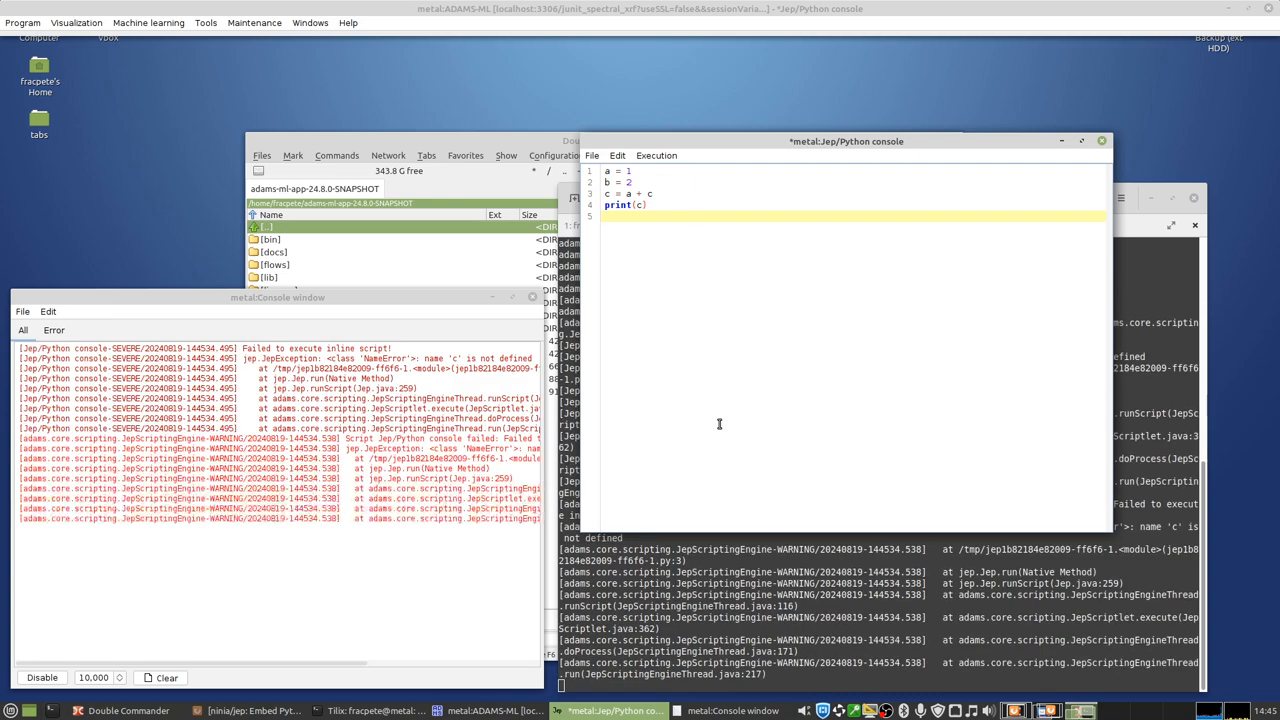
pyautogui.click(656, 155)
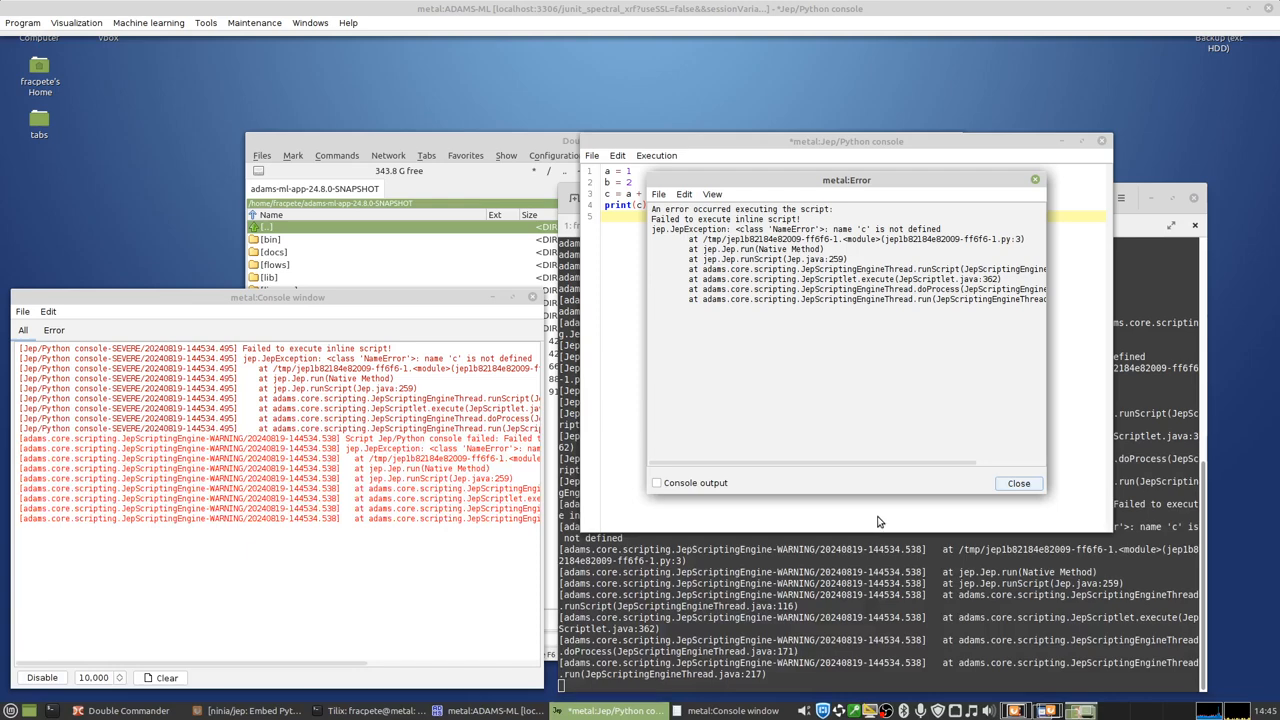
pyautogui.moveTo(628, 311)
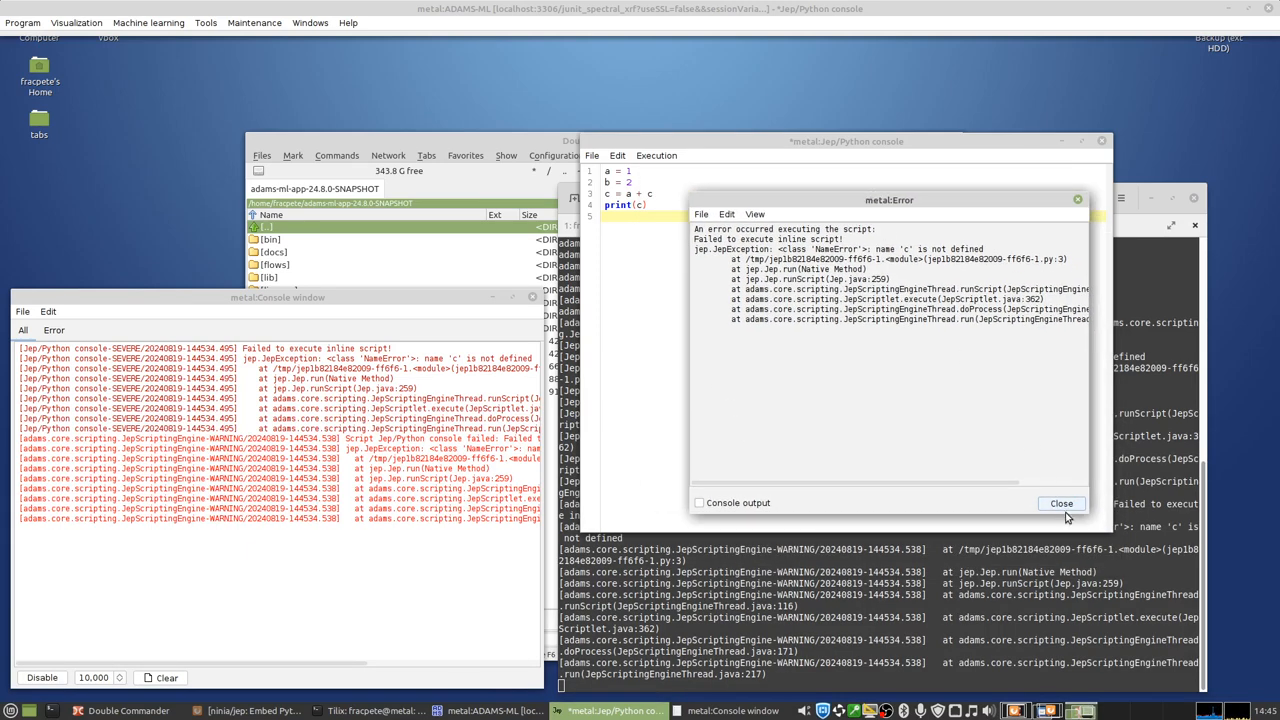
pyautogui.moveTo(981, 243)
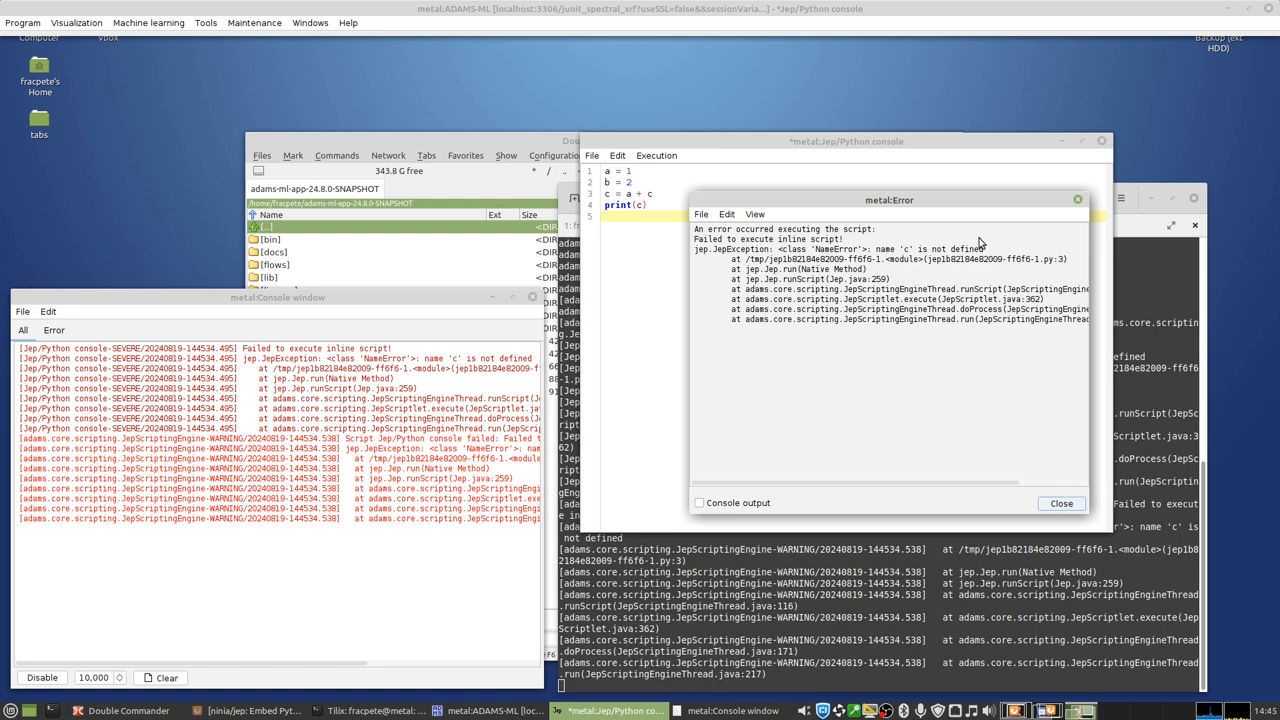
pyautogui.click(1060, 503)
pyautogui.write('b')
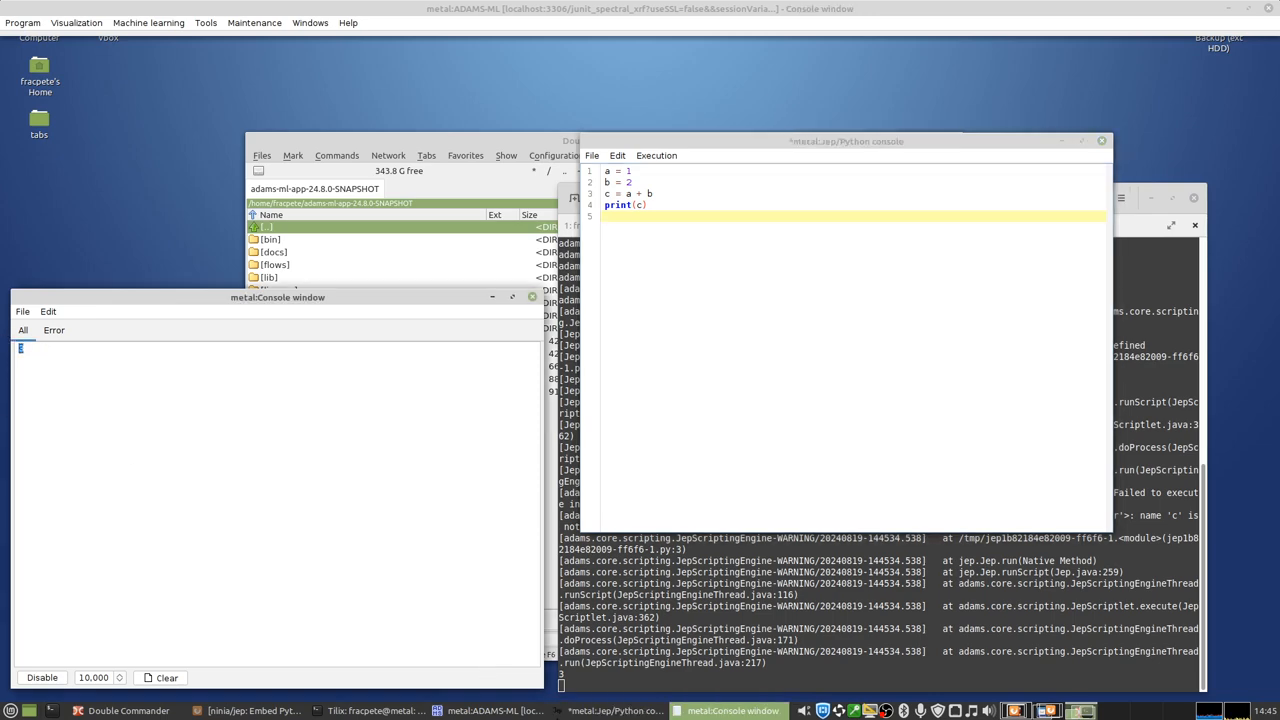
pyautogui.click(371, 710)
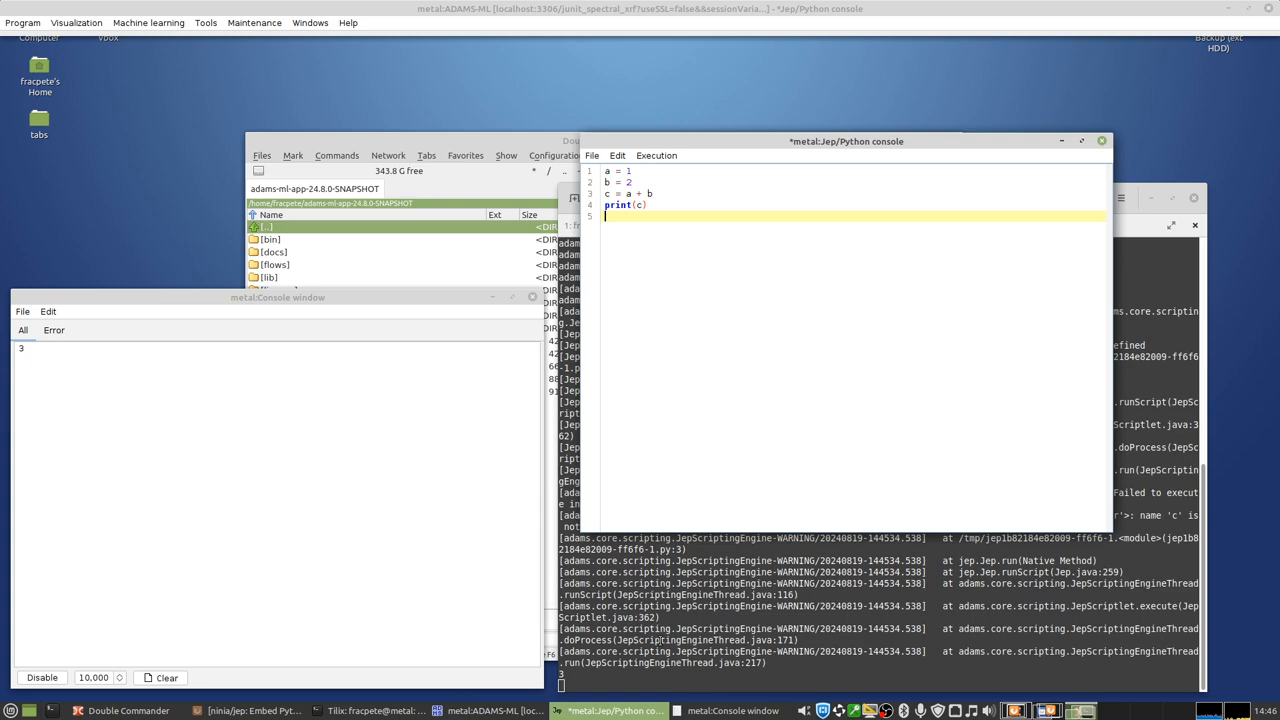
# Step: In the Flow editor, filter for 'jep' and open adams-jep-simple_script.flow
pyautogui.click(205, 22)
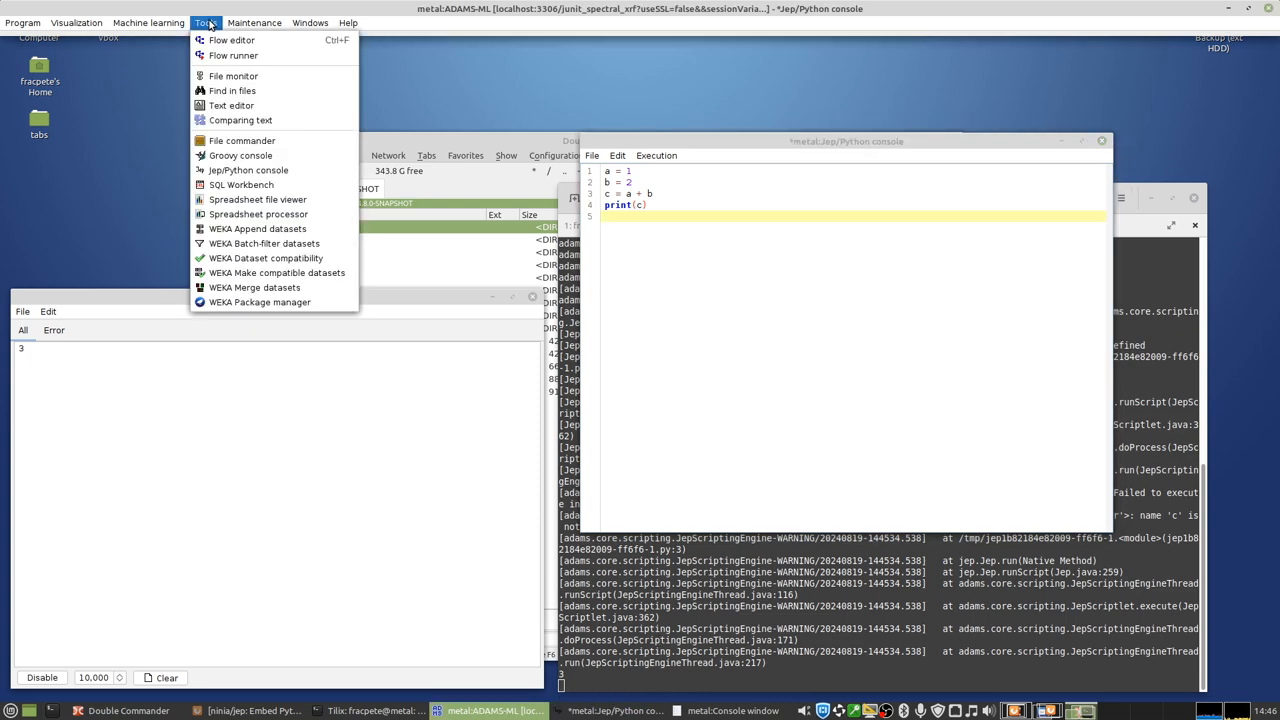
pyautogui.moveTo(231, 40)
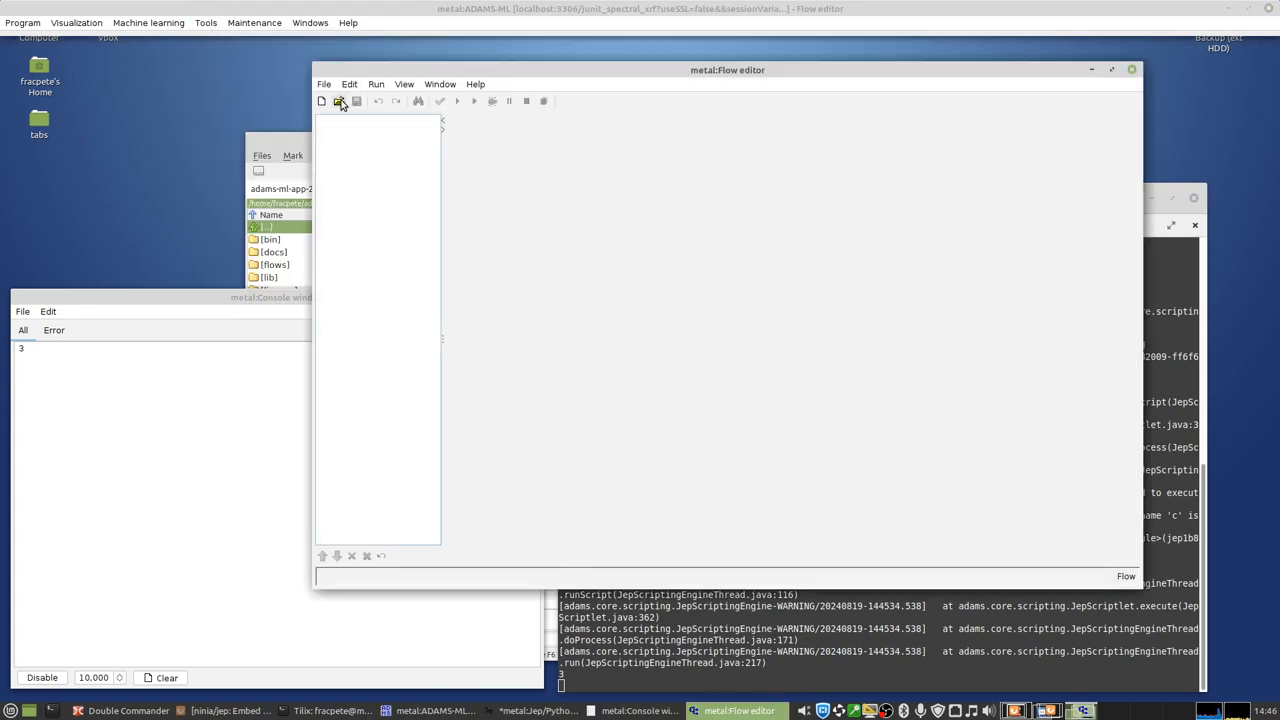
pyautogui.click(339, 100)
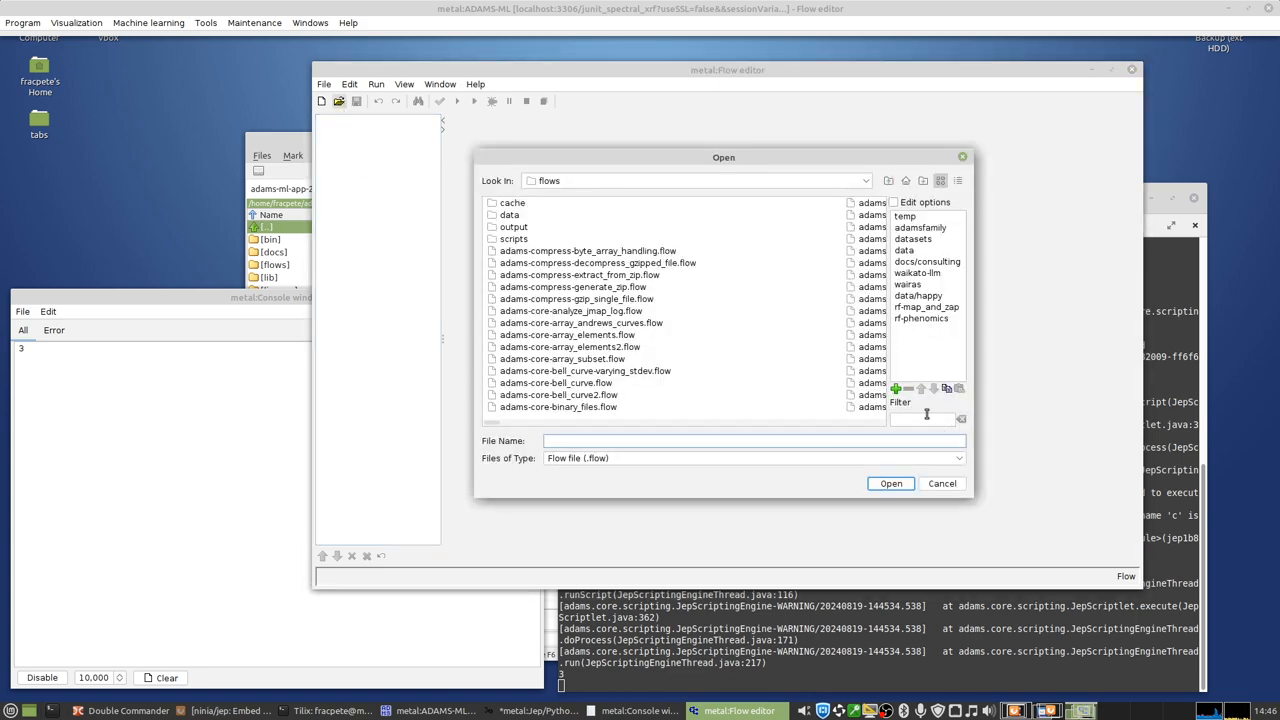
pyautogui.write('jep')
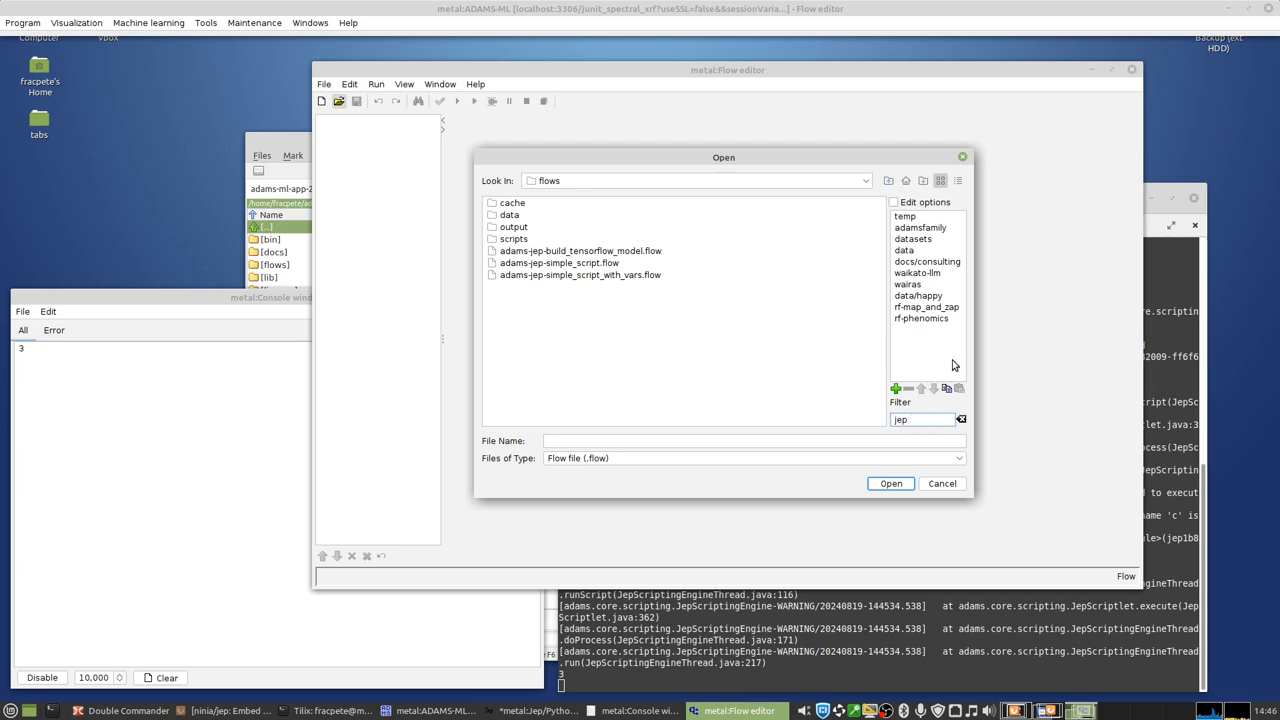
pyautogui.click(559, 262)
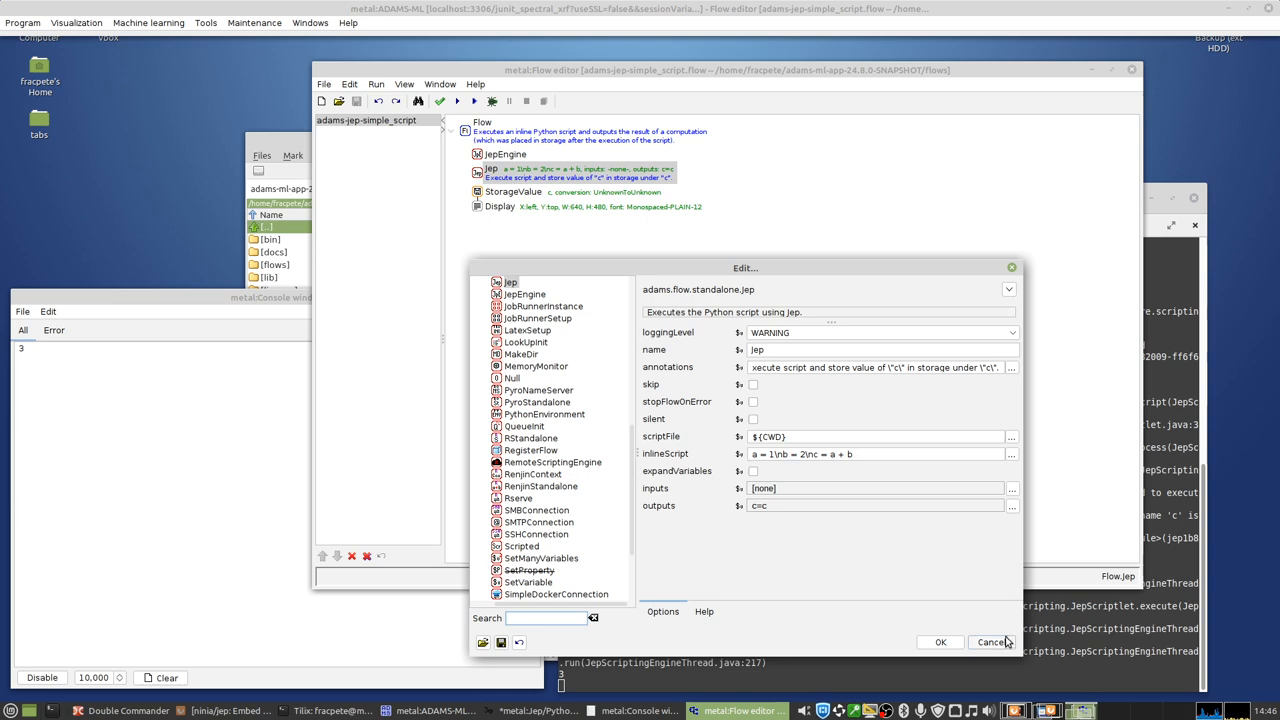
pyautogui.moveTo(672, 368)
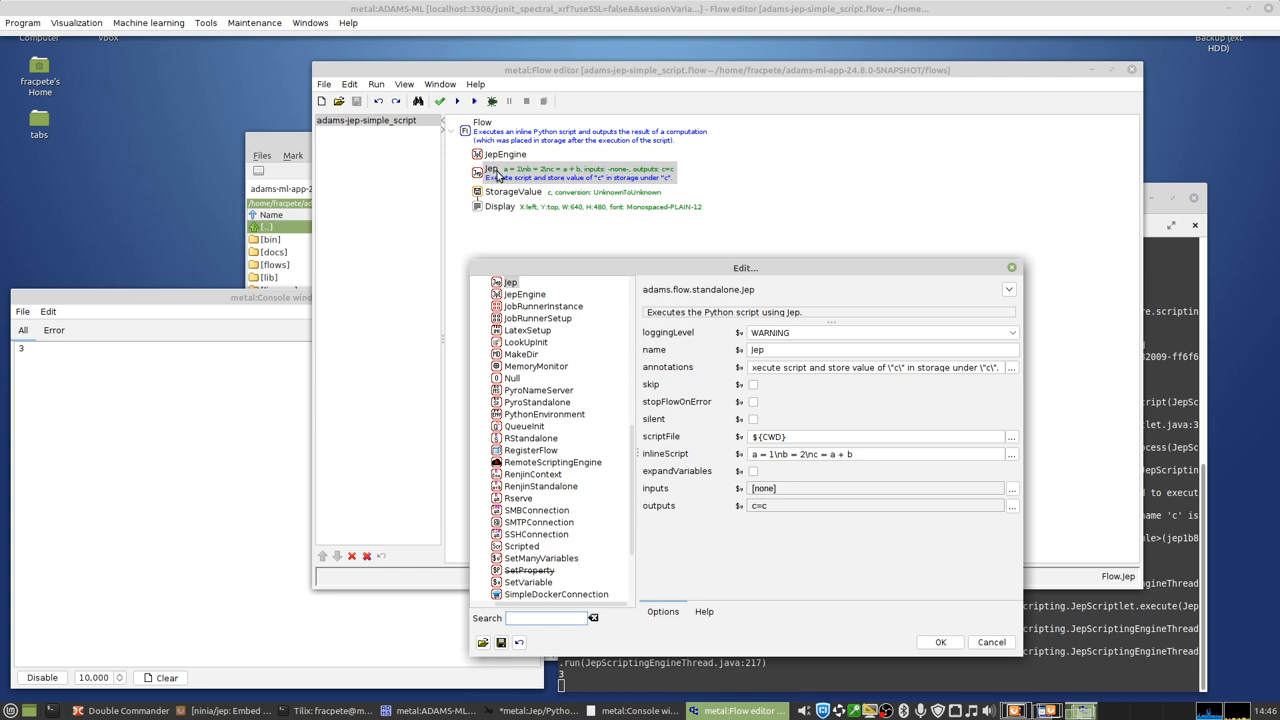
pyautogui.moveTo(1035, 373)
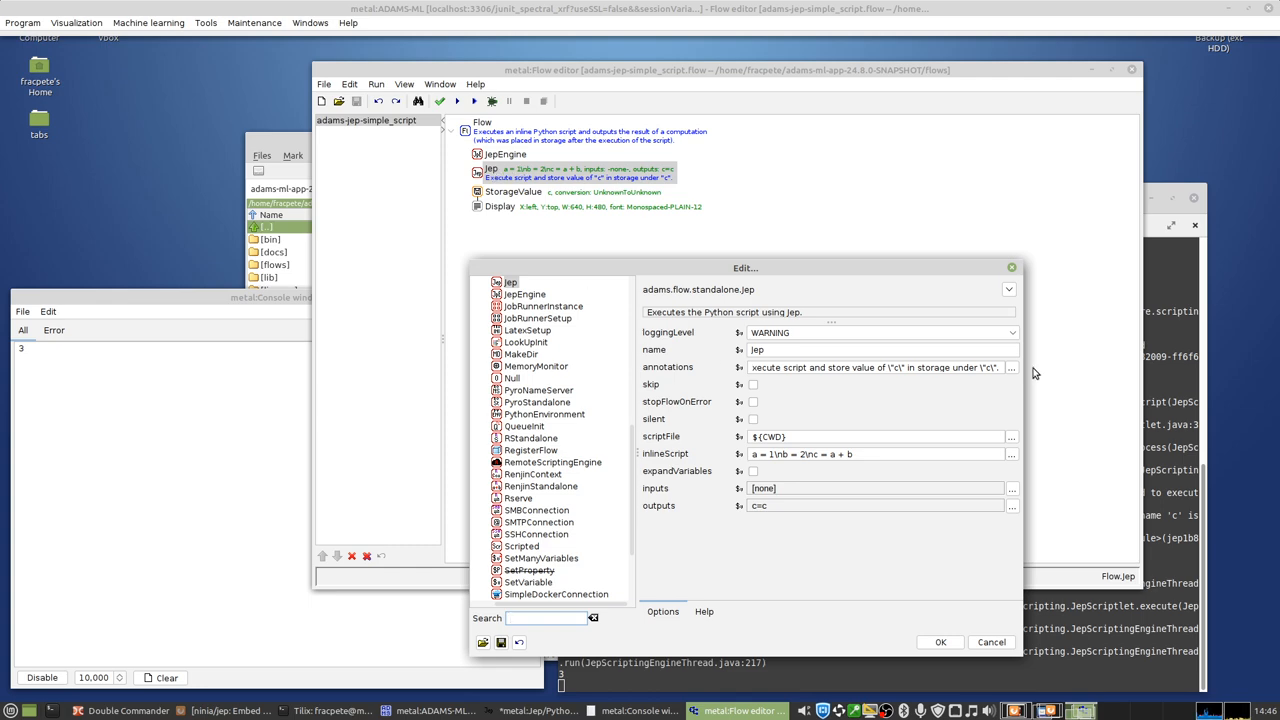
pyautogui.moveTo(739, 454)
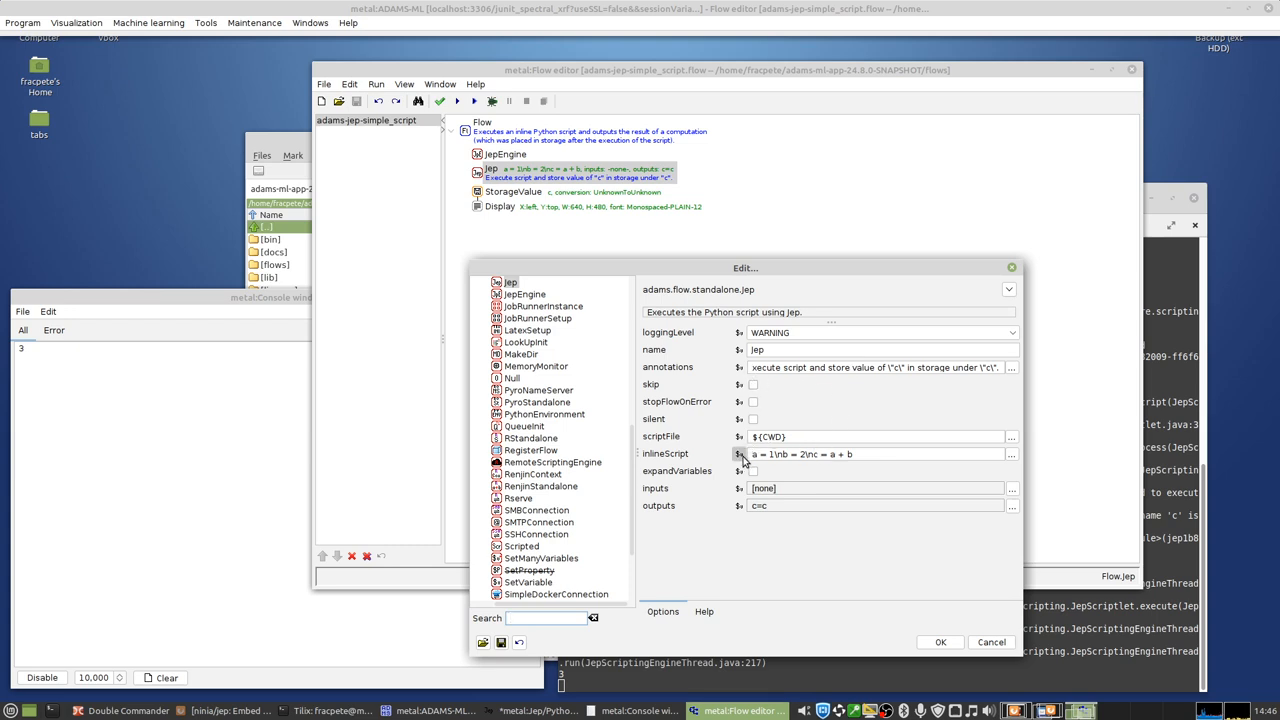
pyautogui.moveTo(710, 442)
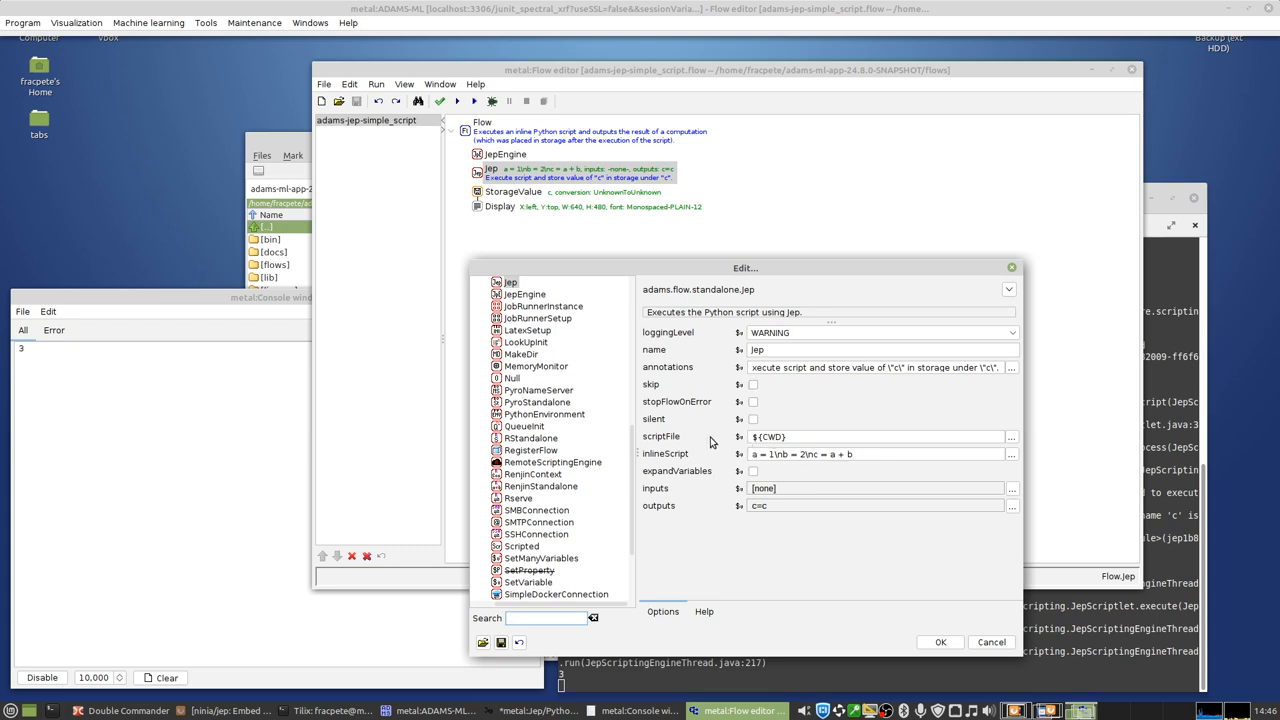
pyautogui.moveTo(798, 435)
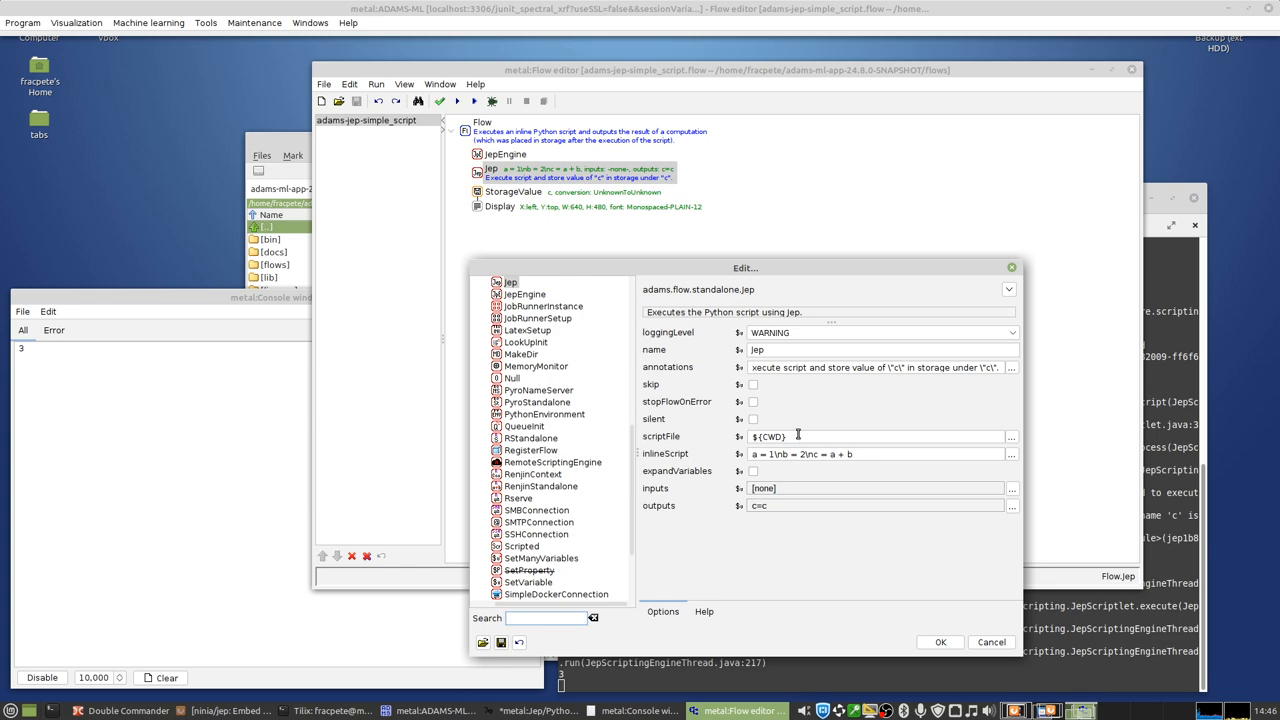
pyautogui.moveTo(830, 436)
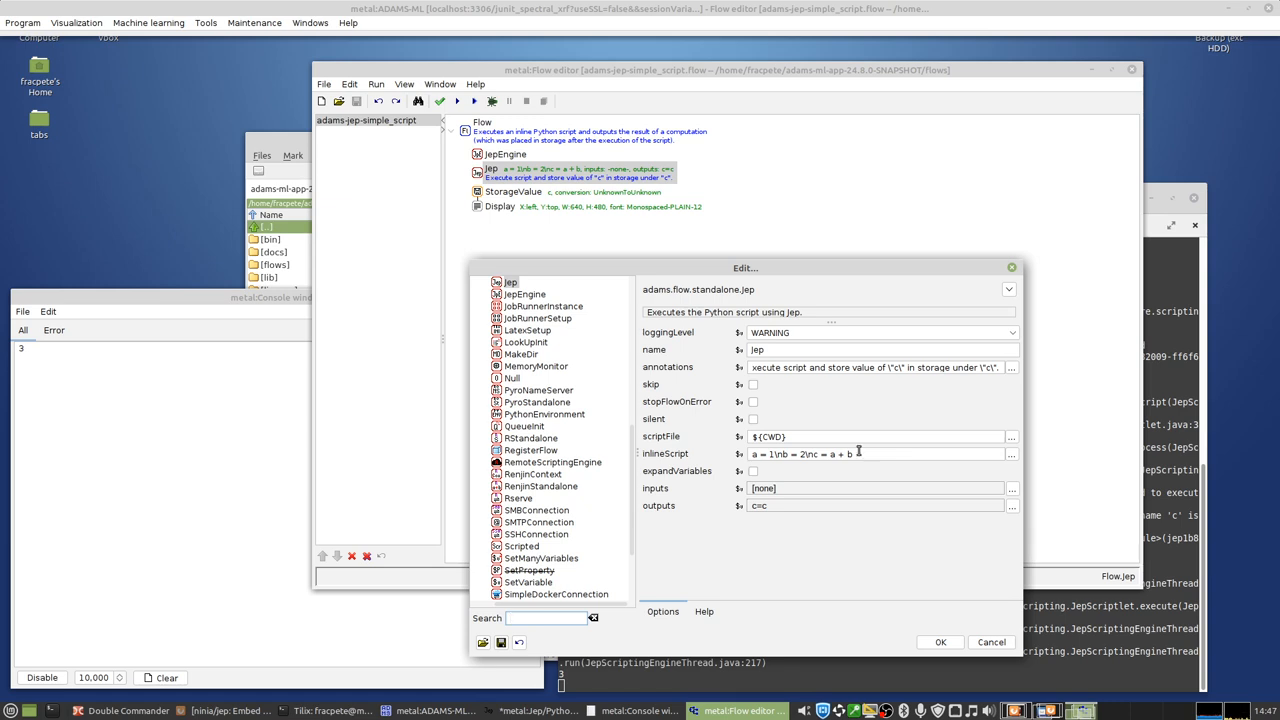
pyautogui.moveTo(941, 454)
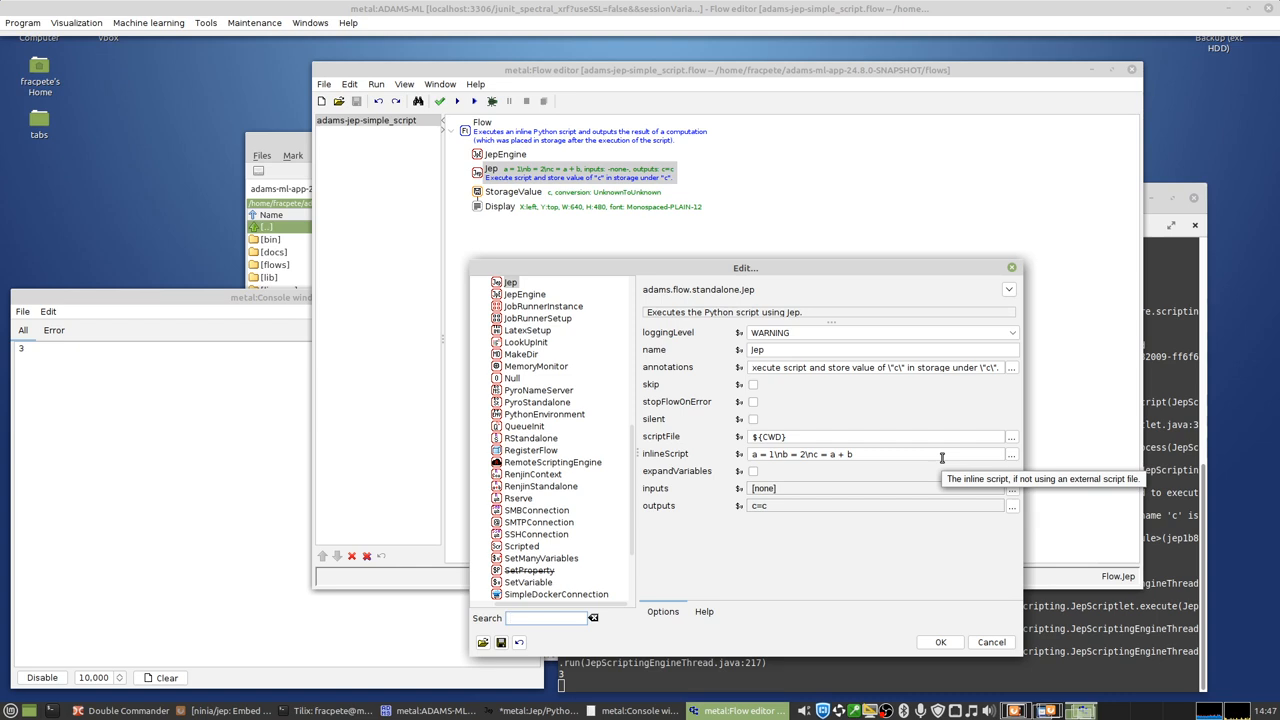
pyautogui.moveTo(1016, 462)
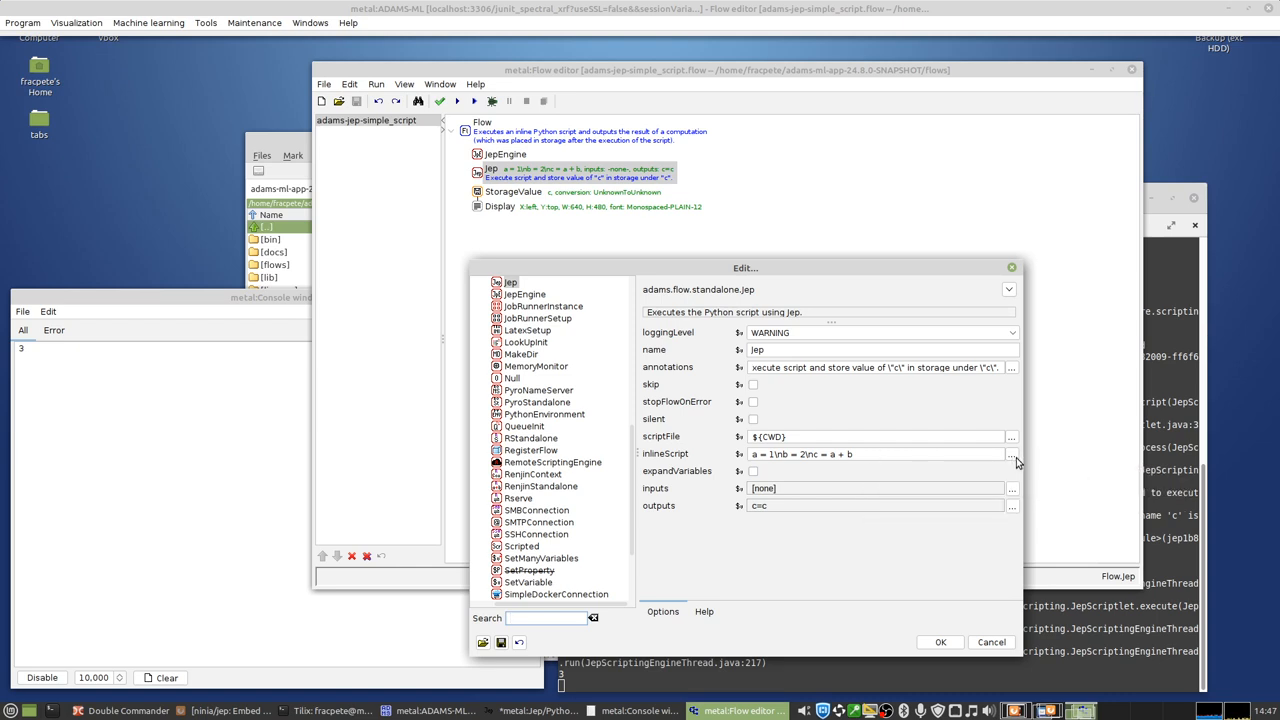
pyautogui.click(1011, 454)
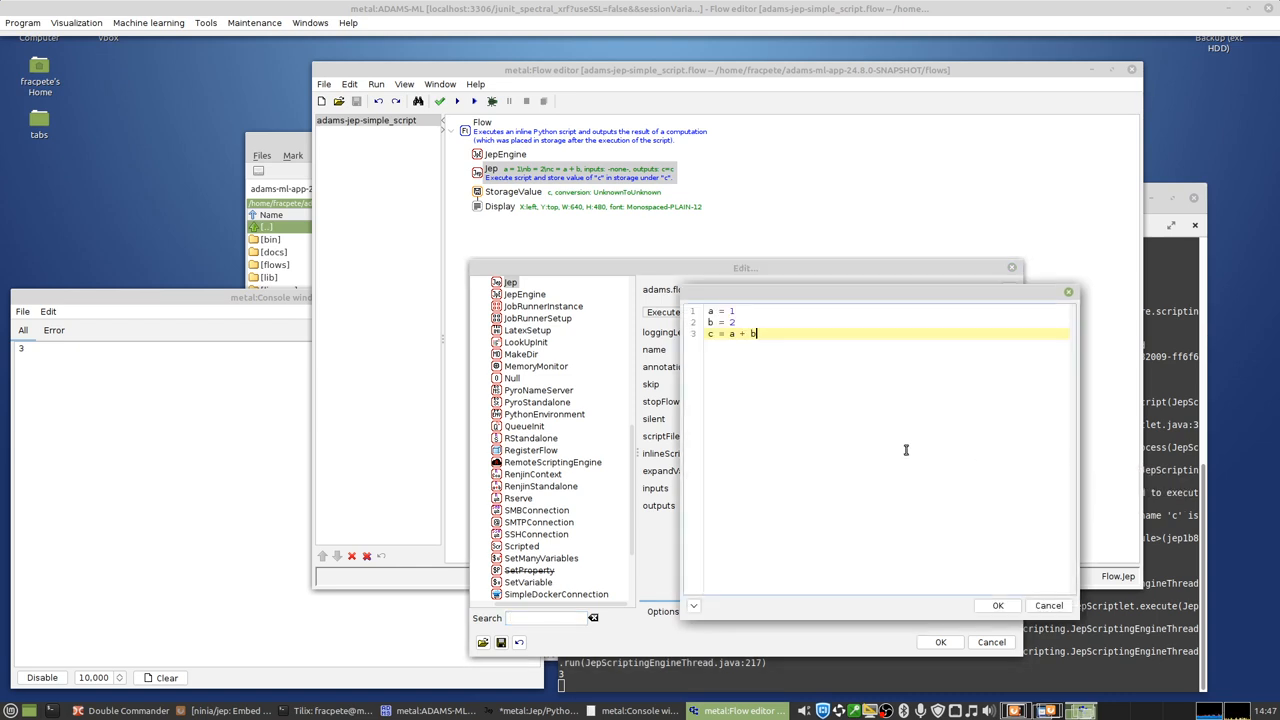
pyautogui.moveTo(729, 358)
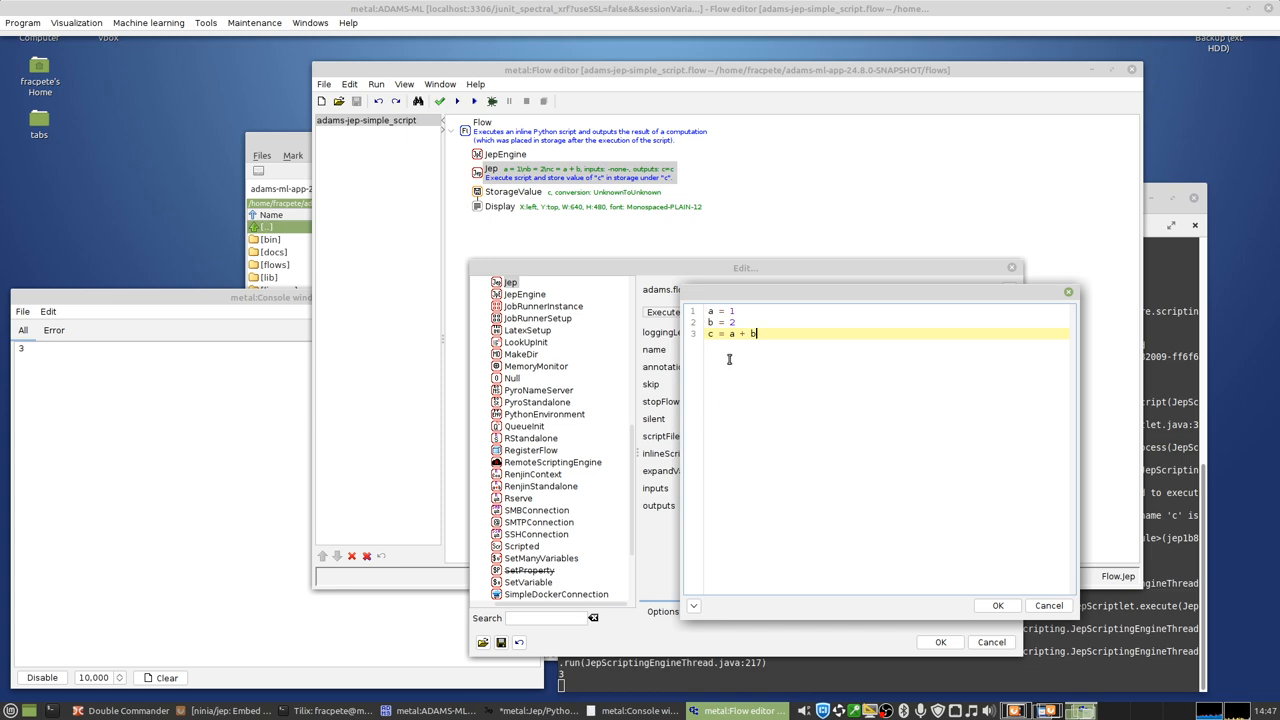
pyautogui.moveTo(752, 379)
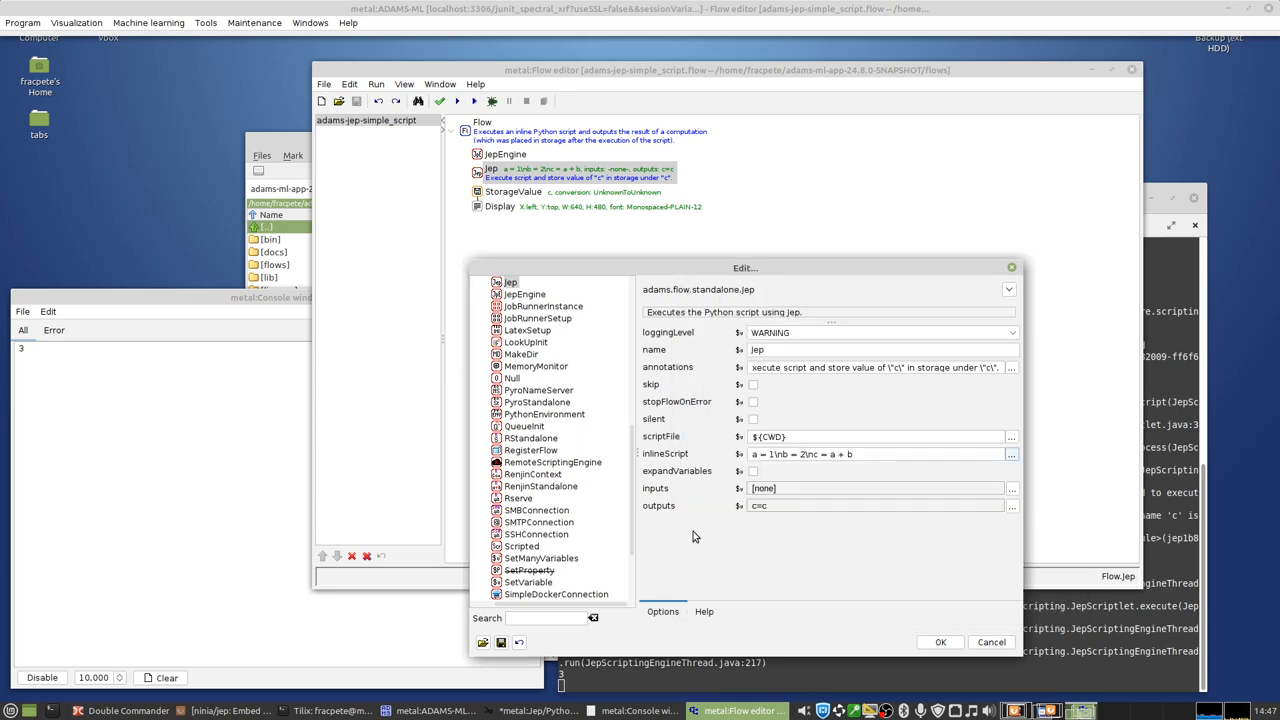
pyautogui.moveTo(665, 498)
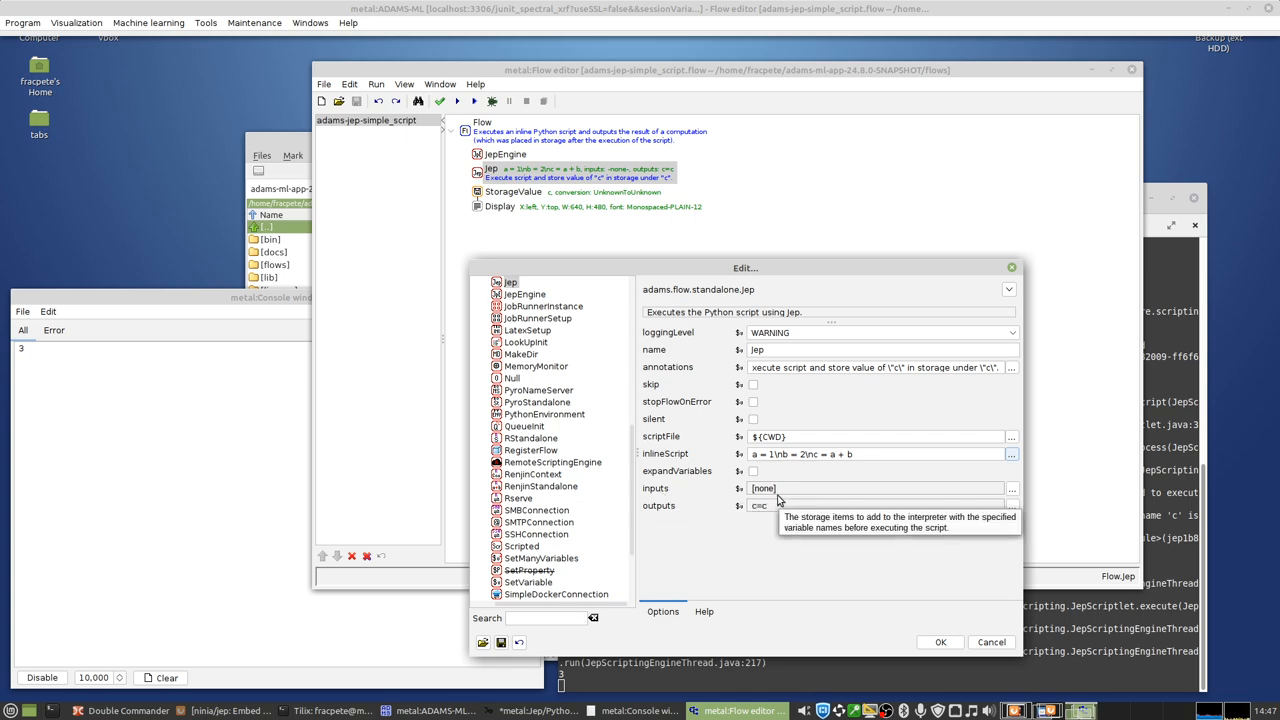
# Step: Show the Jep actor's Help and scroll to the inputs and outputs descriptions
pyautogui.click(704, 611)
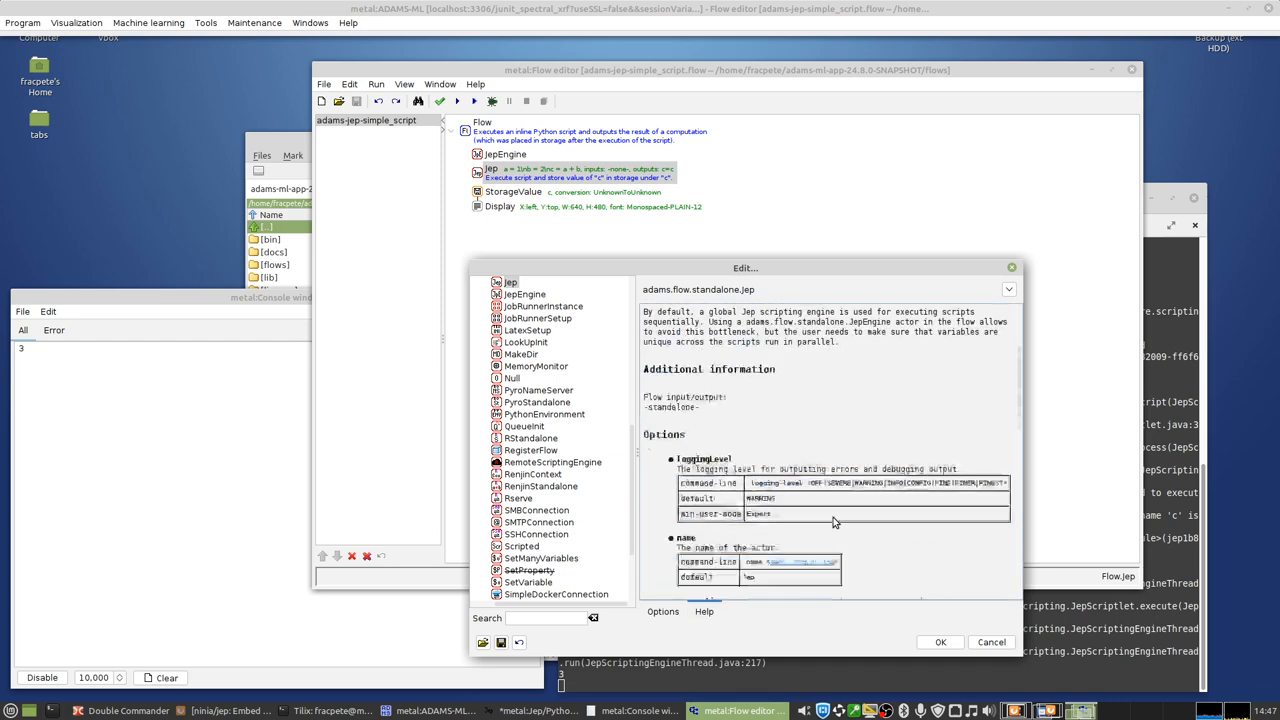
pyautogui.scroll(-3)
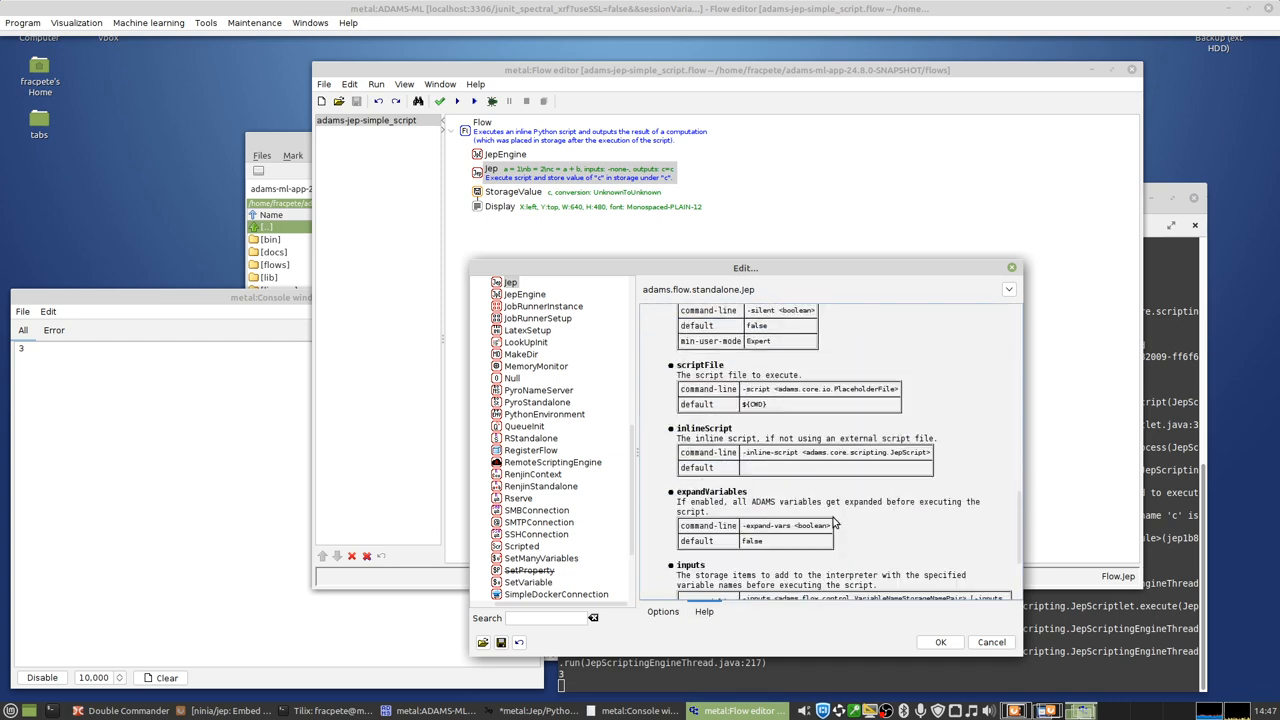
pyautogui.scroll(-3)
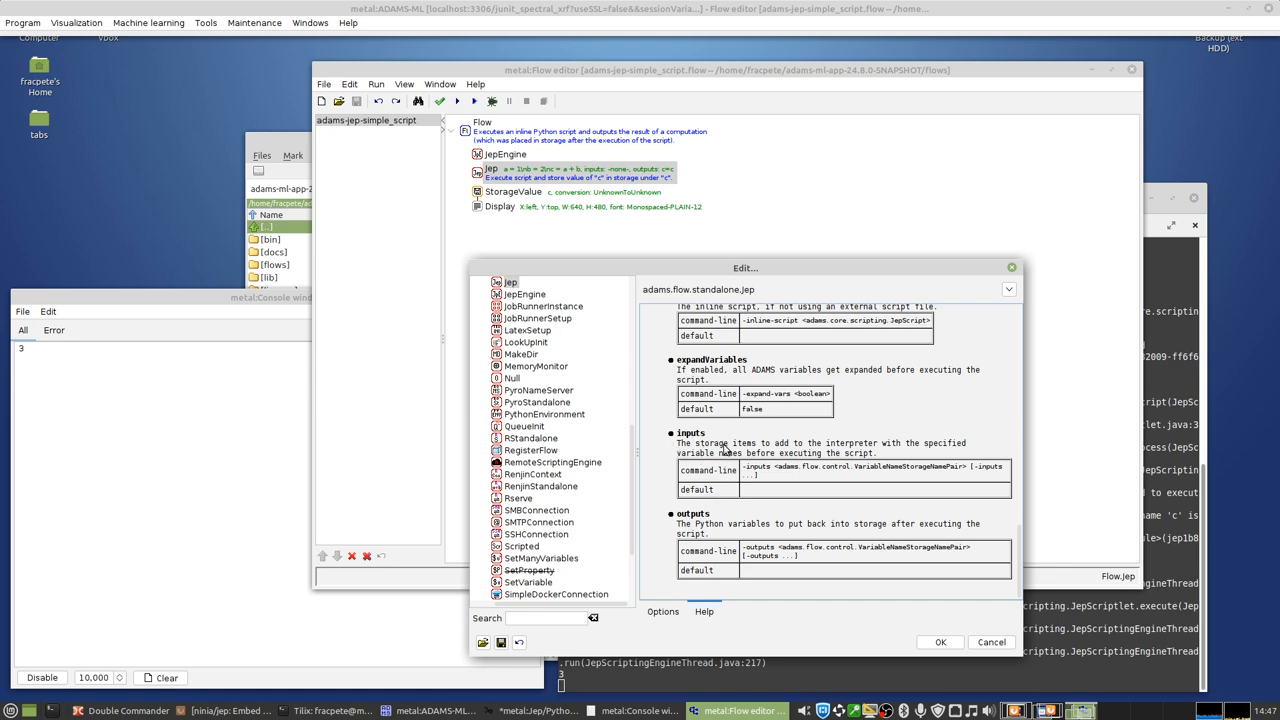
pyautogui.moveTo(805, 450)
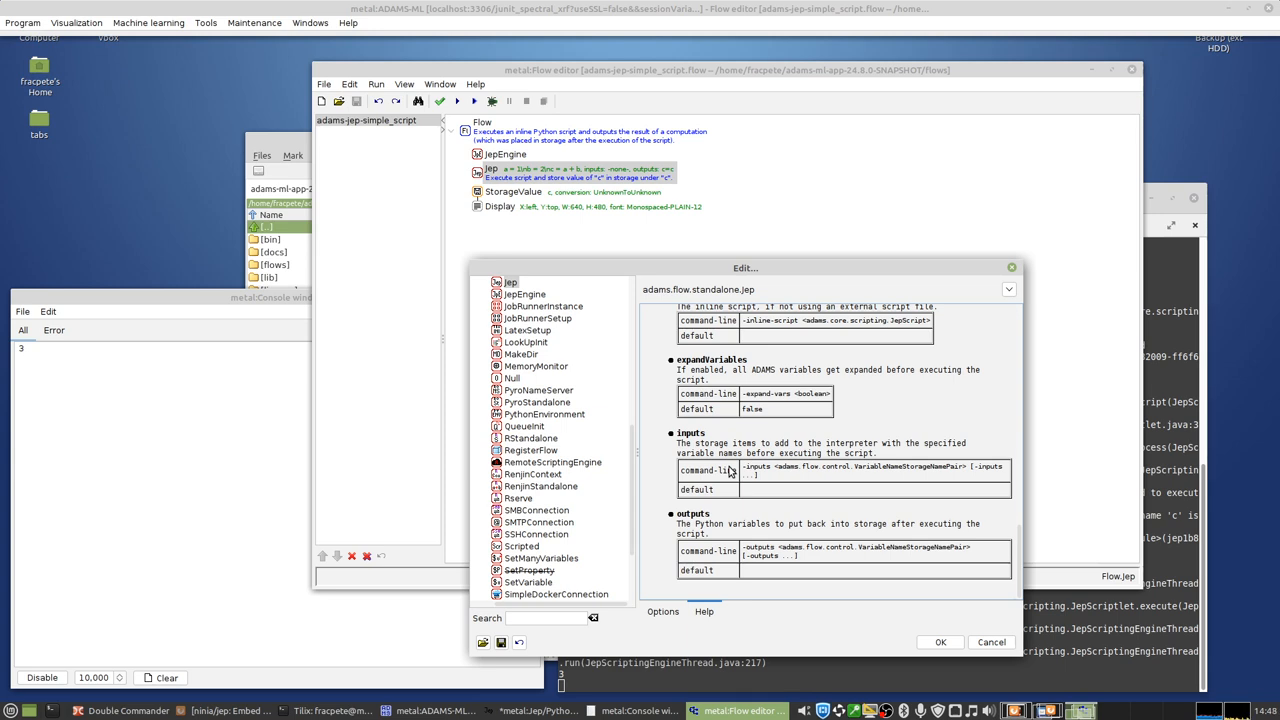
pyautogui.moveTo(732, 531)
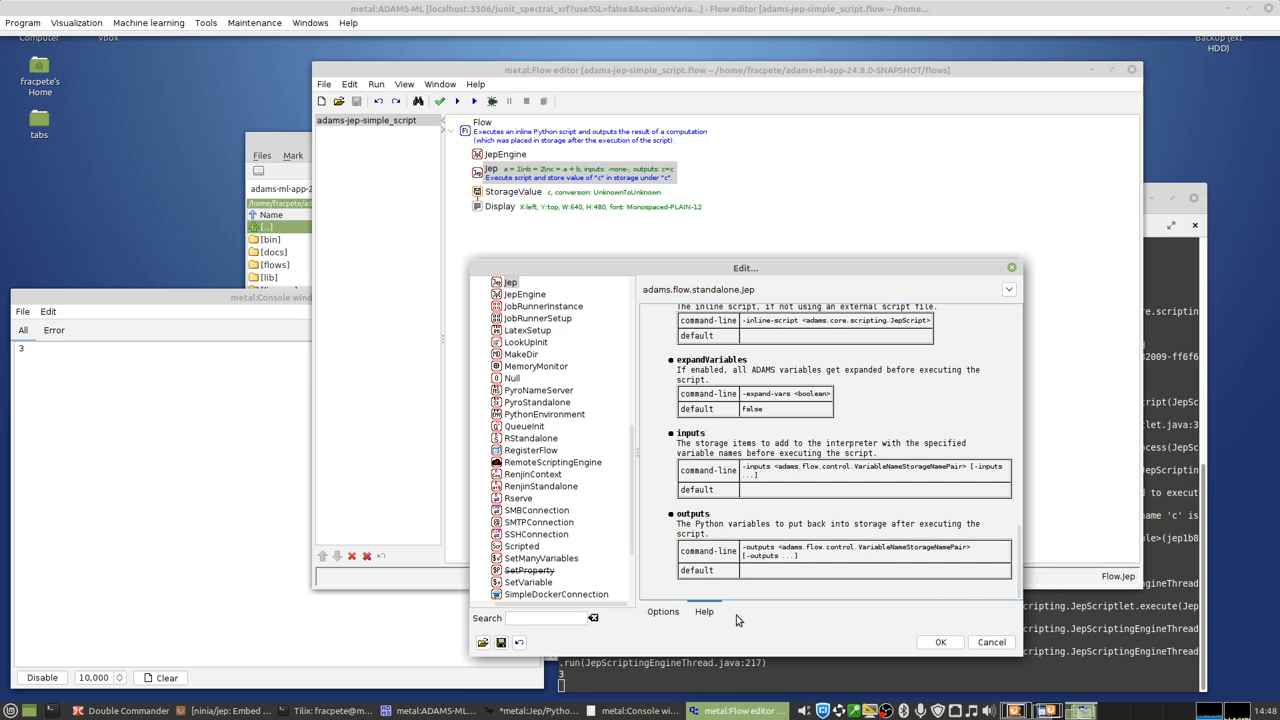
pyautogui.moveTo(991, 642)
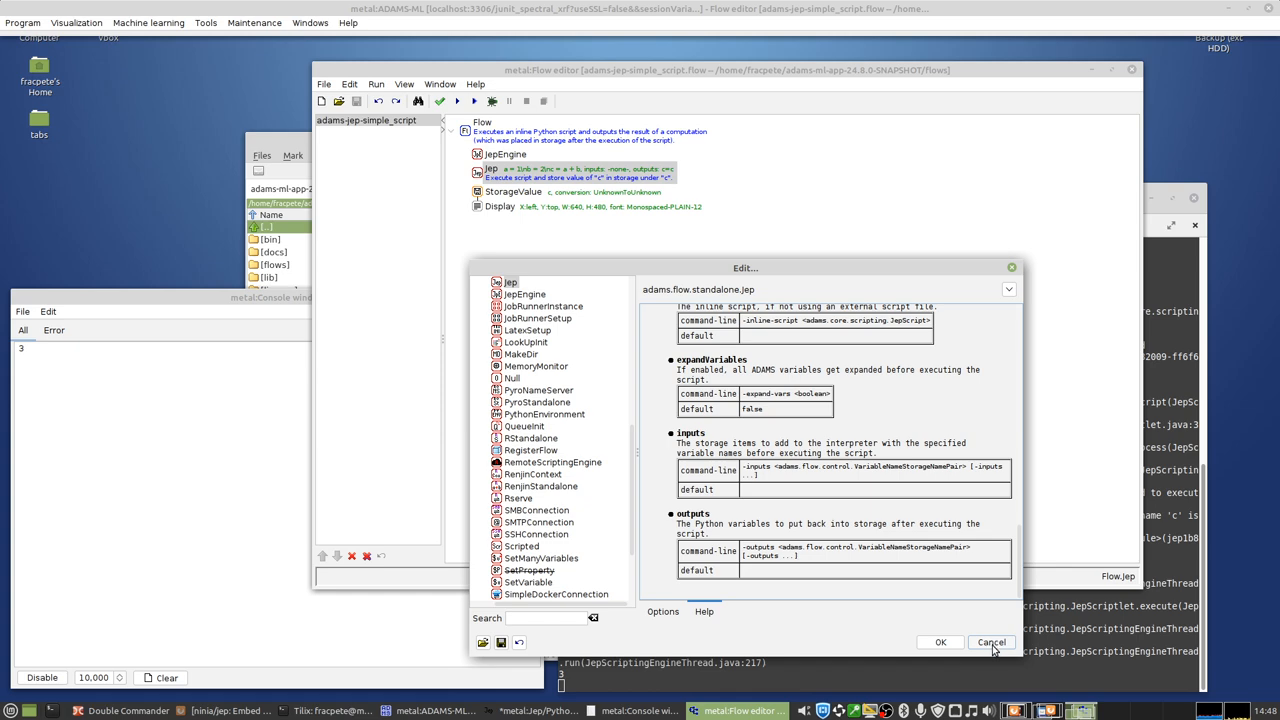
# Step: Reopen the Jep actor's settings and inspect its outputs mapping c=c
pyautogui.click(991, 642)
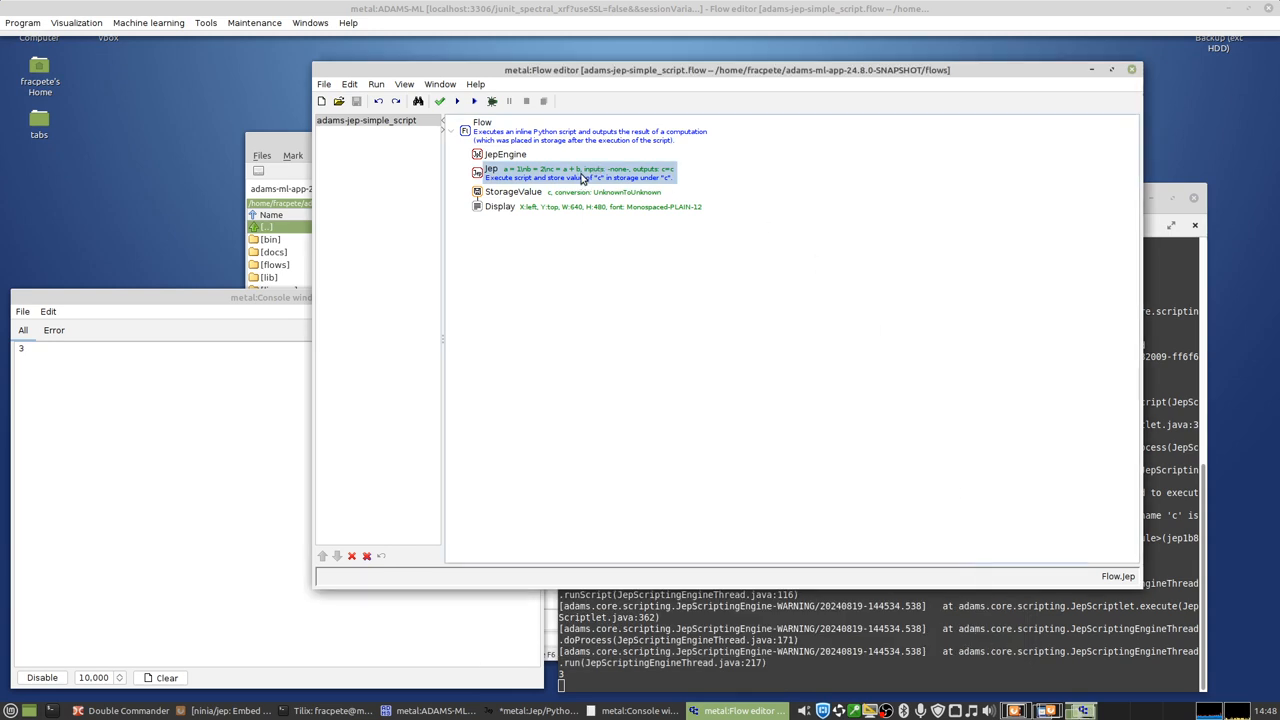
pyautogui.doubleClick(580, 173)
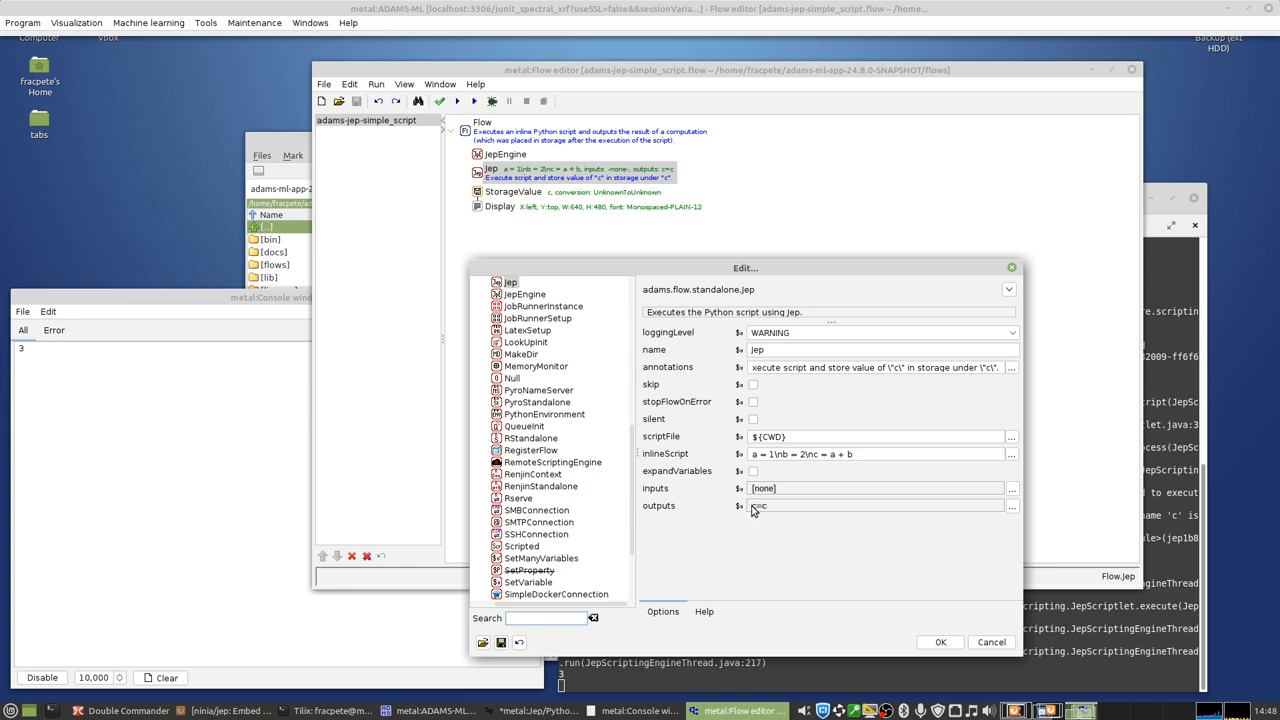
pyautogui.click(1011, 505)
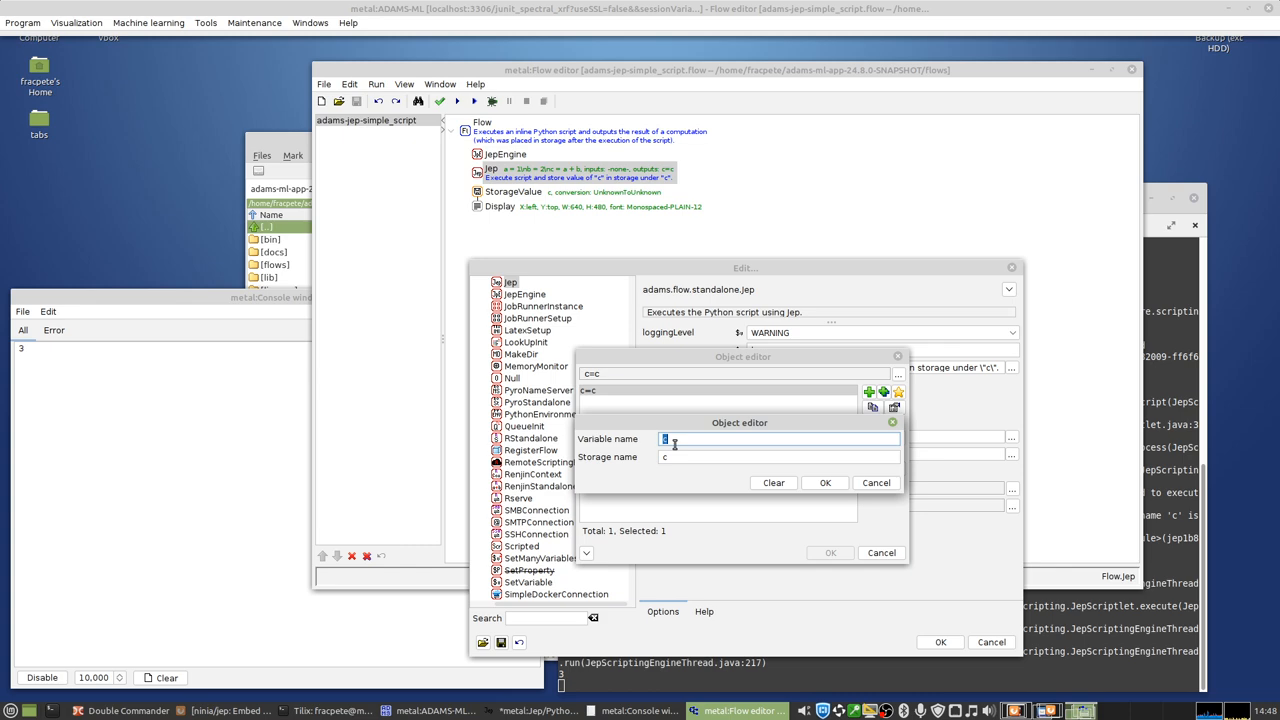
pyautogui.moveTo(864, 483)
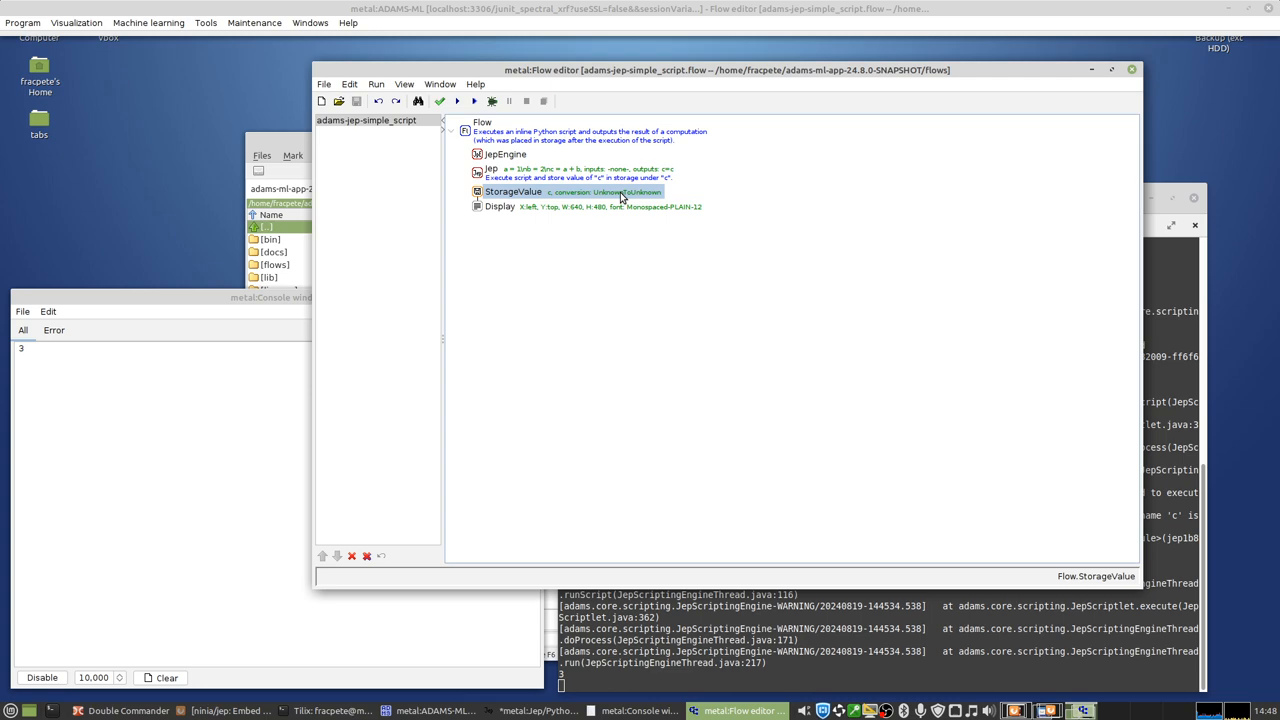
pyautogui.moveTo(534, 203)
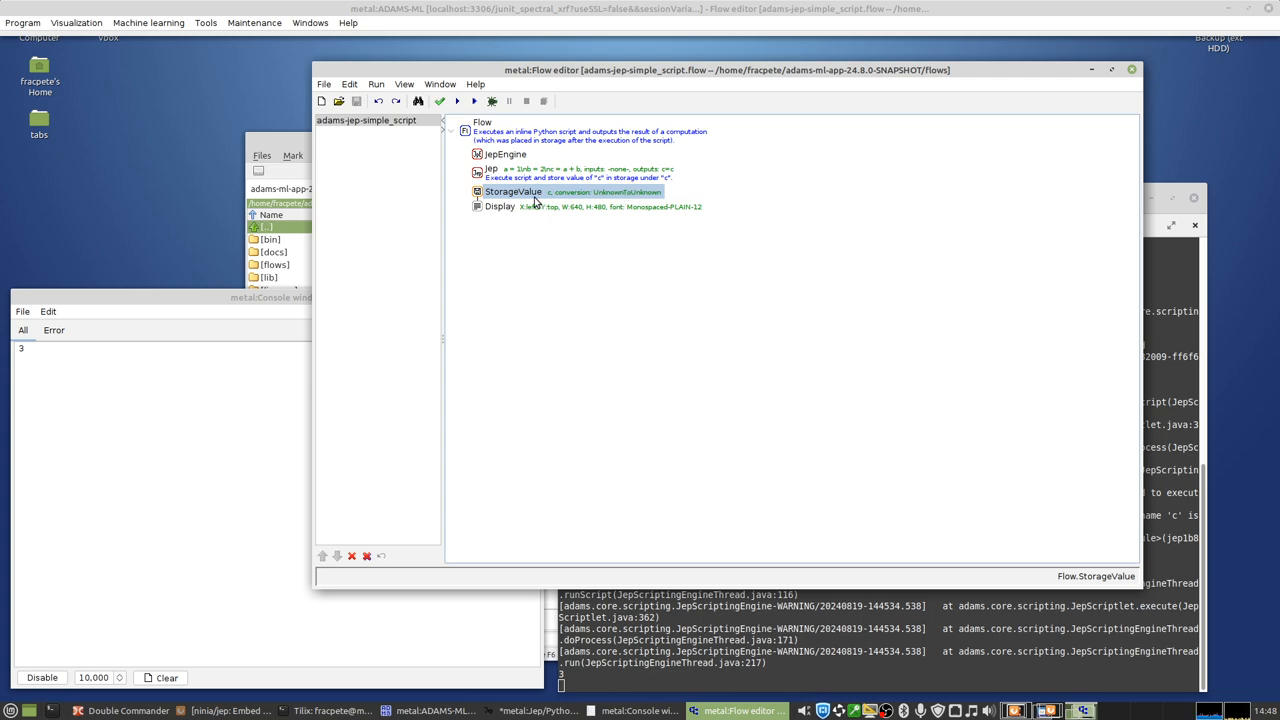
pyautogui.moveTo(595, 197)
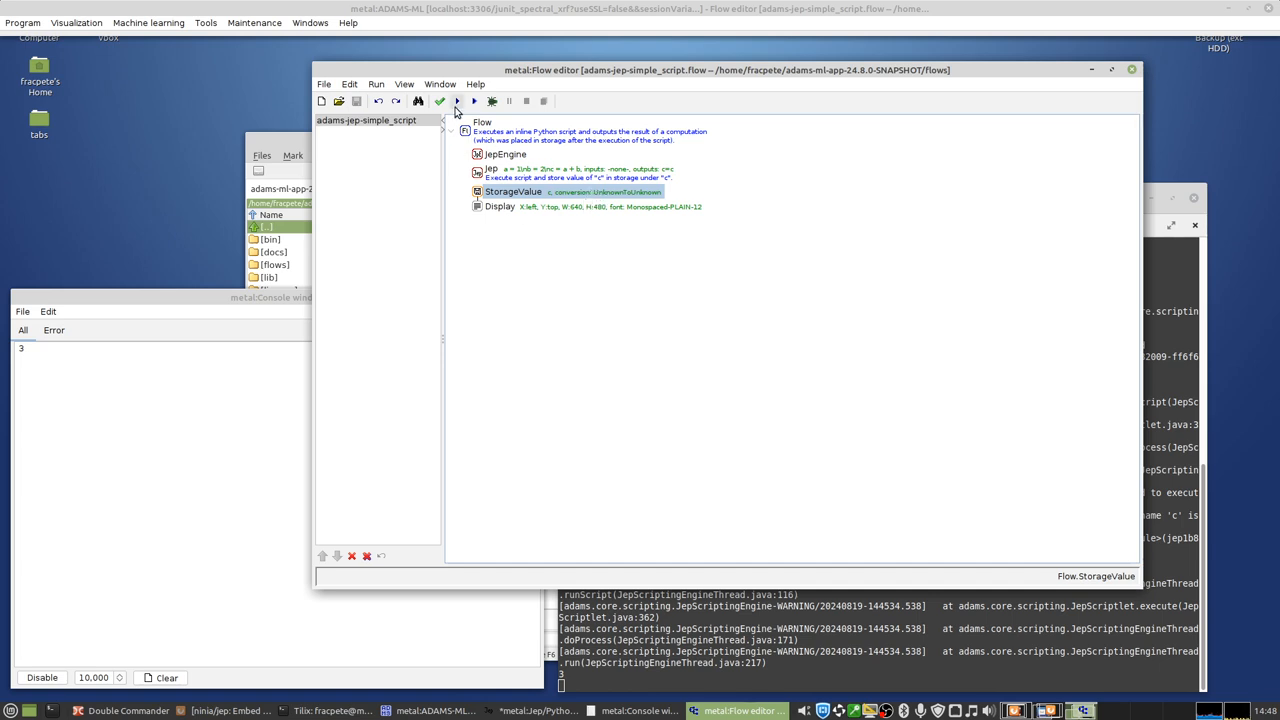
# Step: Run the simple script flow and close the display showing 3
pyautogui.click(474, 101)
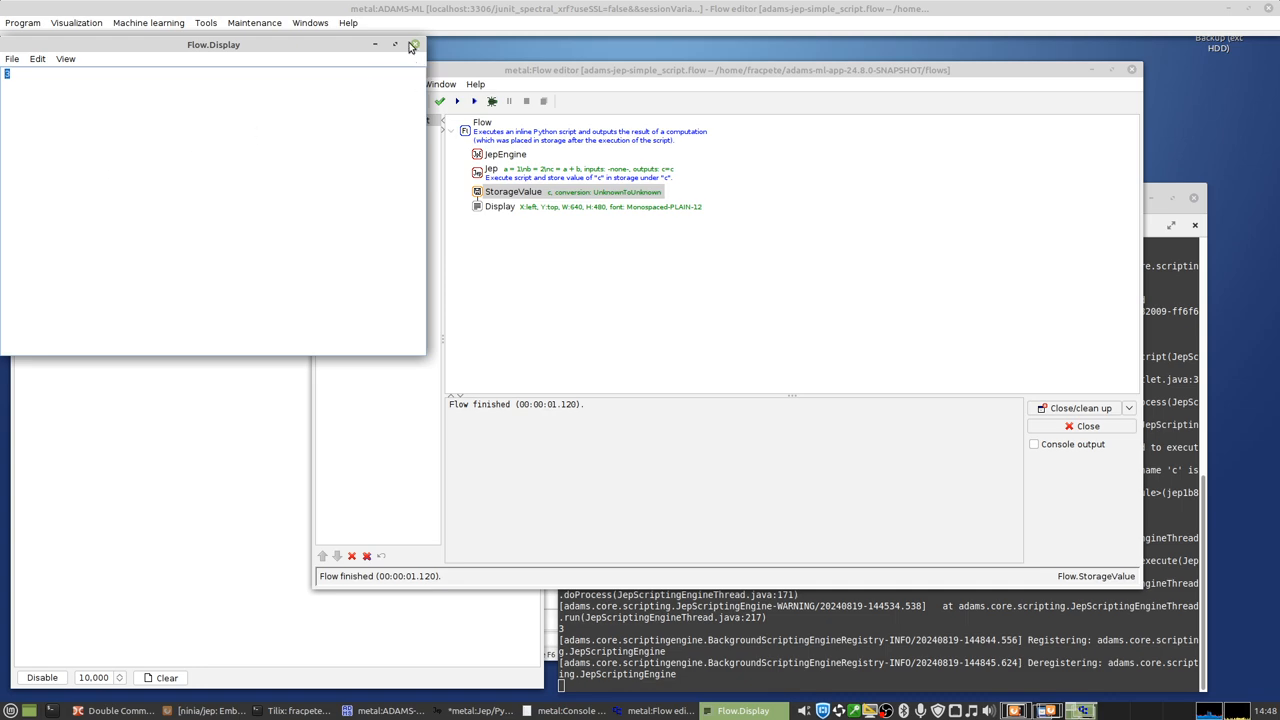
pyautogui.click(412, 46)
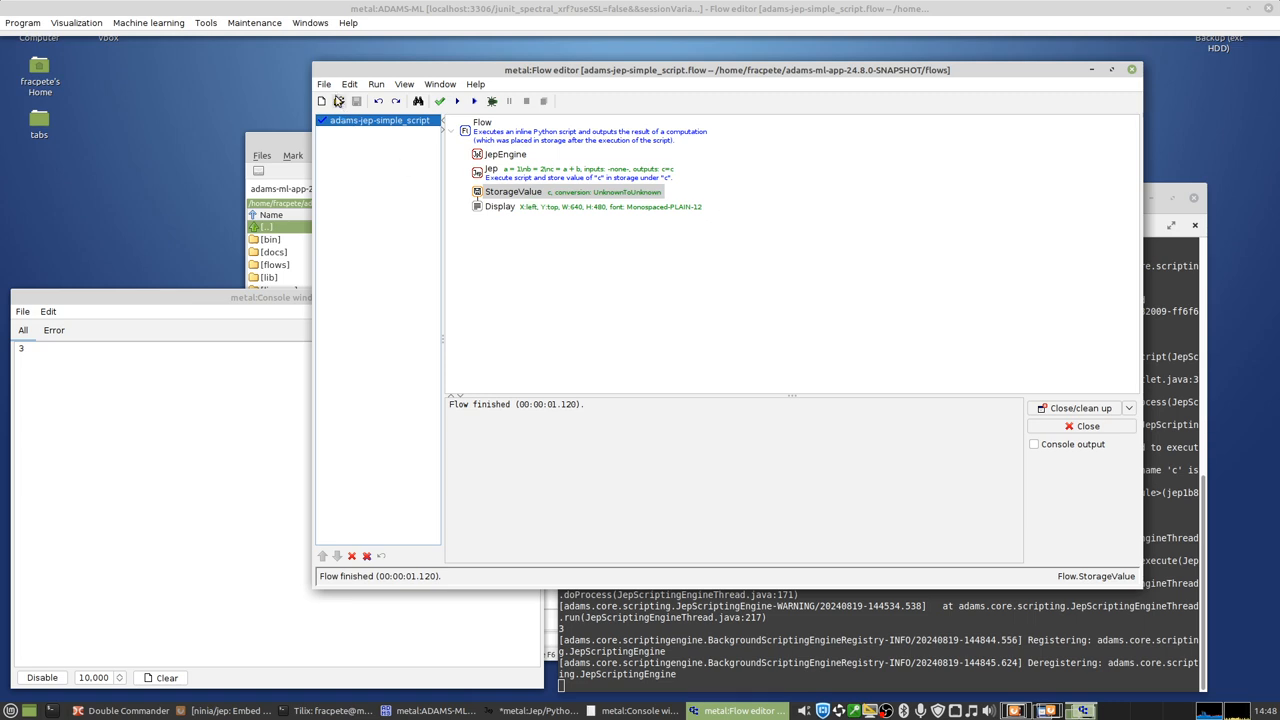
# Step: Open the variables flow and inspect its Jep script using a = @{a}, b = 2
pyautogui.click(338, 101)
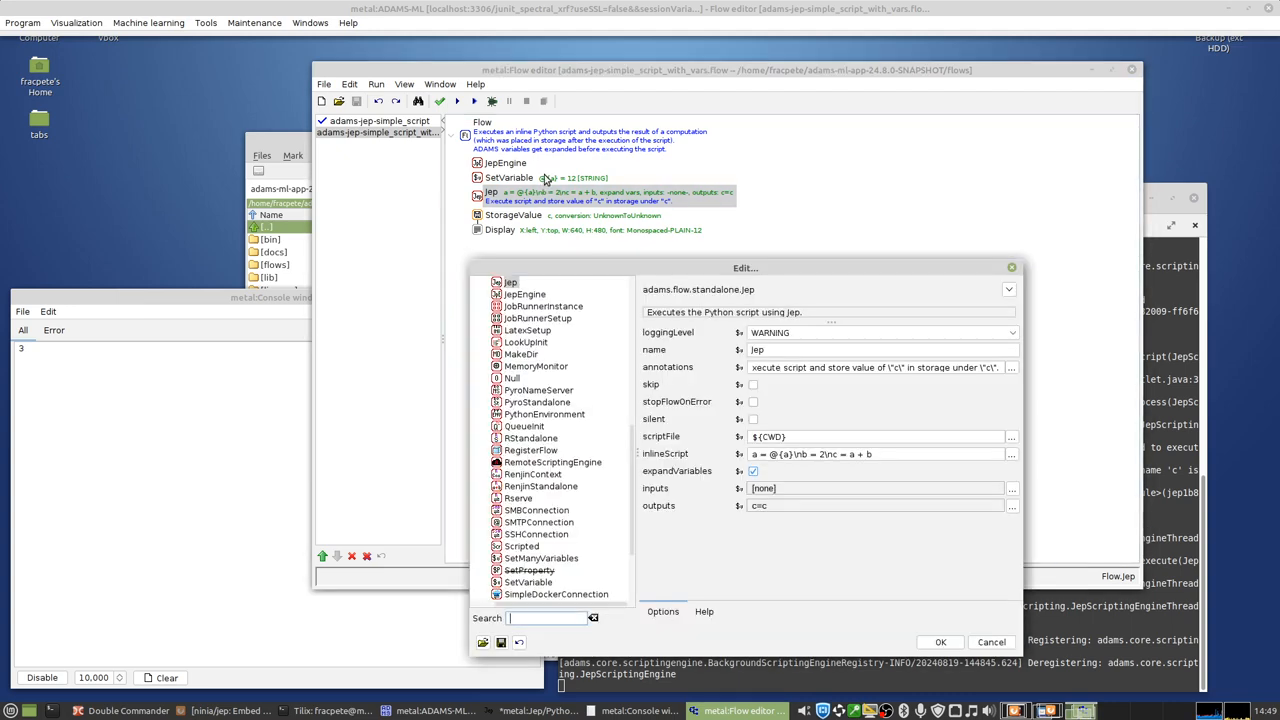
pyautogui.click(990, 641)
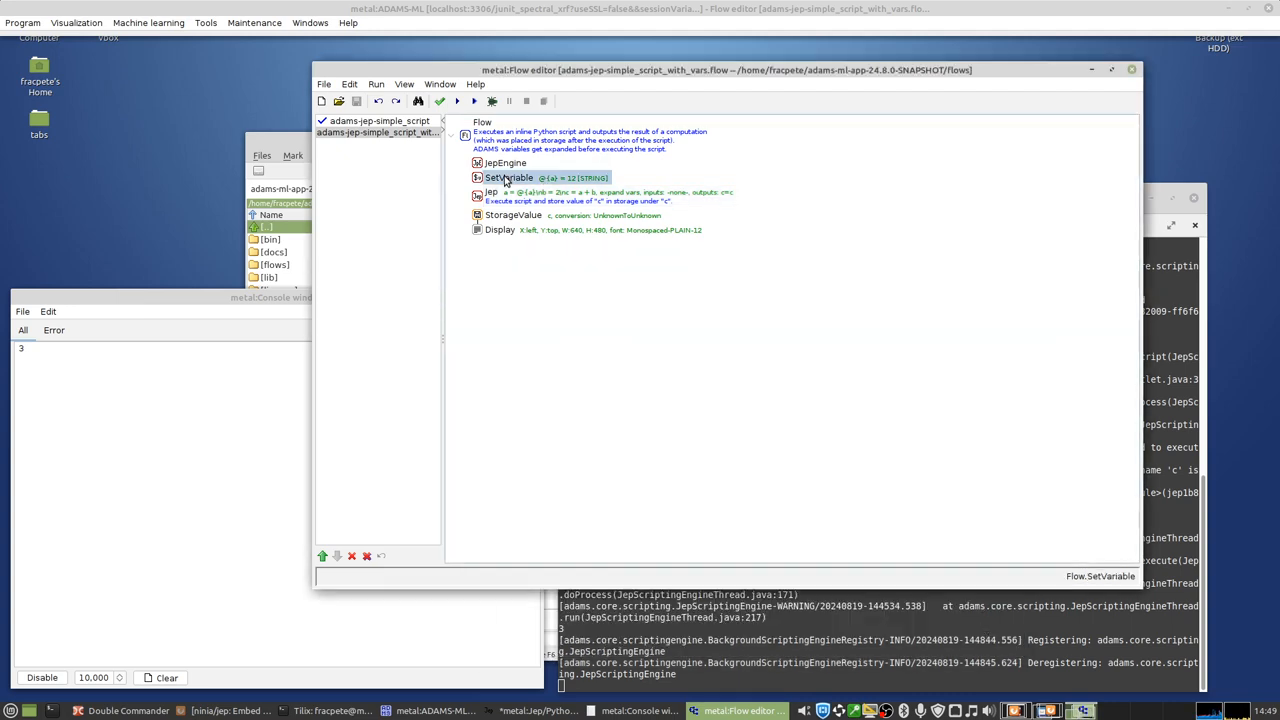
pyautogui.doubleClick(508, 177)
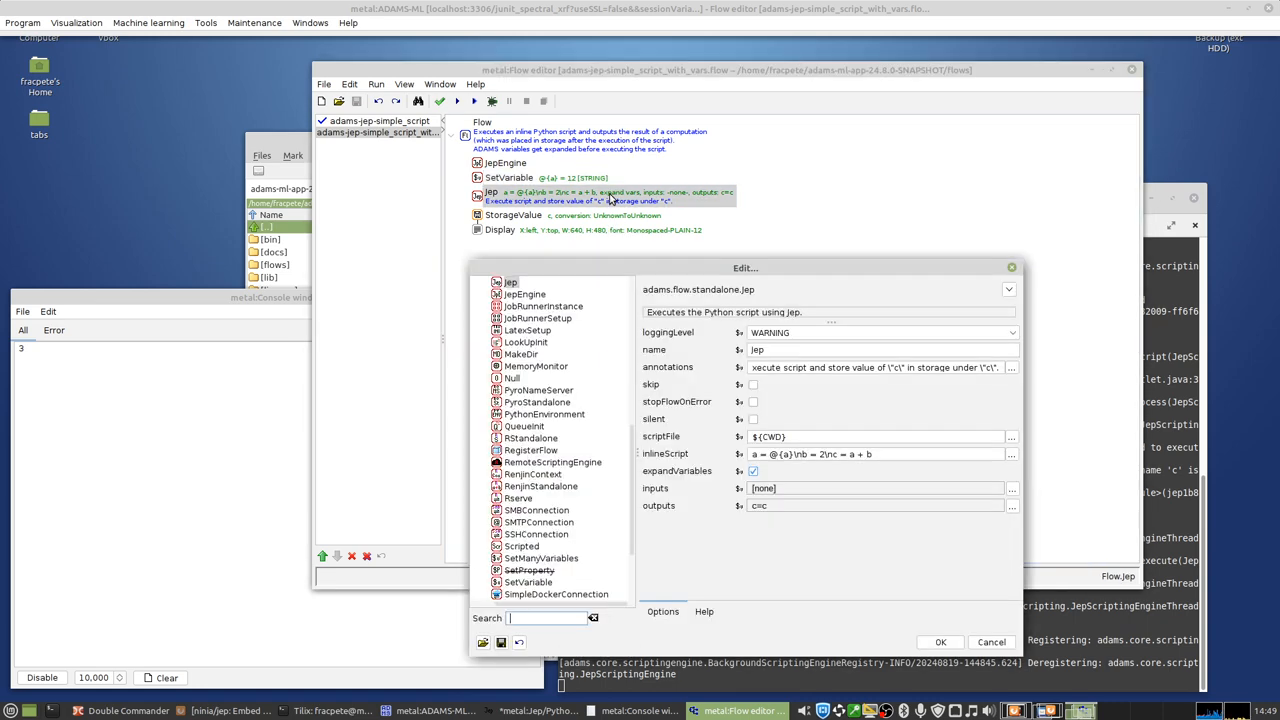
pyautogui.click(1011, 454)
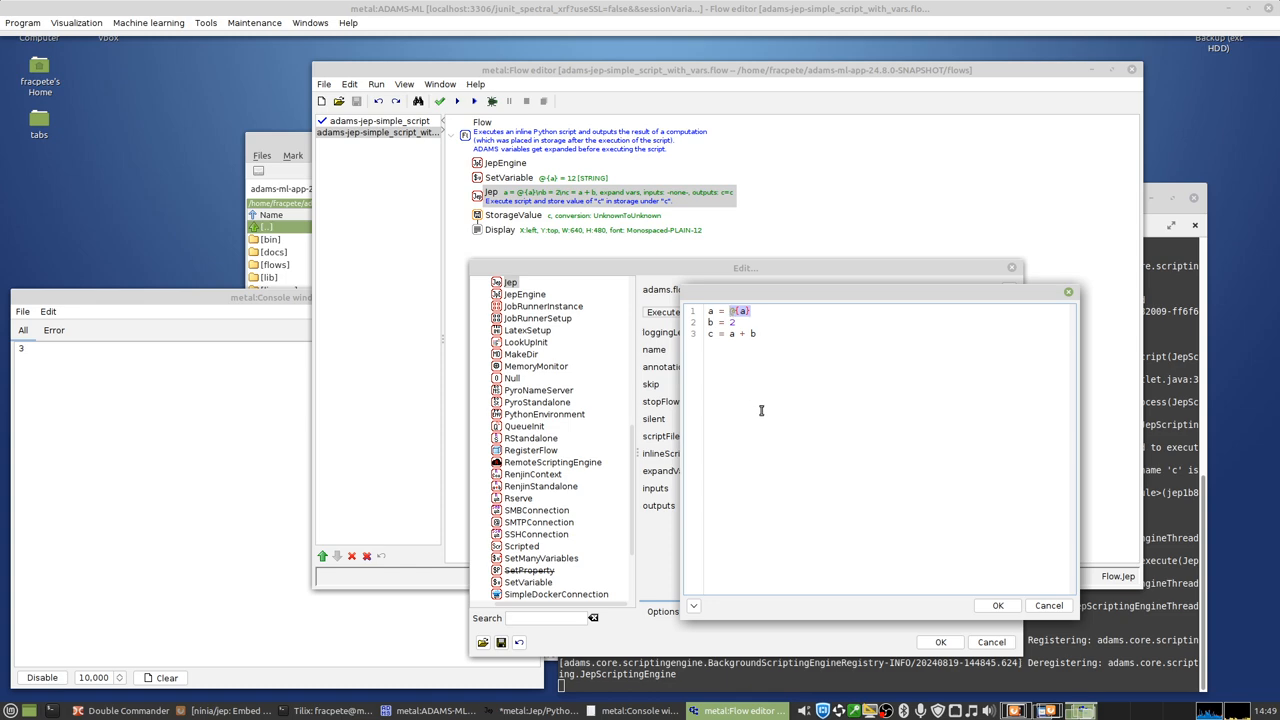
pyautogui.moveTo(755, 325)
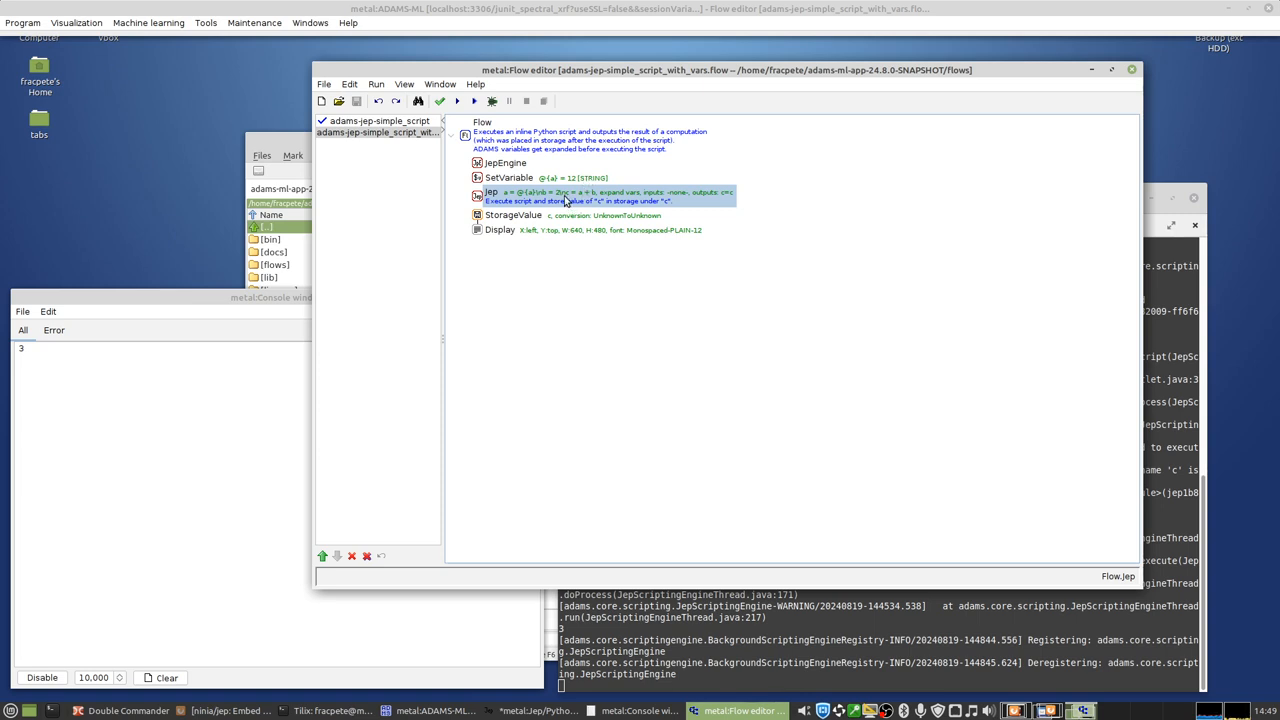
# Step: Run the adams-jep-simple_script_with_vars flow, which displays 14
pyautogui.click(474, 101)
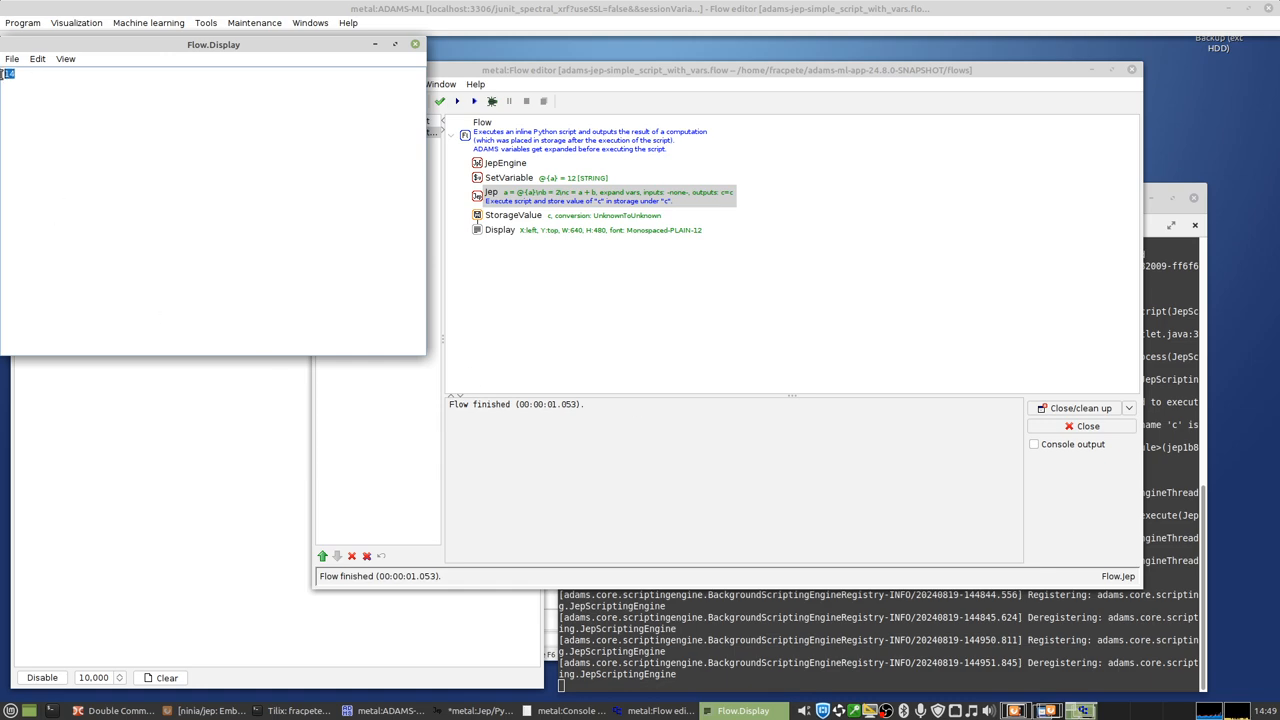
pyautogui.moveTo(303, 114)
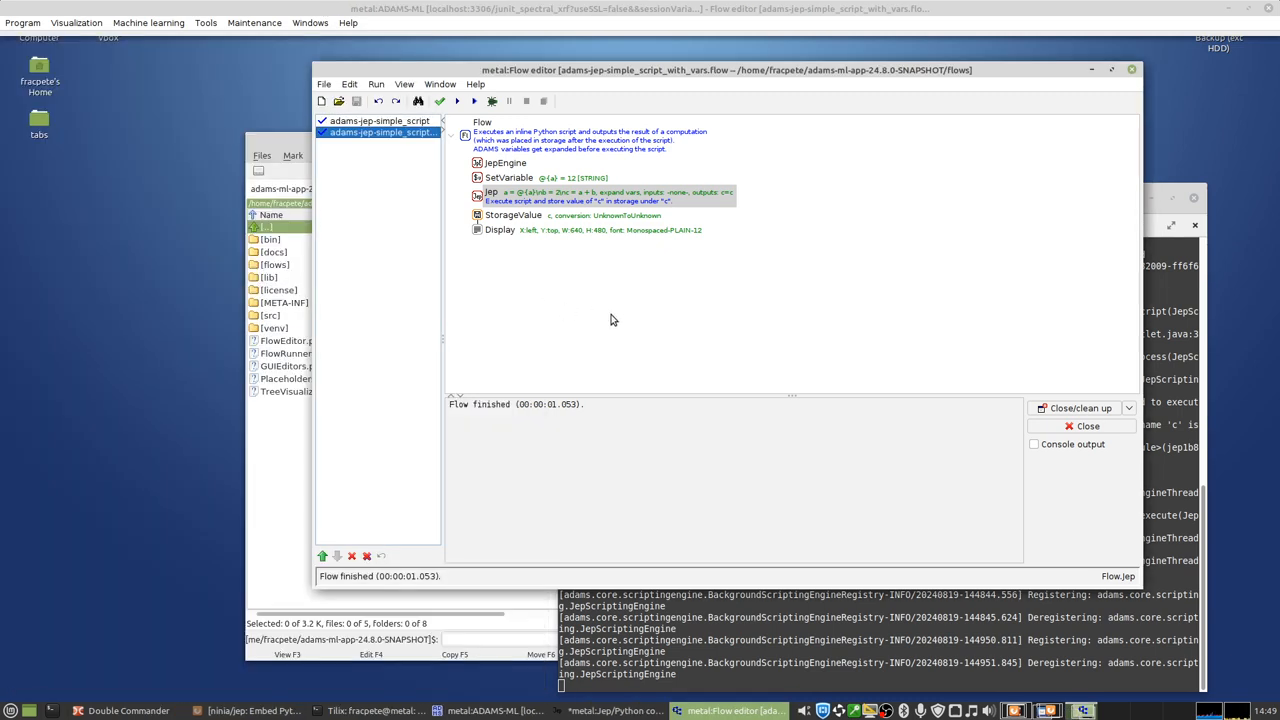
pyautogui.moveTo(604, 336)
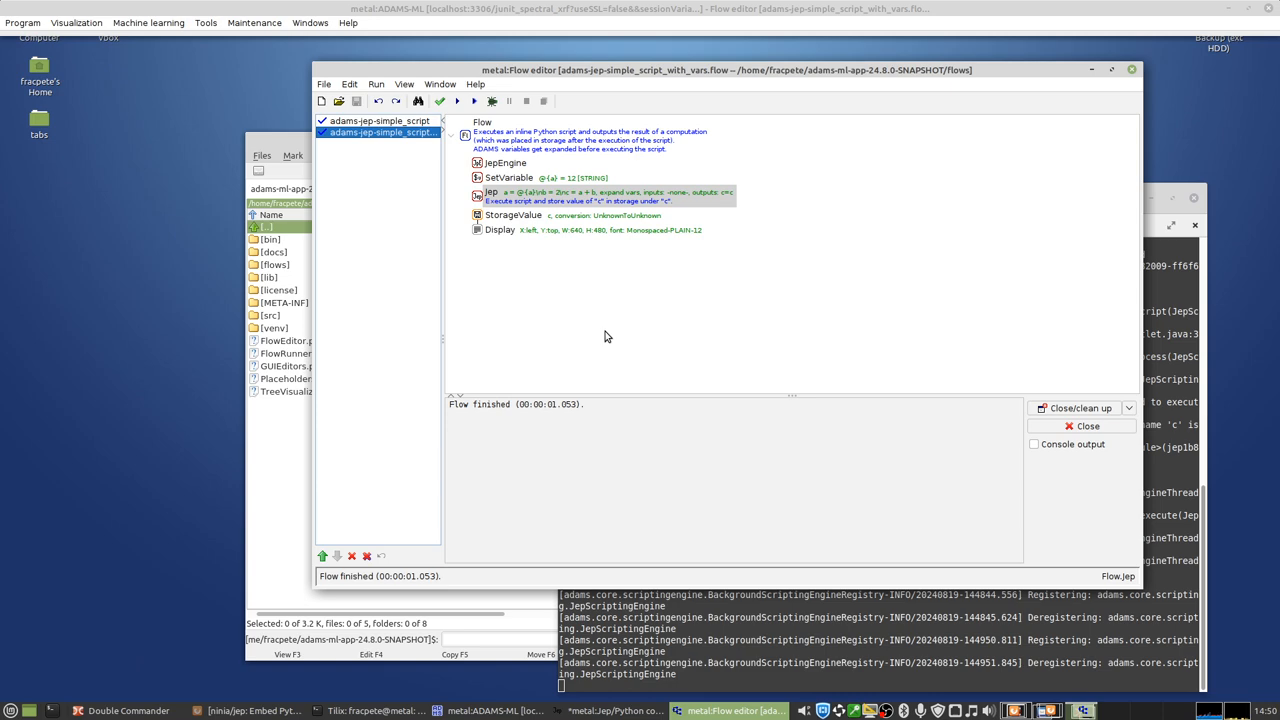
pyautogui.moveTo(589, 269)
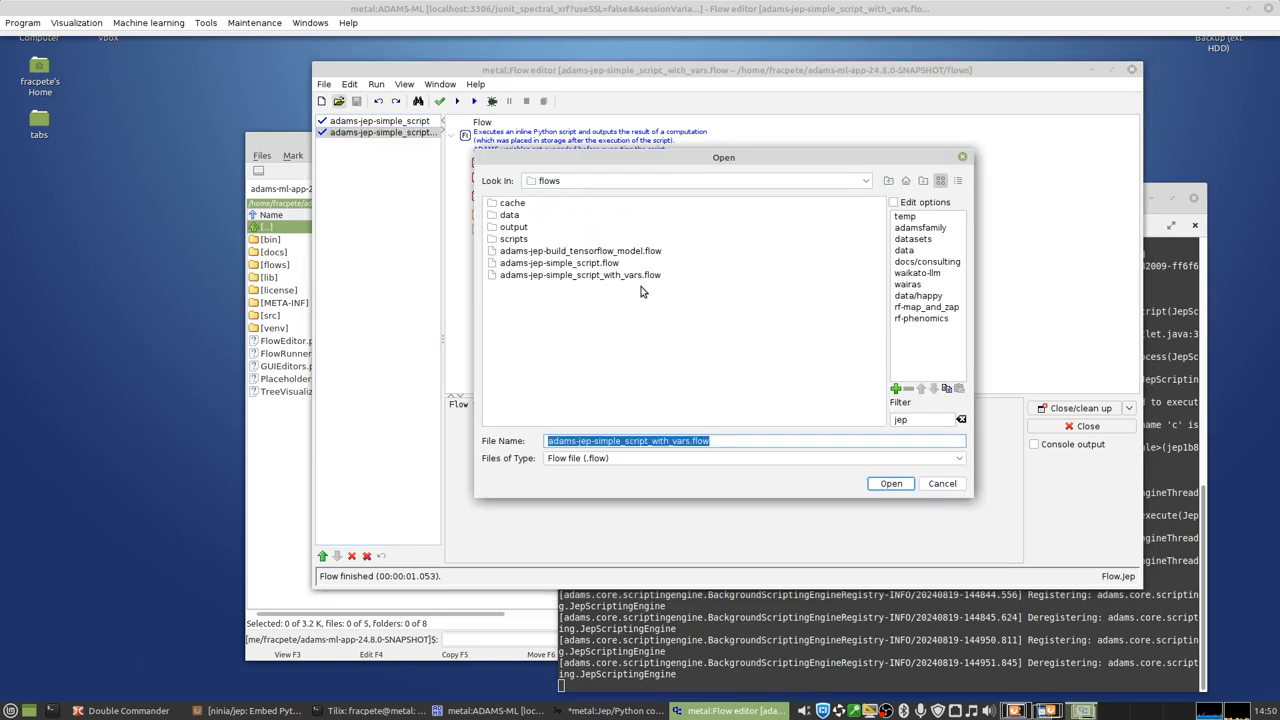
# Step: Open adams-jep-build_tensorflow_model.flow and expand build model, prediction data and make prediction
pyautogui.click(580, 250)
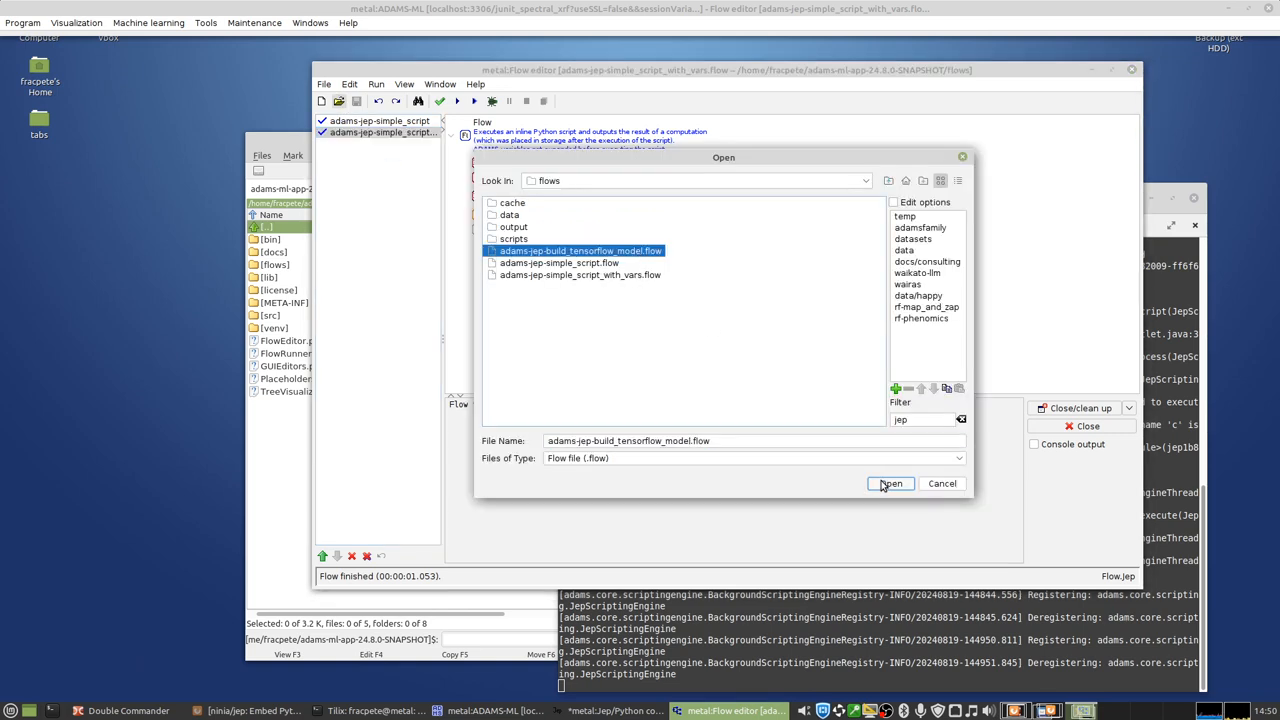
pyautogui.click(889, 483)
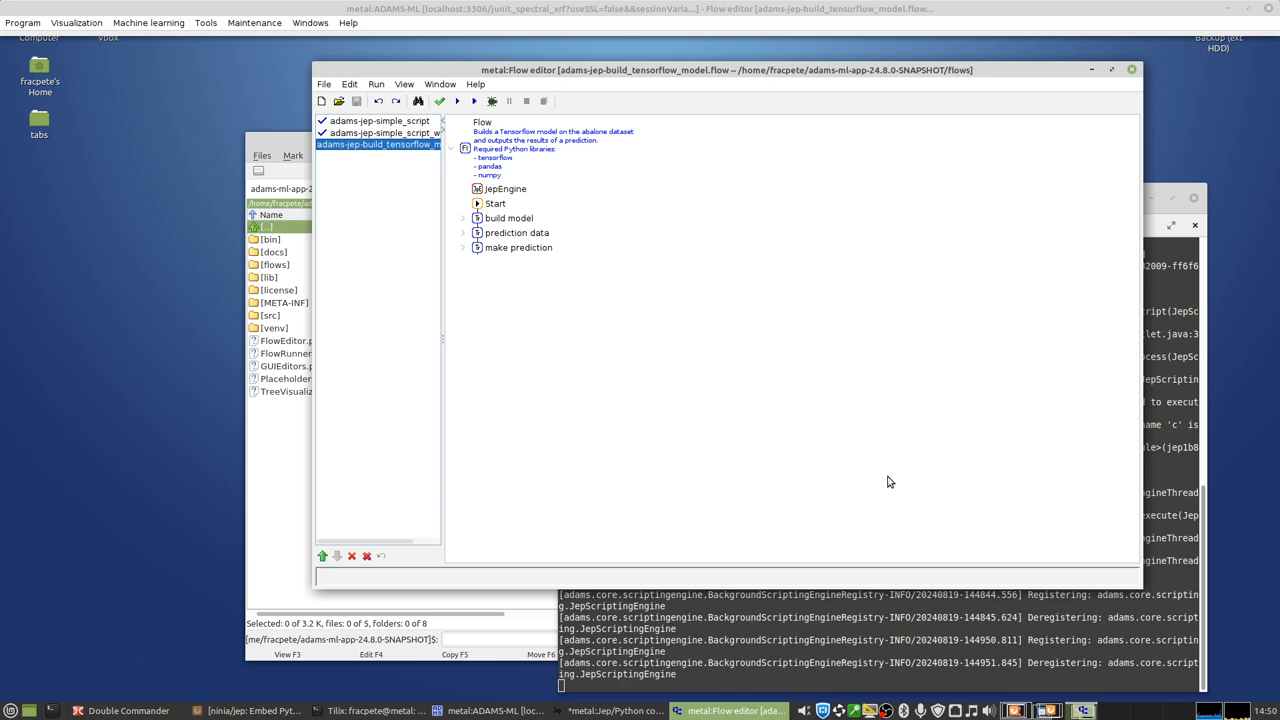
pyautogui.moveTo(808, 528)
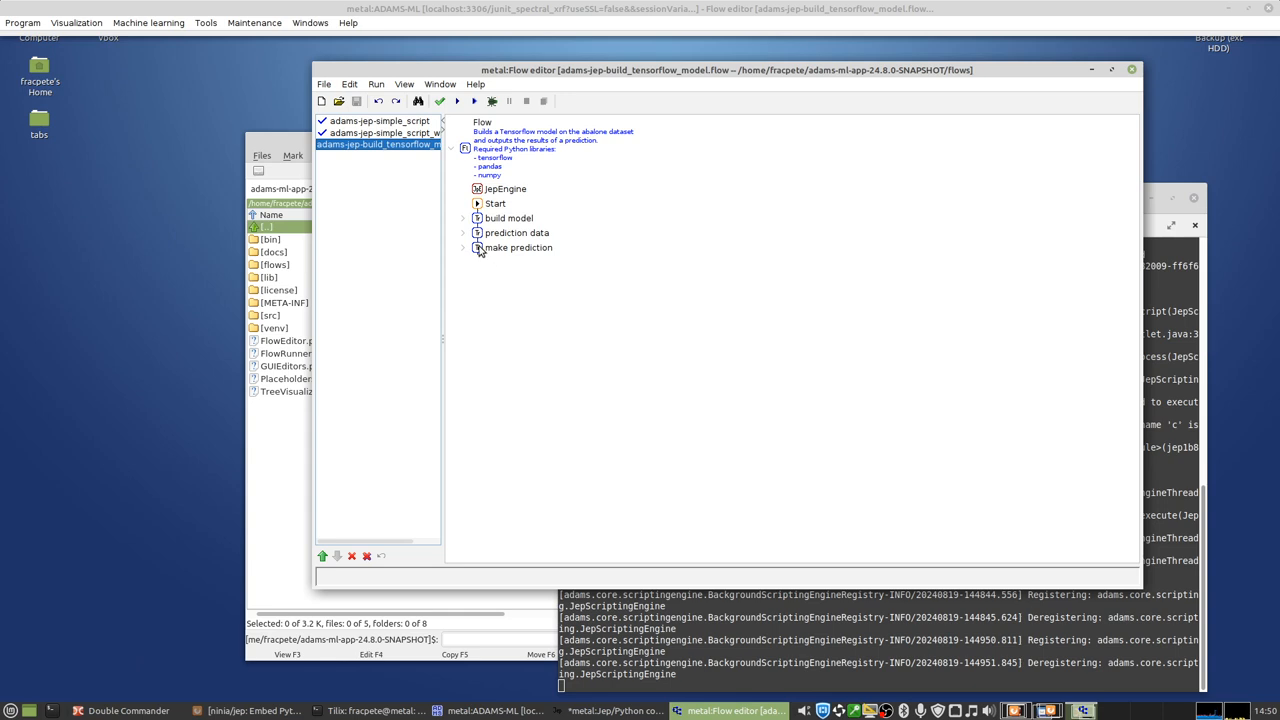
pyautogui.click(462, 218)
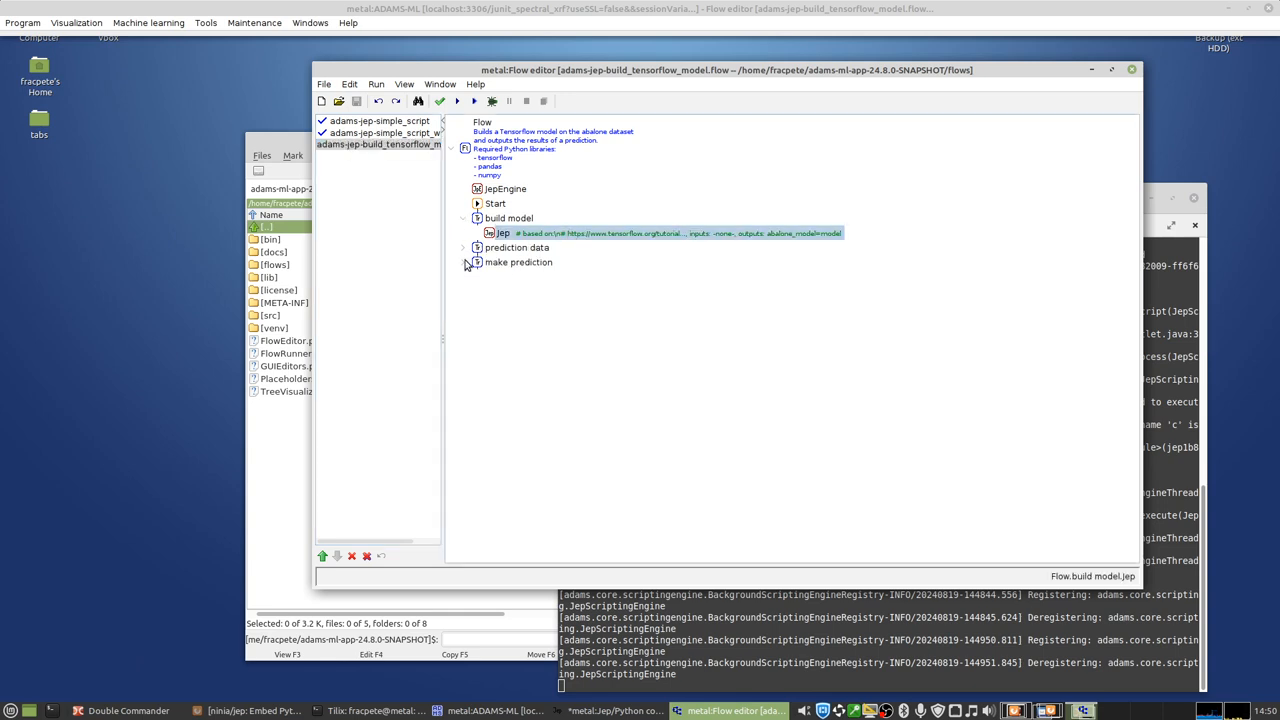
pyautogui.click(462, 247)
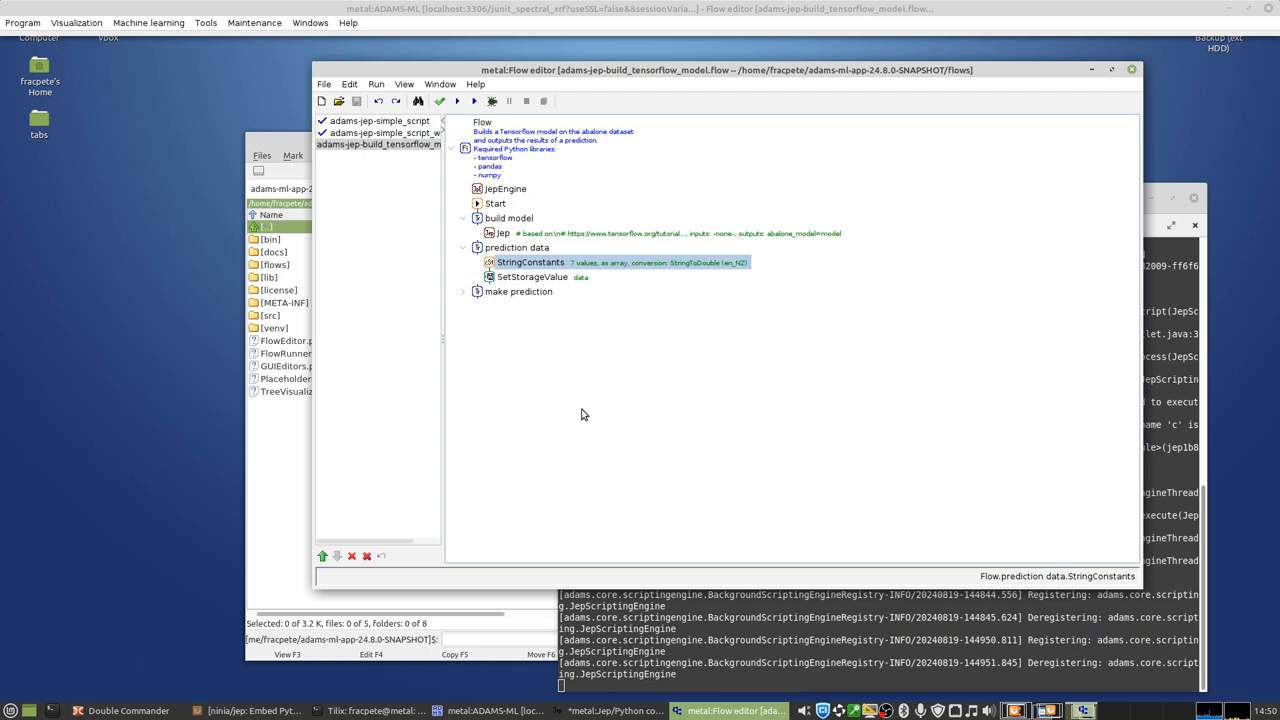
pyautogui.click(463, 291)
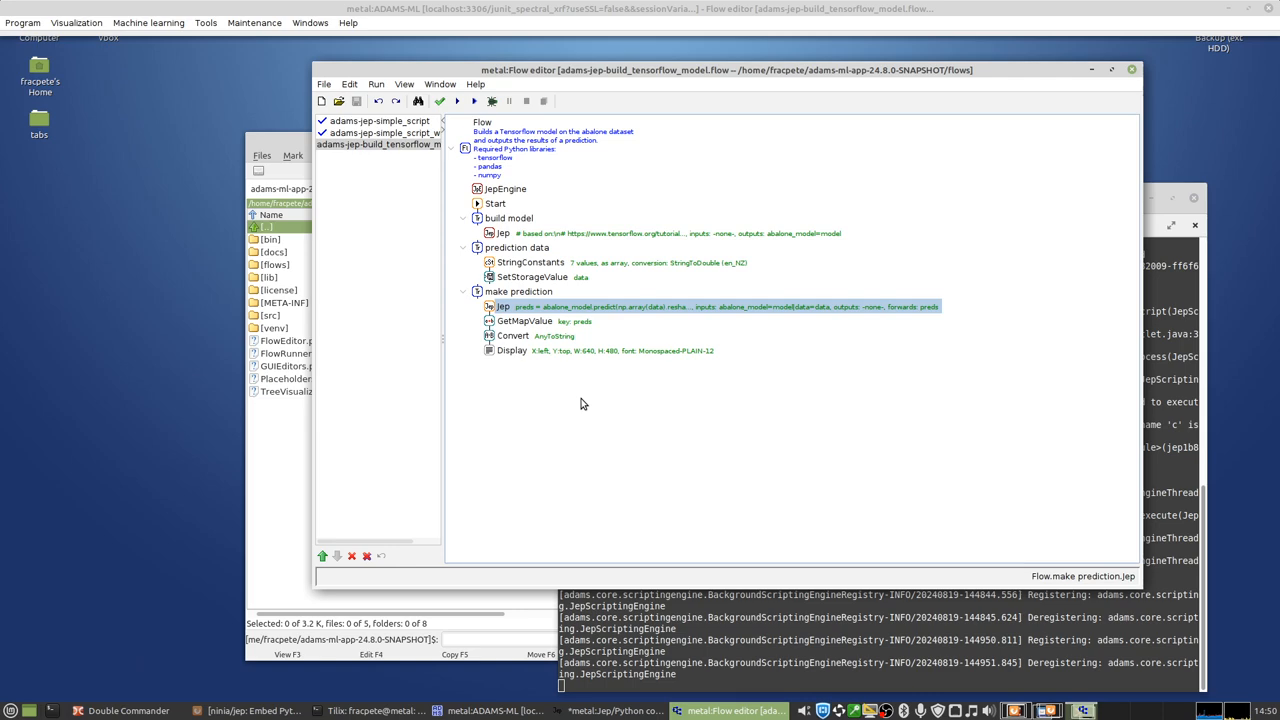
pyautogui.doubleClick(503, 233)
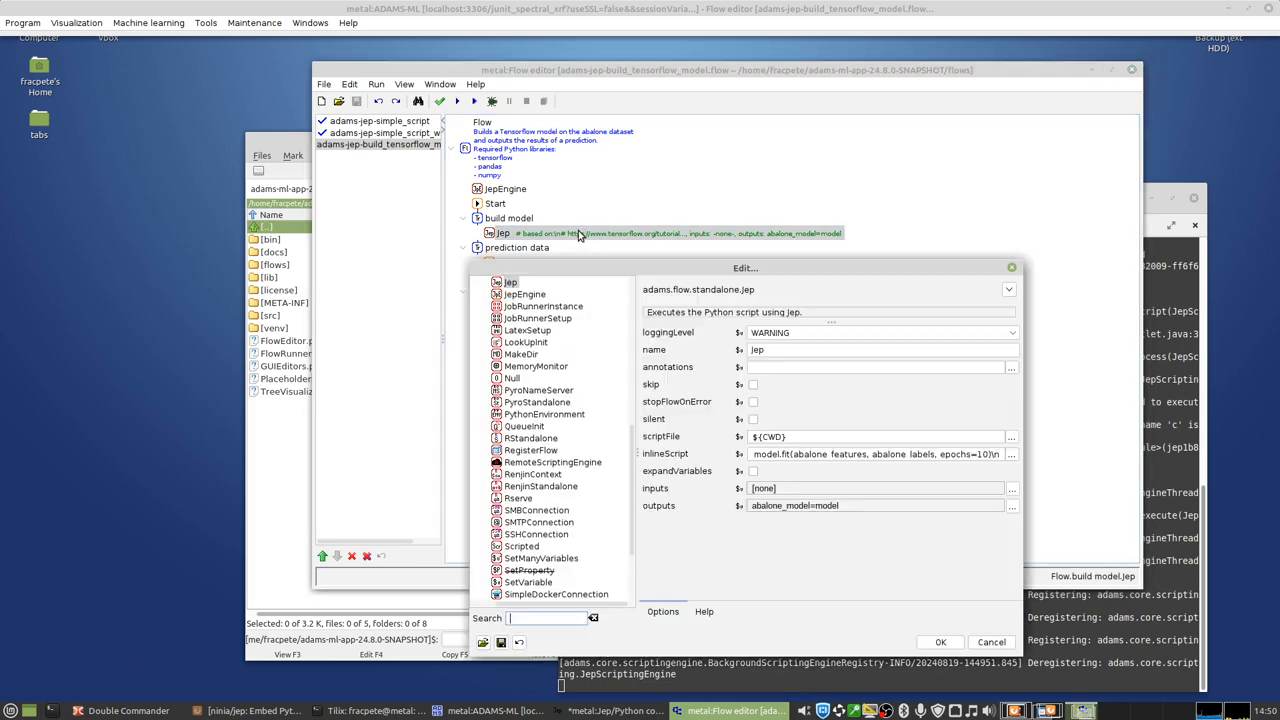
pyautogui.click(1011, 454)
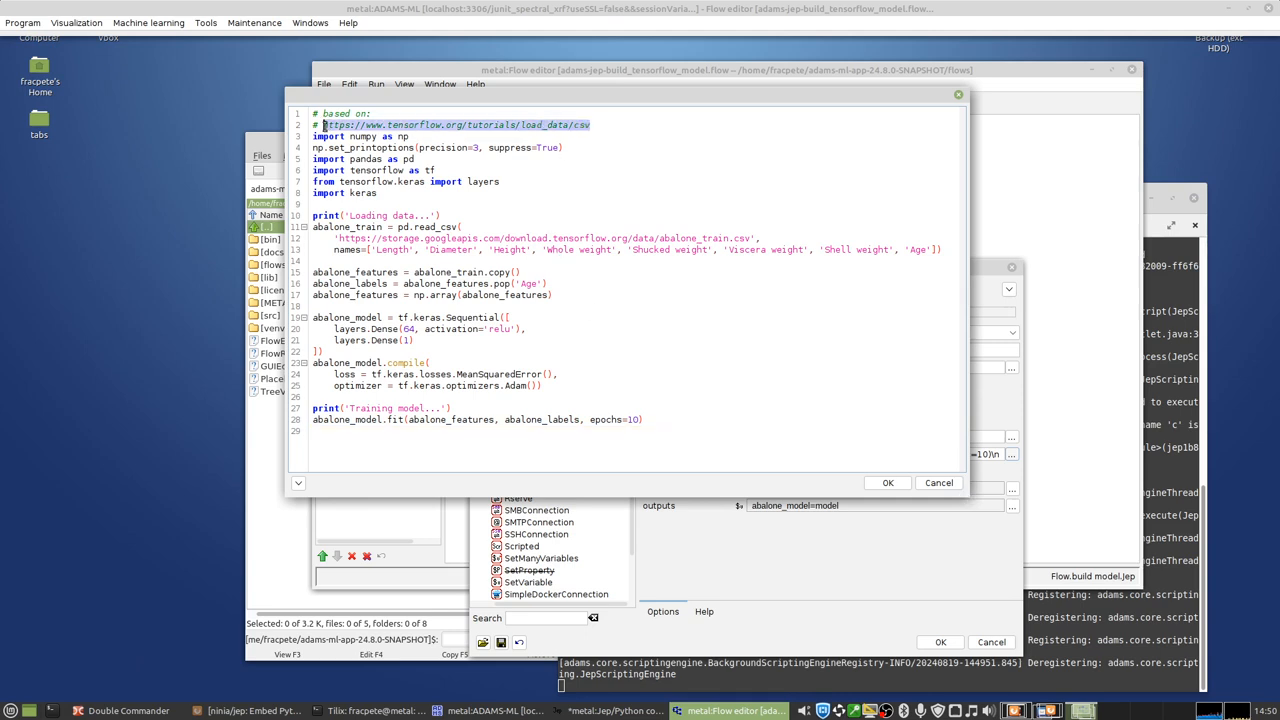
pyautogui.moveTo(557, 271)
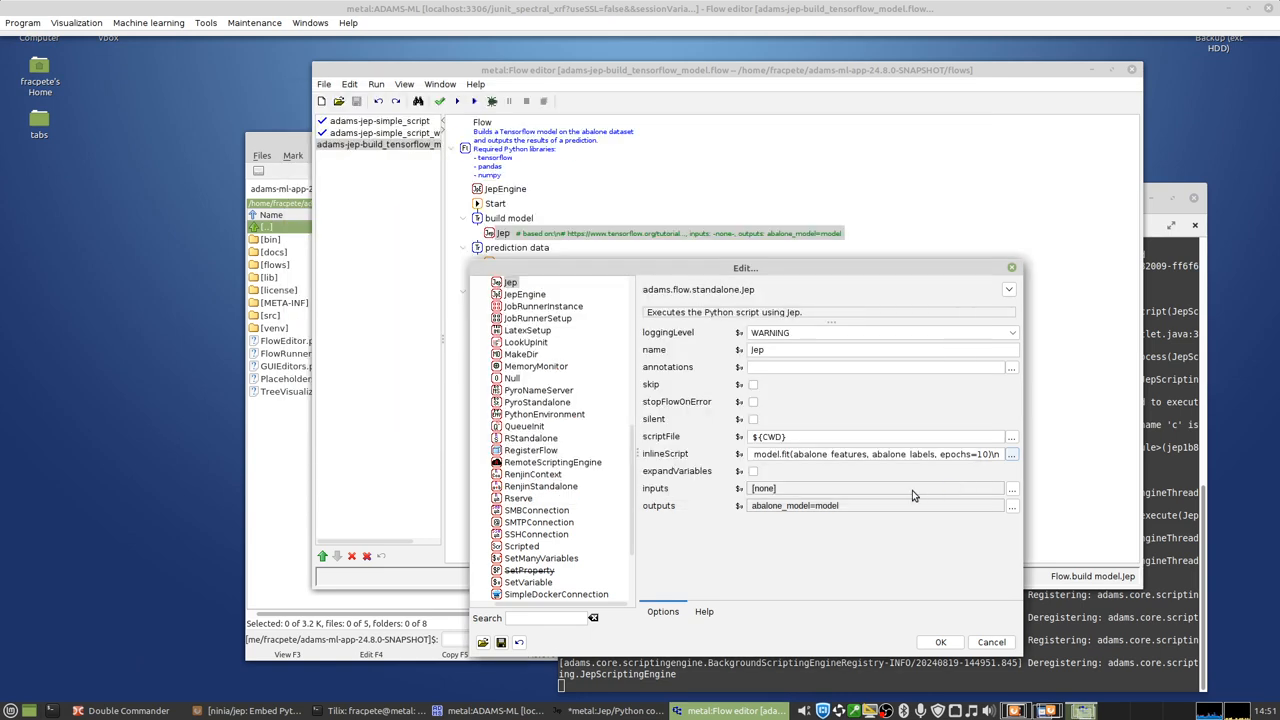
pyautogui.moveTo(742, 502)
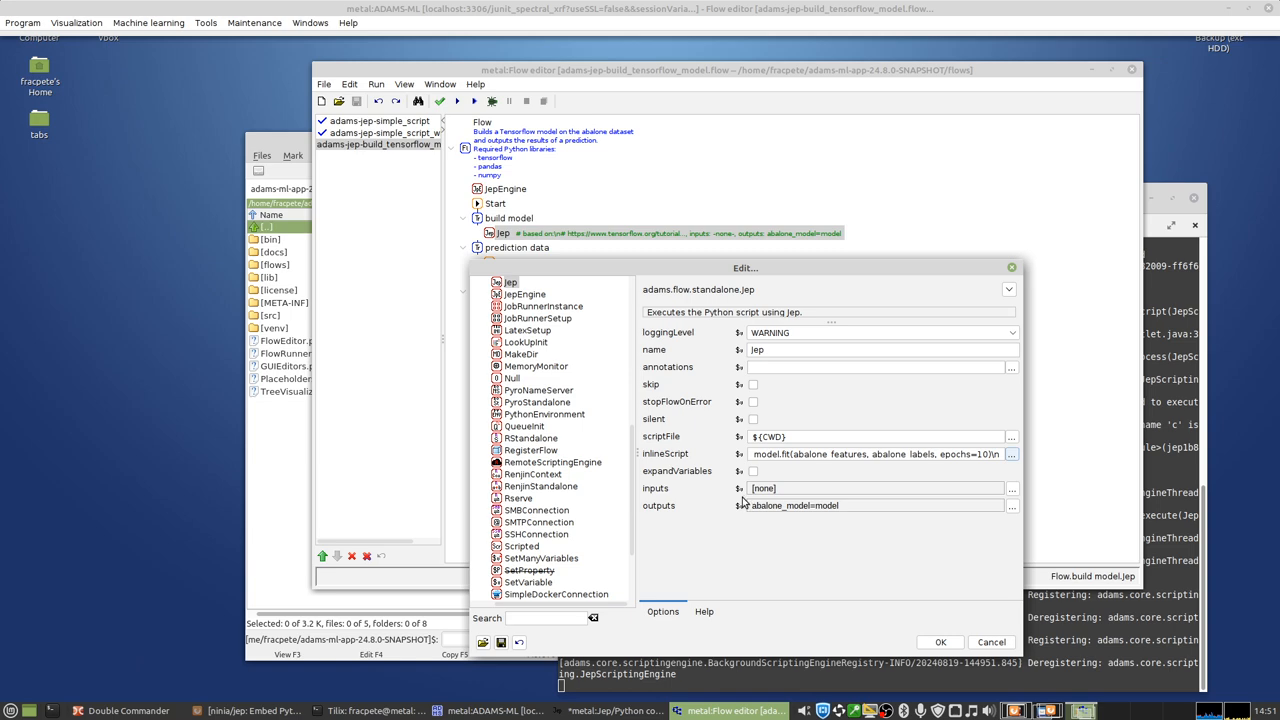
pyautogui.moveTo(836, 517)
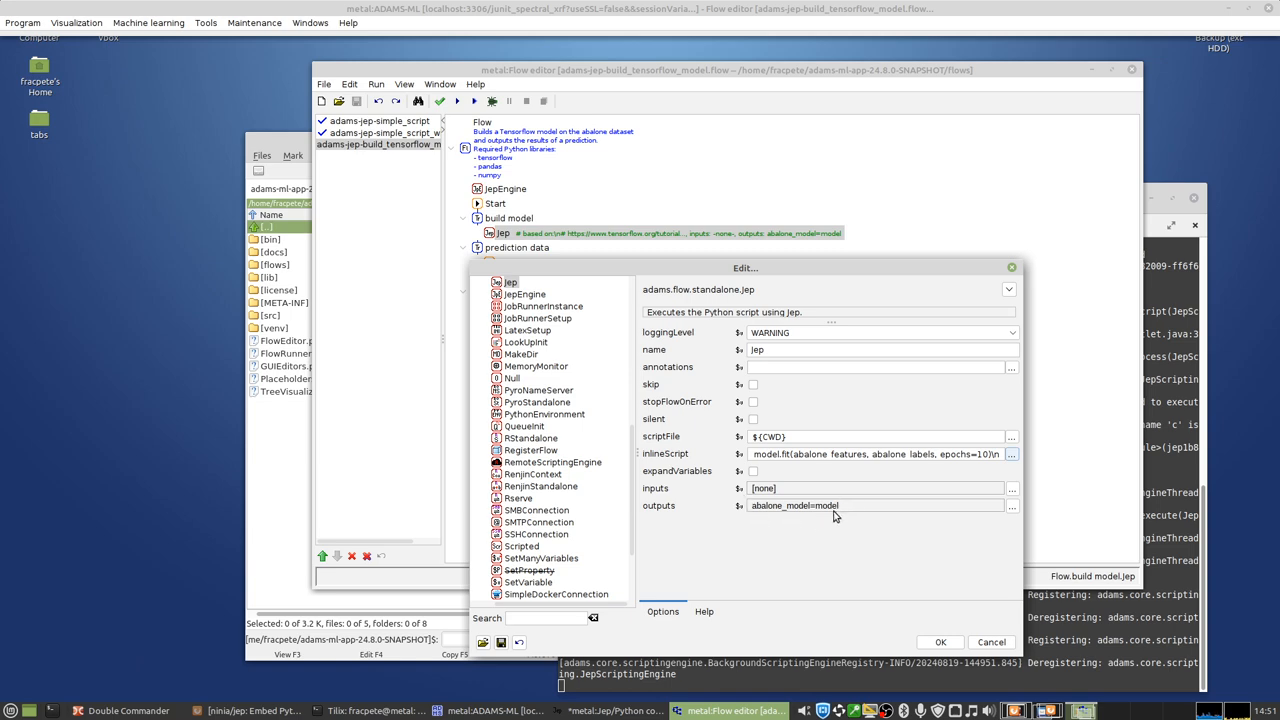
pyautogui.moveTo(991, 642)
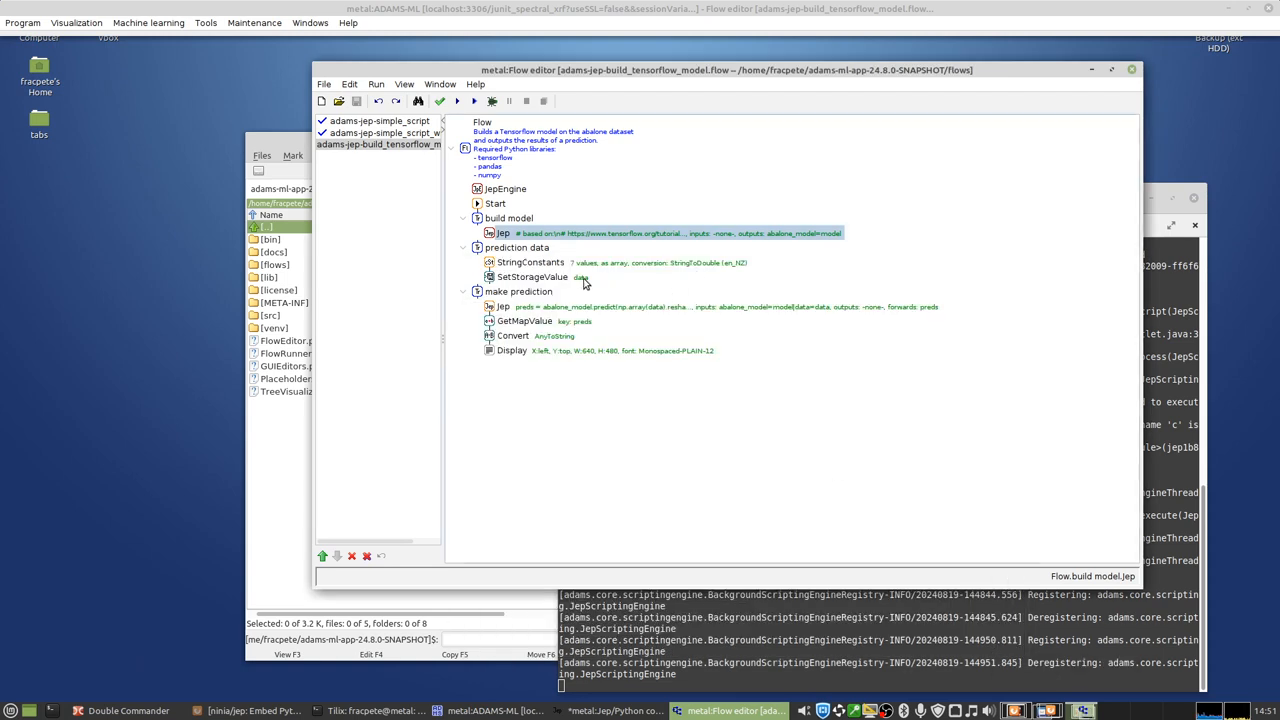
pyautogui.moveTo(565, 275)
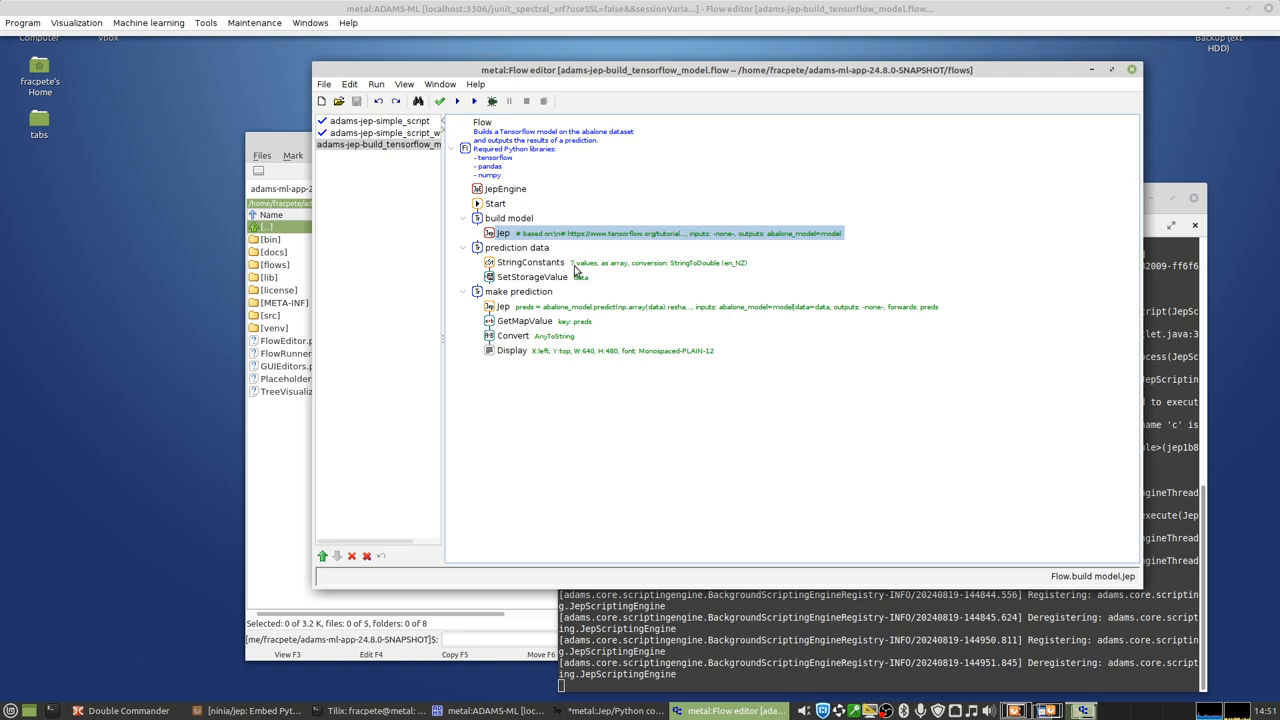
pyautogui.doubleClick(531, 262)
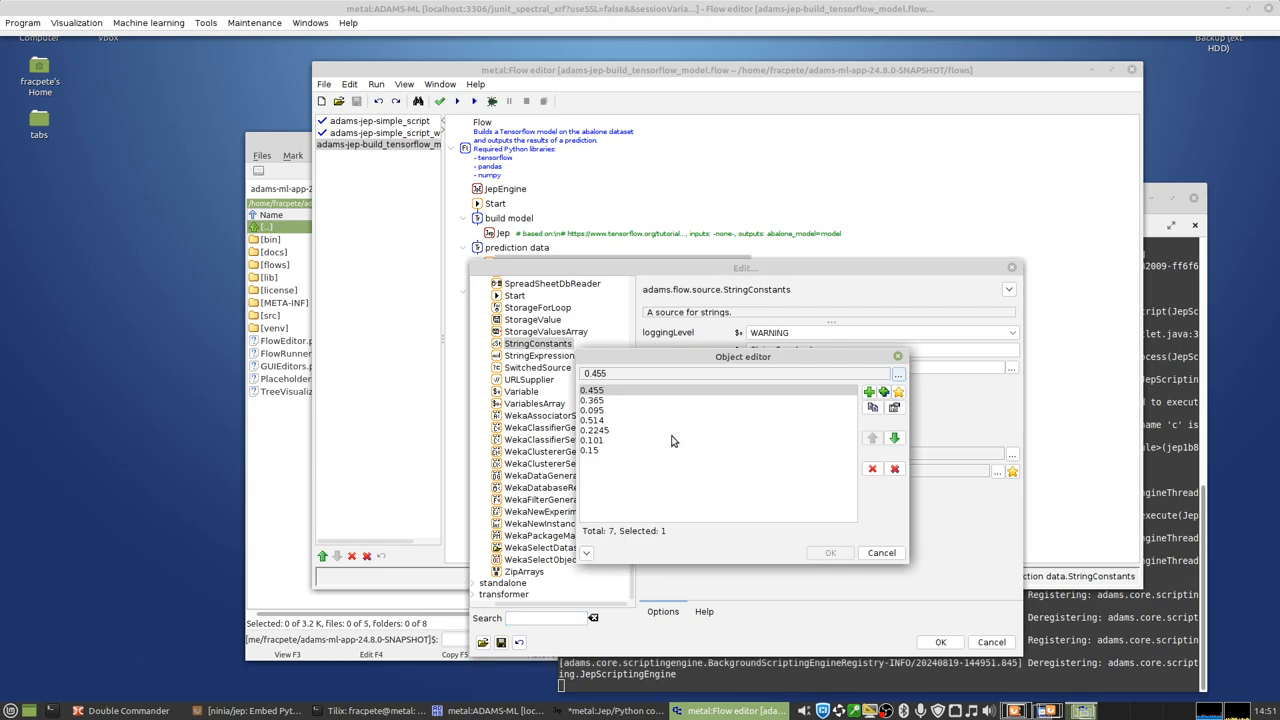
pyautogui.moveTo(881, 552)
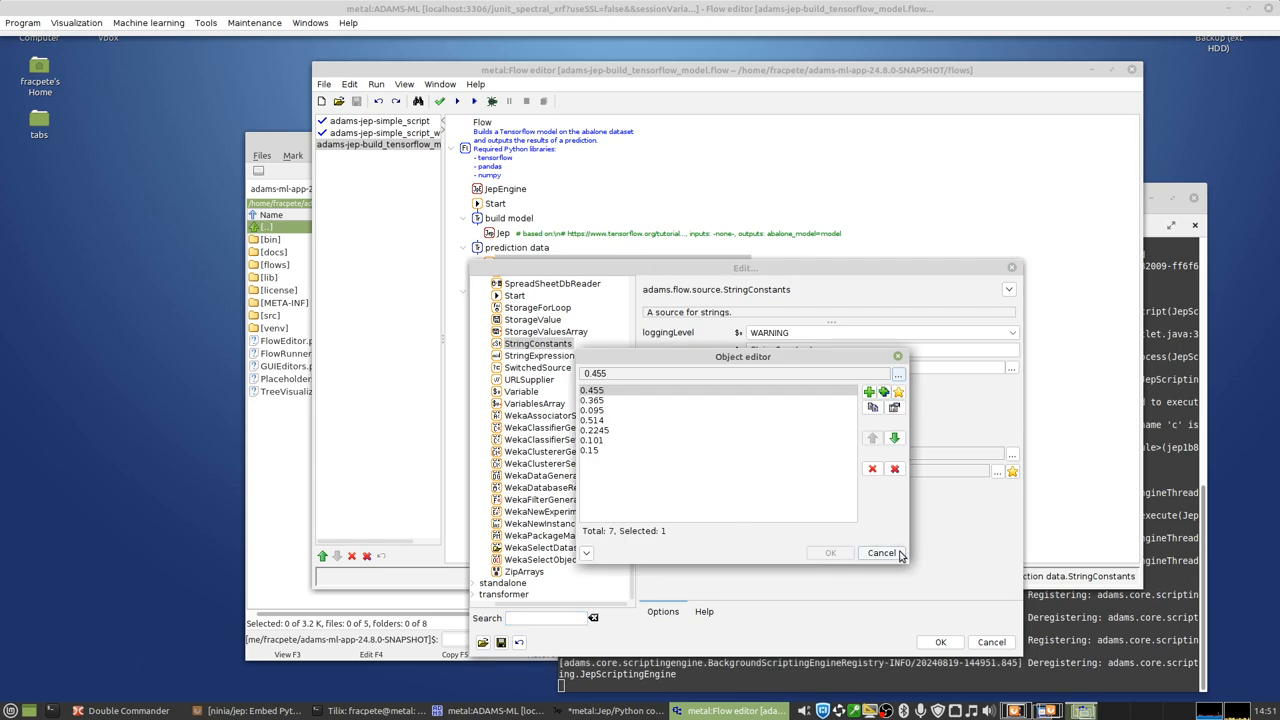
pyautogui.click(881, 552)
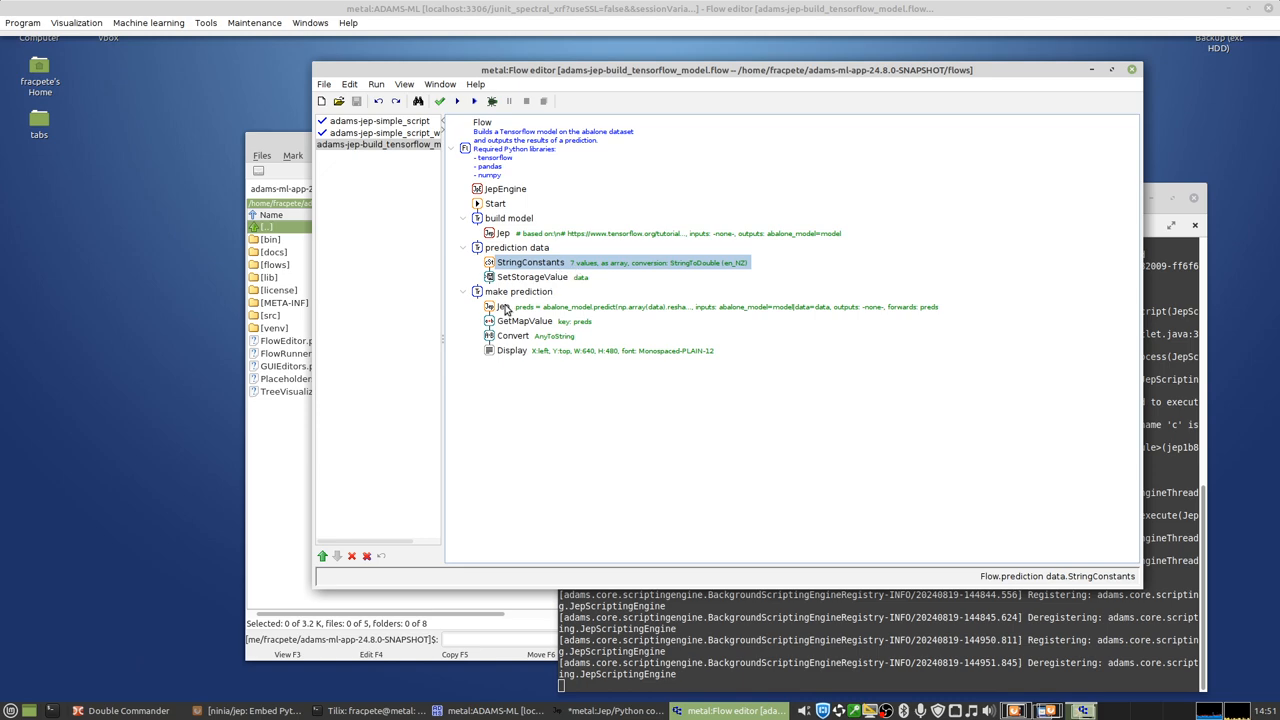
pyautogui.doubleClick(503, 306)
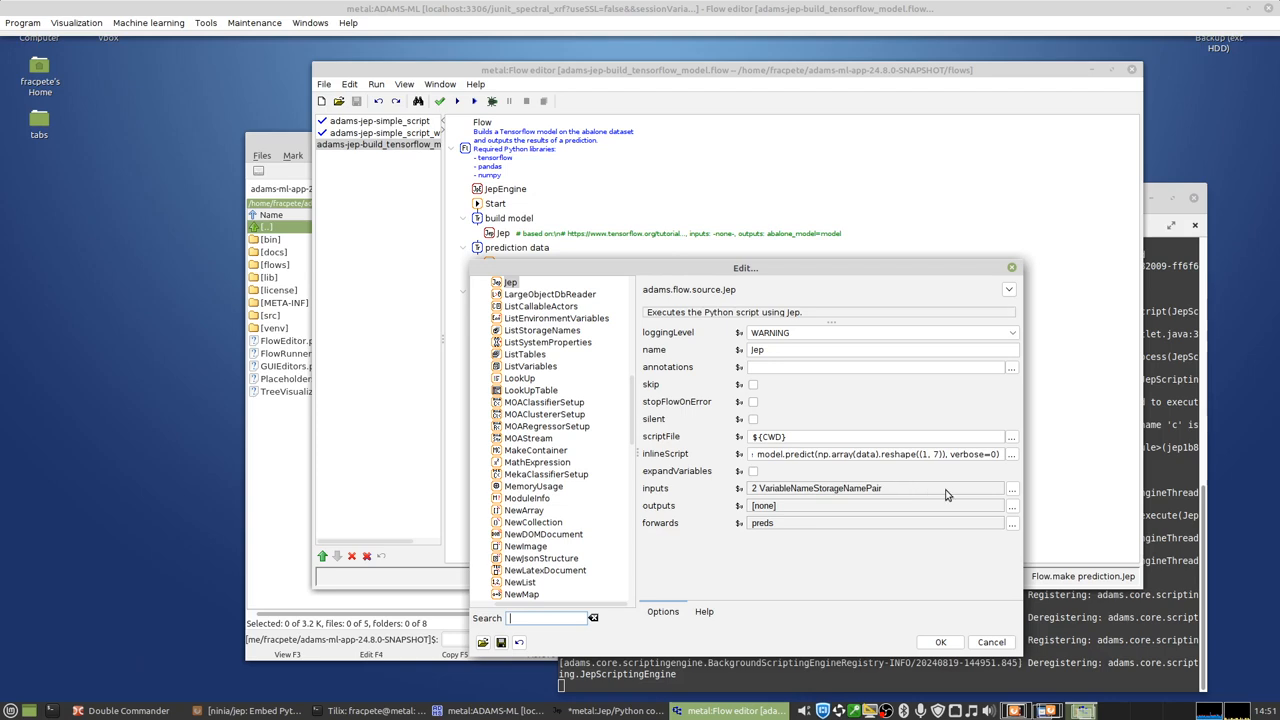
pyautogui.click(1011, 453)
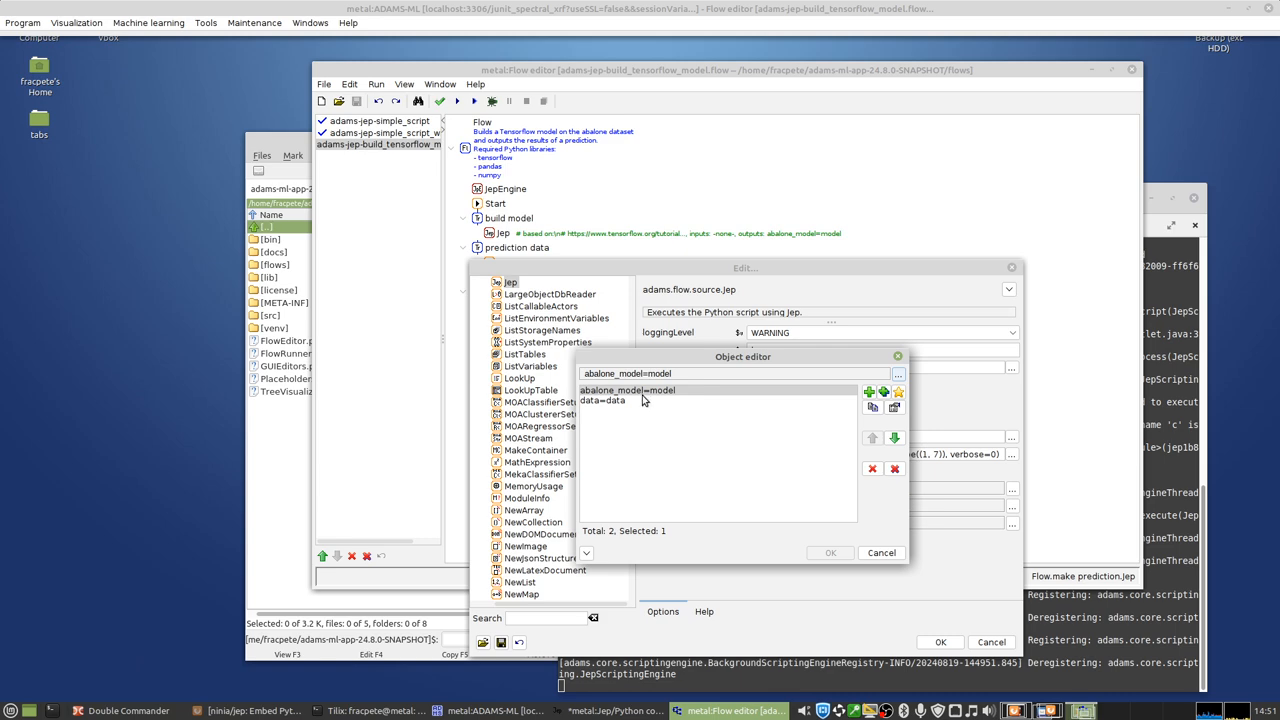
pyautogui.moveTo(613, 407)
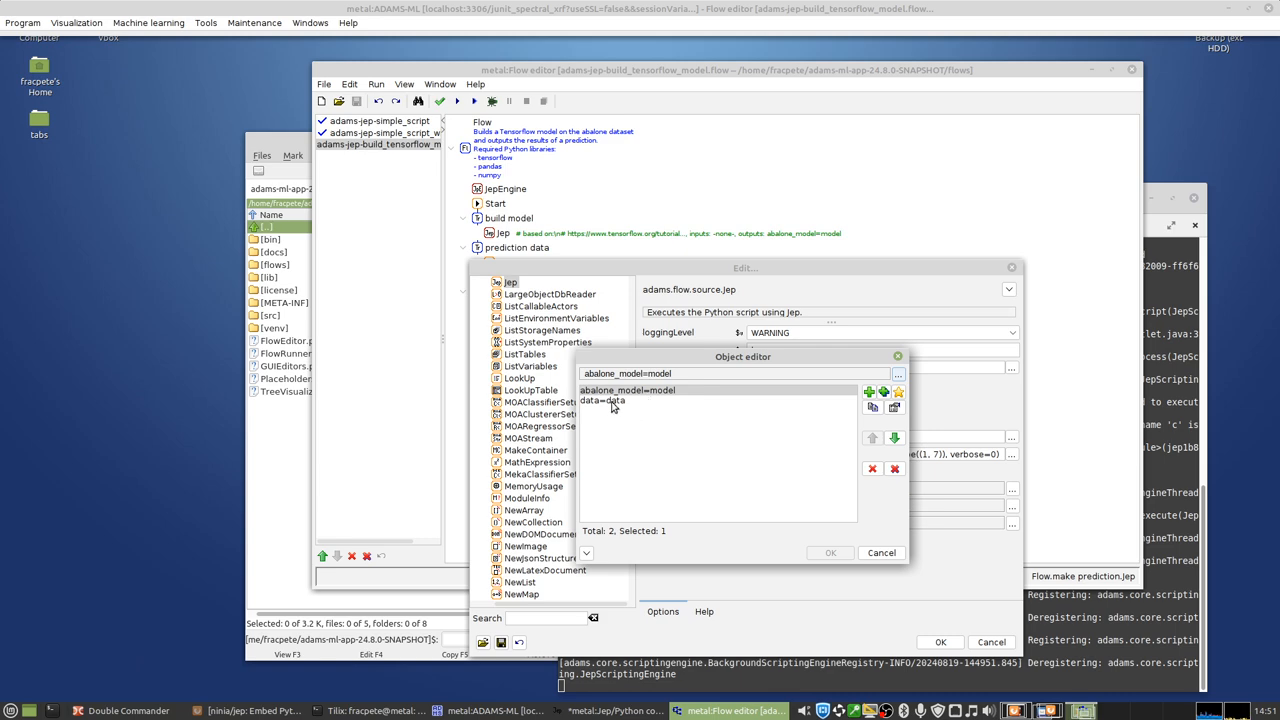
pyautogui.moveTo(620, 413)
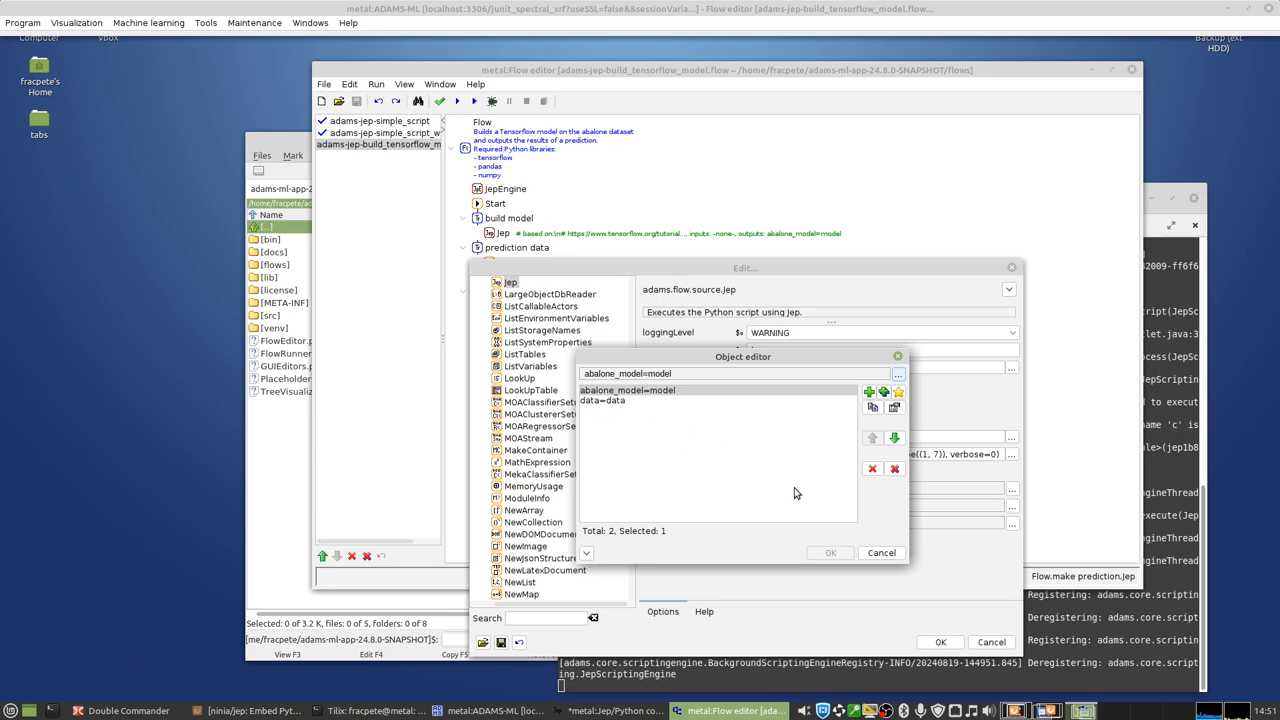
pyautogui.click(829, 552)
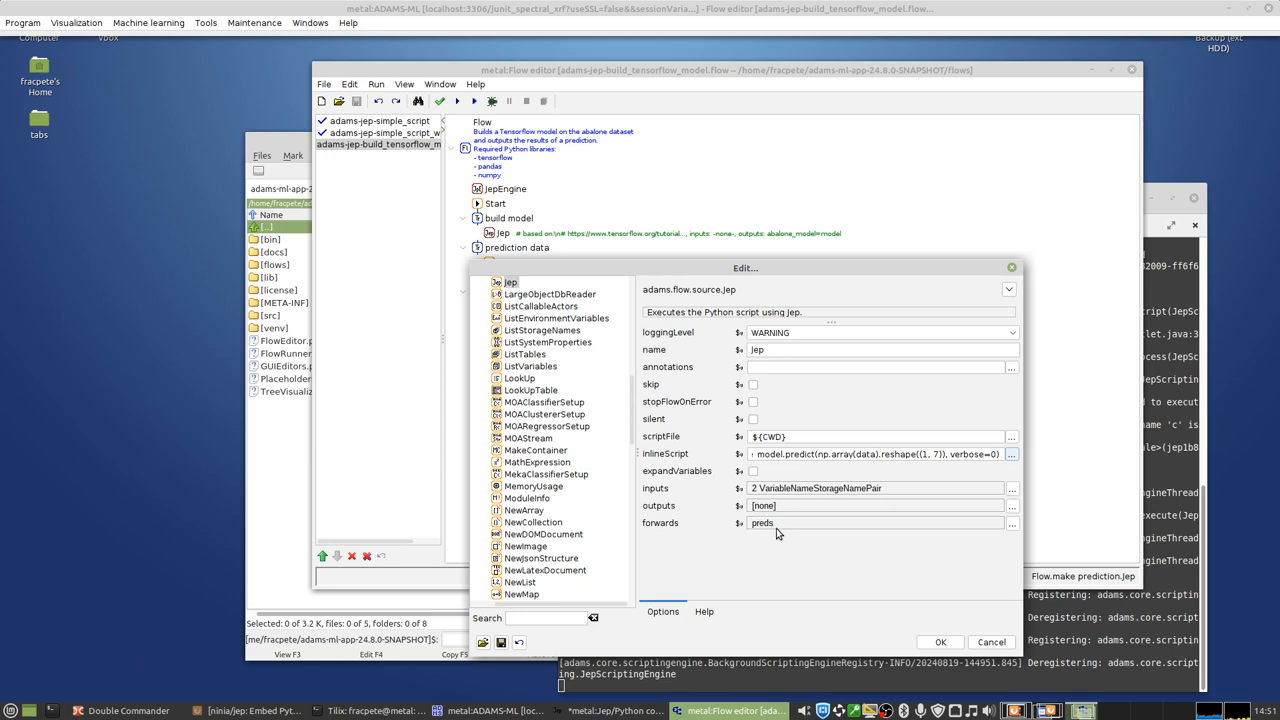
pyautogui.click(1011, 453)
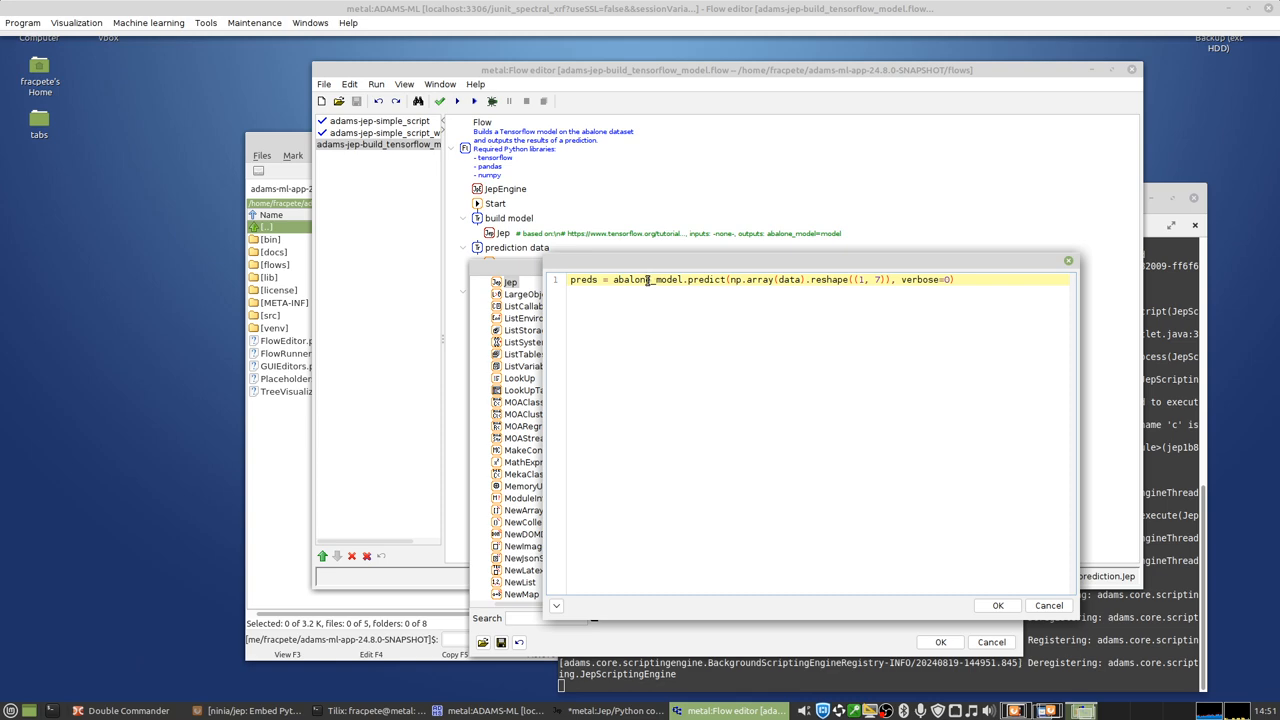
pyautogui.doubleClick(648, 280)
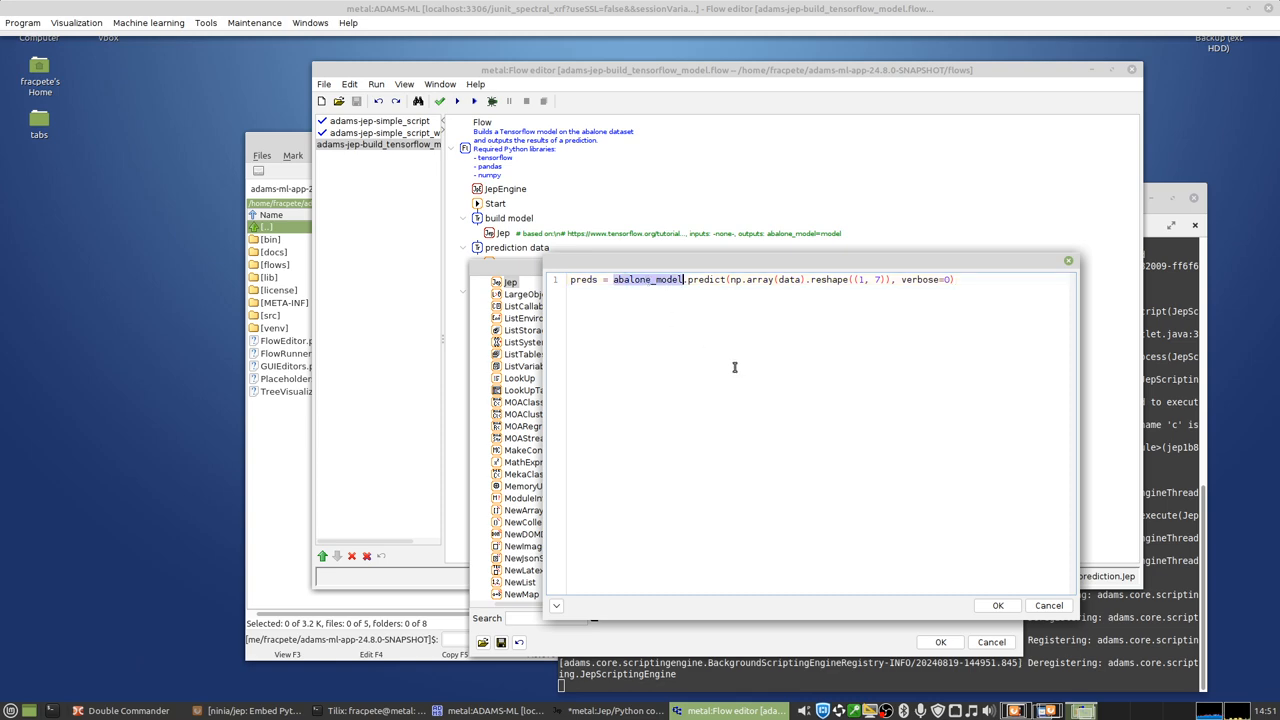
pyautogui.moveTo(793, 281)
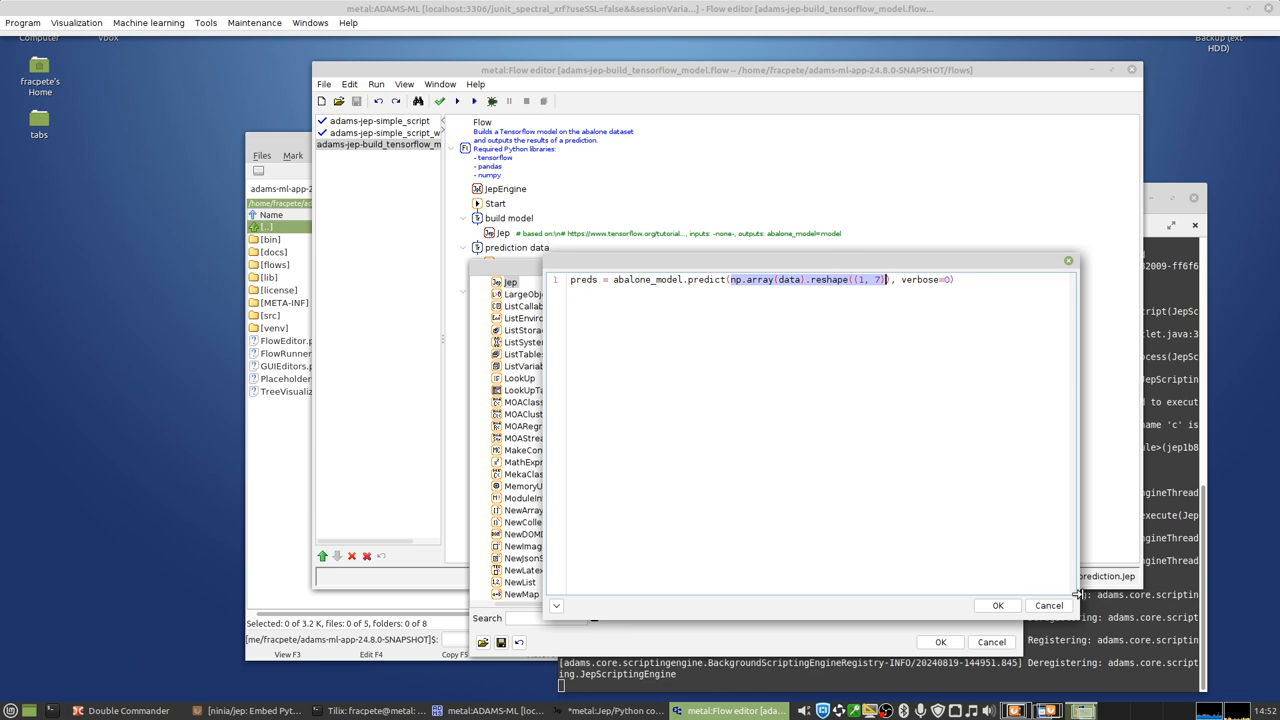
pyautogui.click(996, 605)
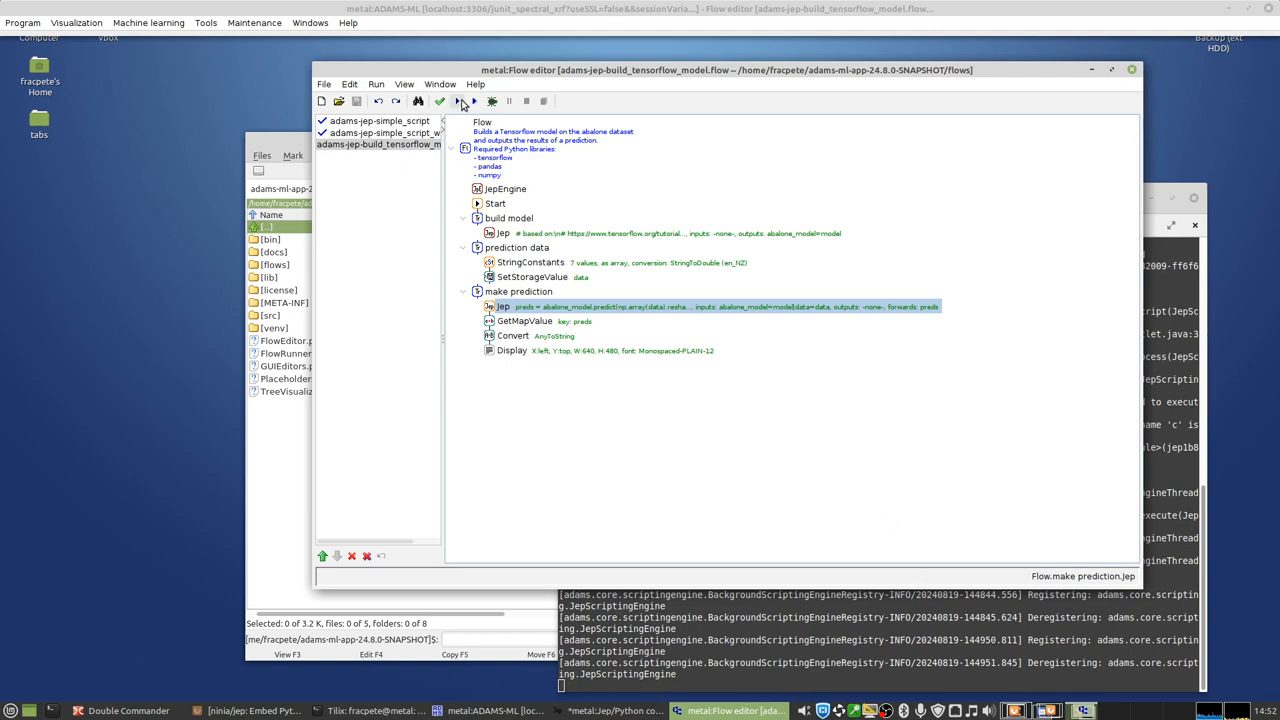
# Step: Run the abalone flow, hit the missing numpy module error, and switch to Tilix
pyautogui.click(458, 101)
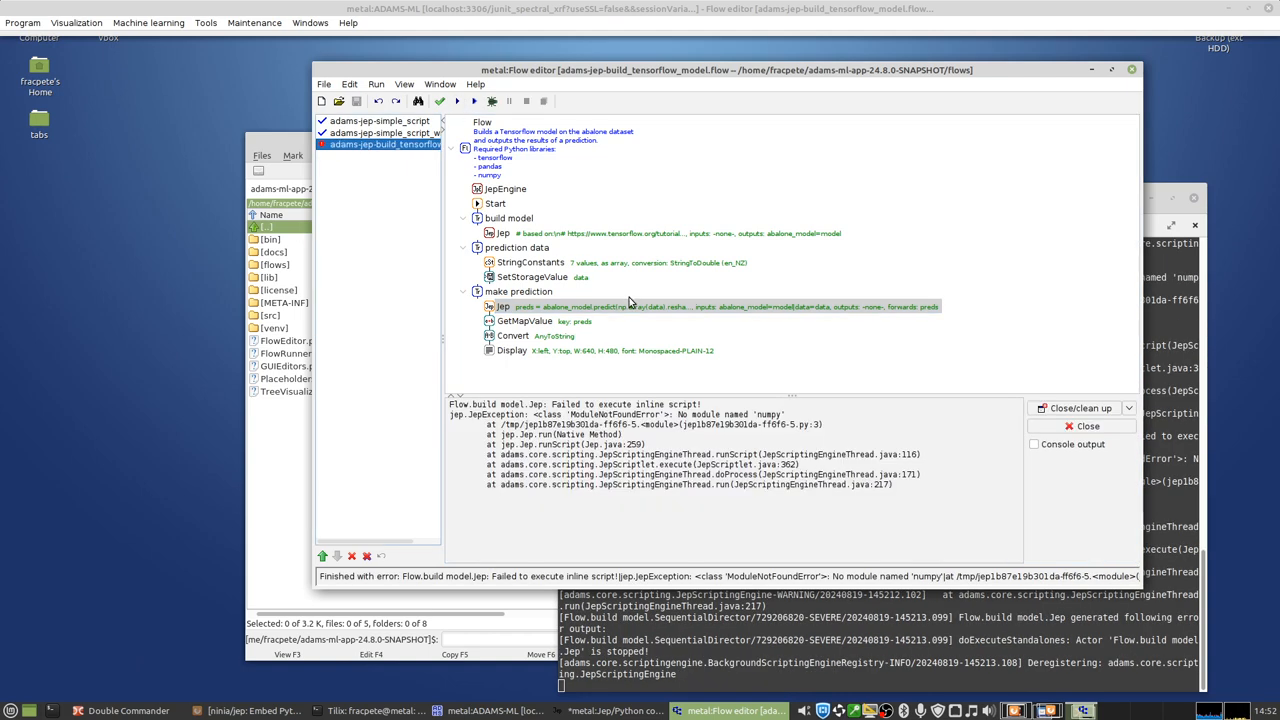
pyautogui.moveTo(750, 437)
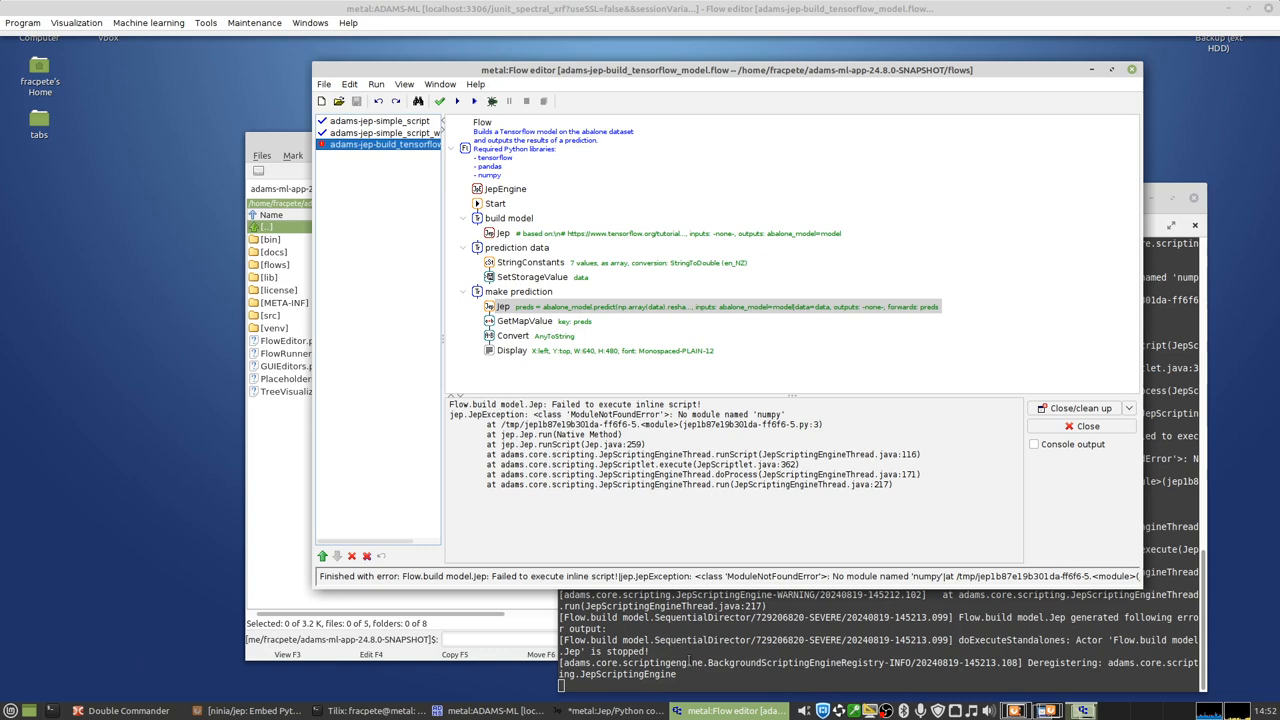
pyautogui.click(370, 710)
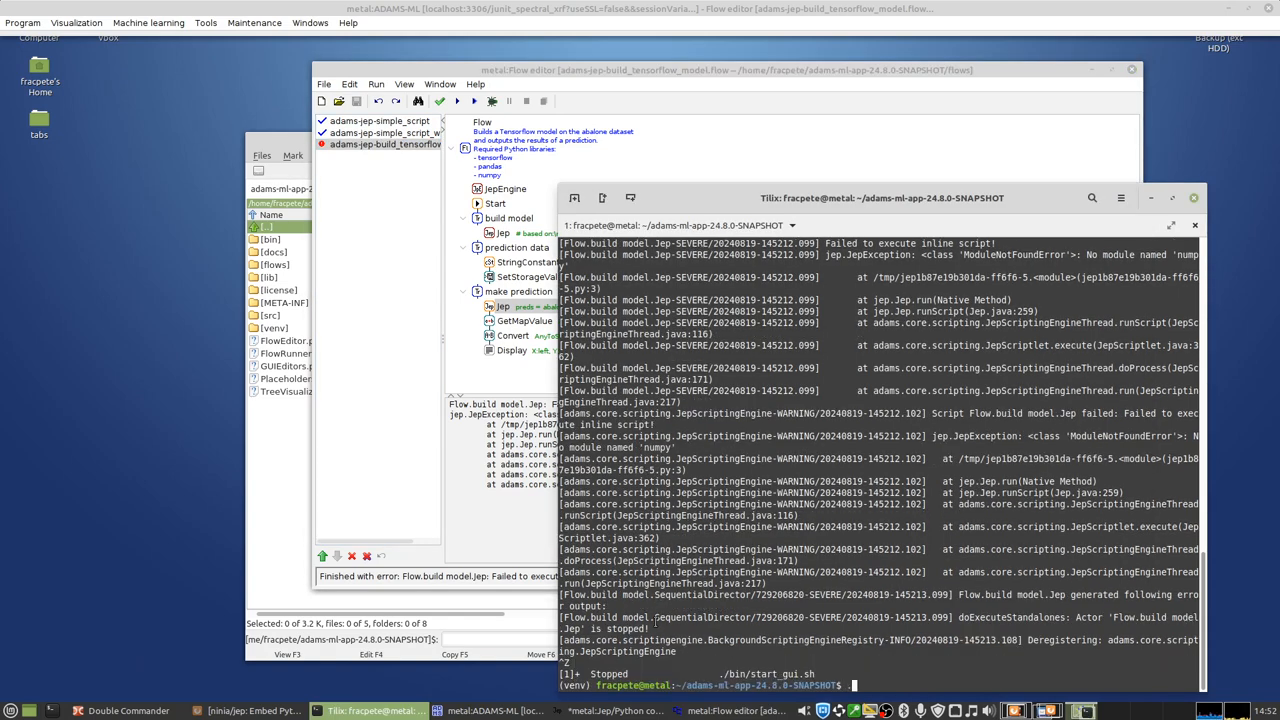
# Step: Pip-install numpy, pandas and tensorflow into the venv, then resume ADAMS with fg
pyautogui.write('./venv/bin/pip numpy pandas tensorflow')
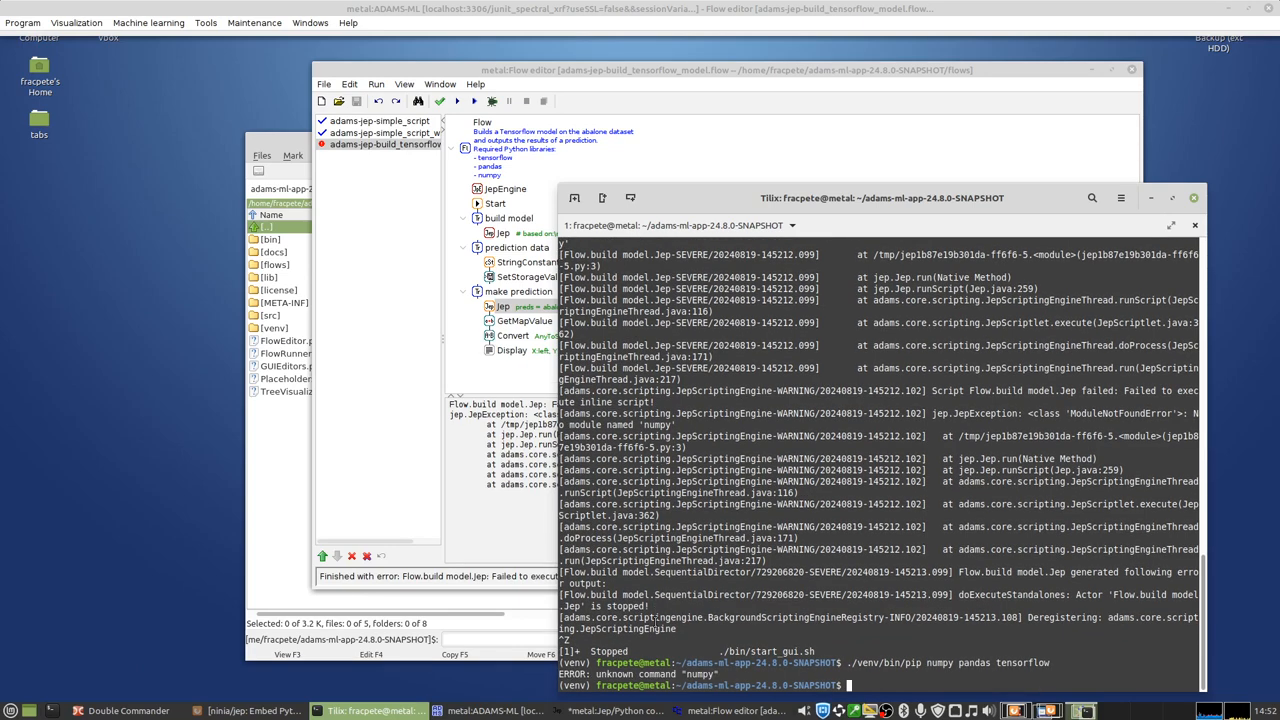
pyautogui.write('./venv/bin/pip numpy pandas tensorflow')
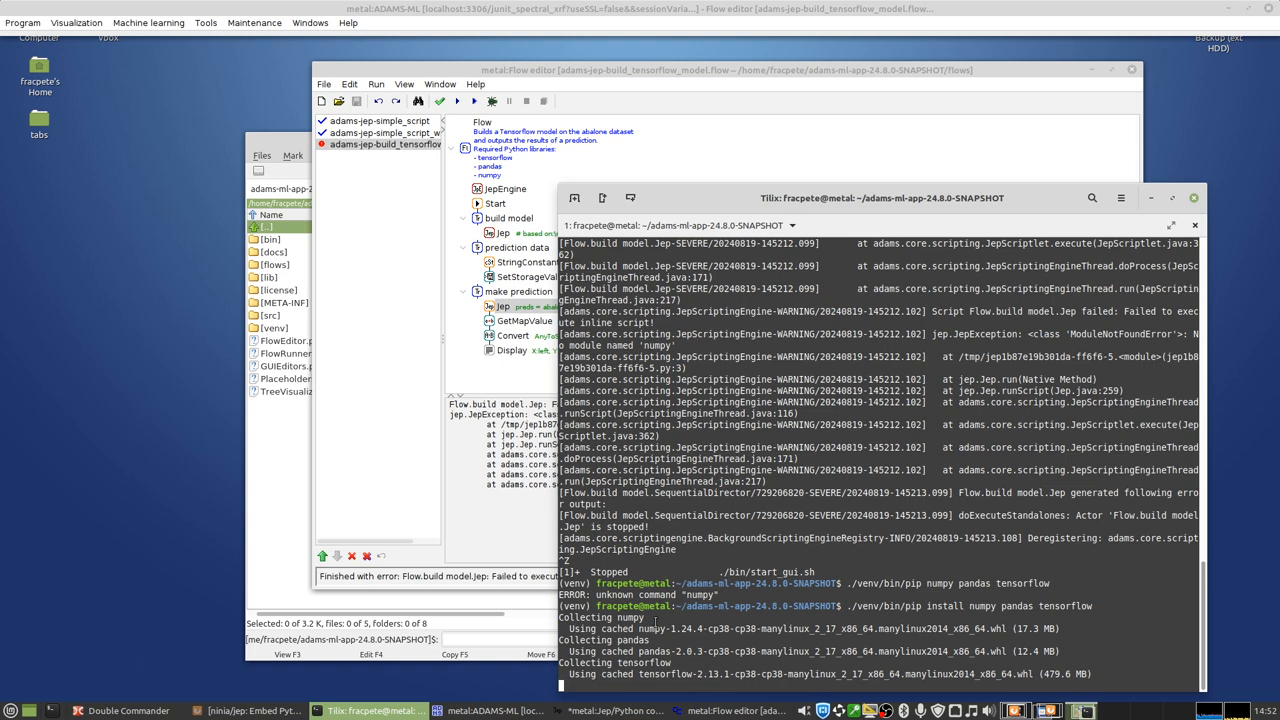
pyautogui.scroll(-3)
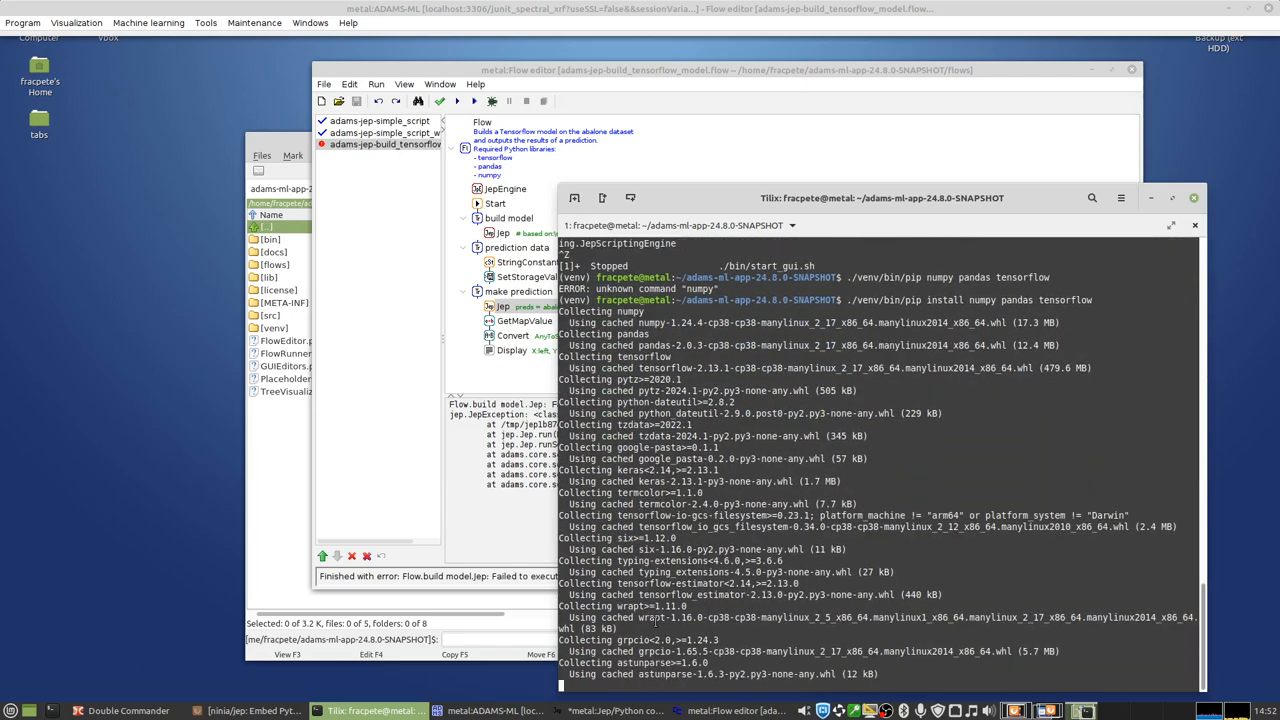
pyautogui.scroll(-3)
pyautogui.write('fg')
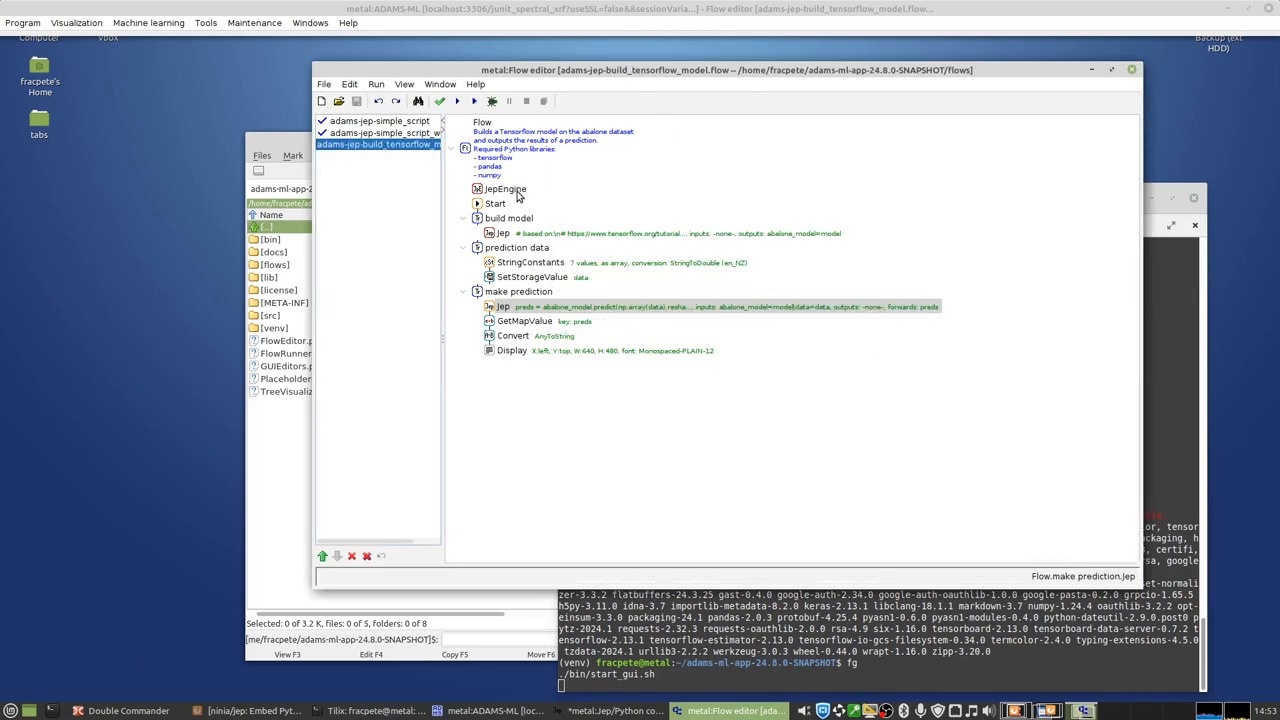
# Step: Rerun the abalone flow and select the displayed prediction 8.749038
pyautogui.click(473, 100)
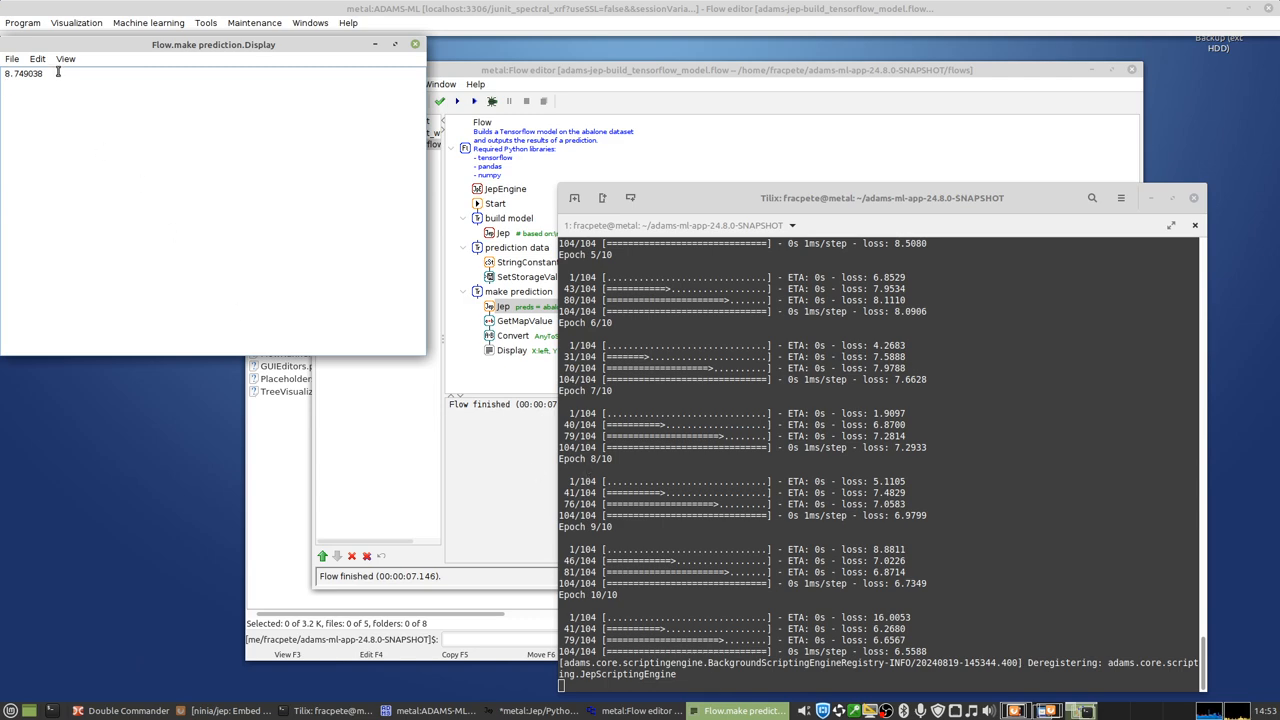
pyautogui.doubleClick(25, 73)
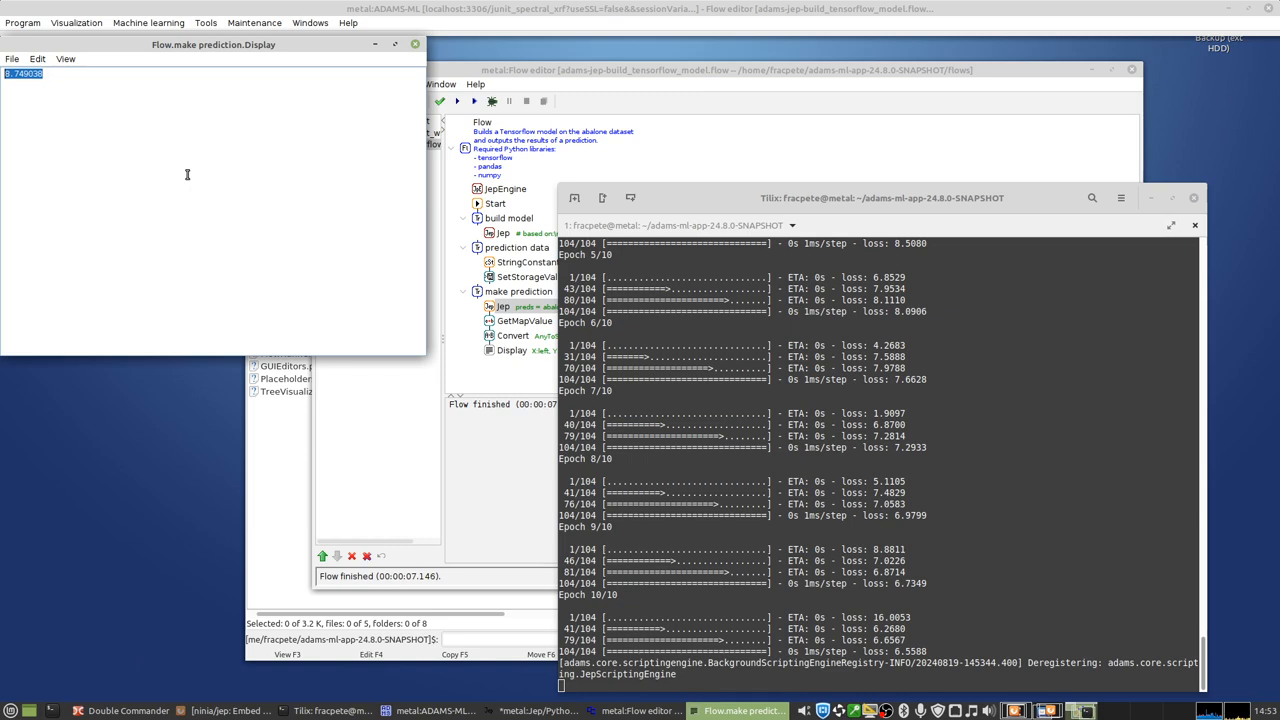
pyautogui.moveTo(515, 328)
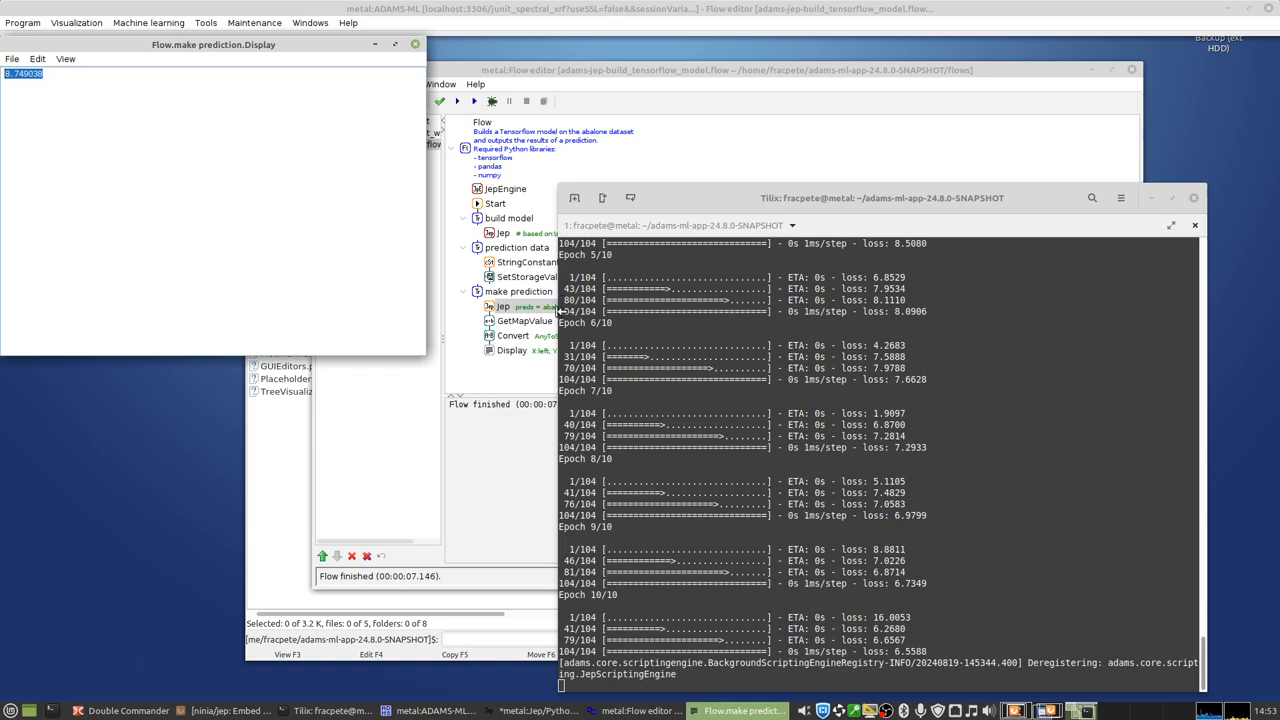
pyautogui.moveTo(525, 262)
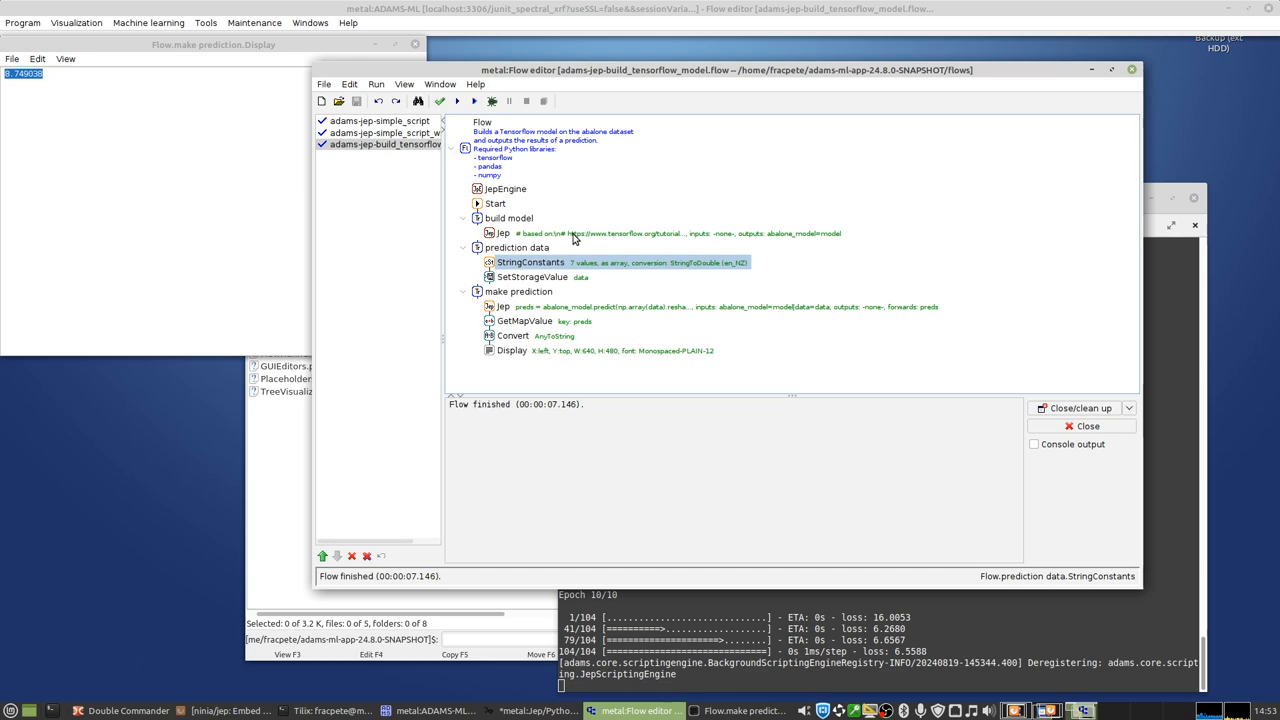
# Step: Send the build model inline script to the Jep Python console and watch training in Tilix
pyautogui.doubleClick(504, 233)
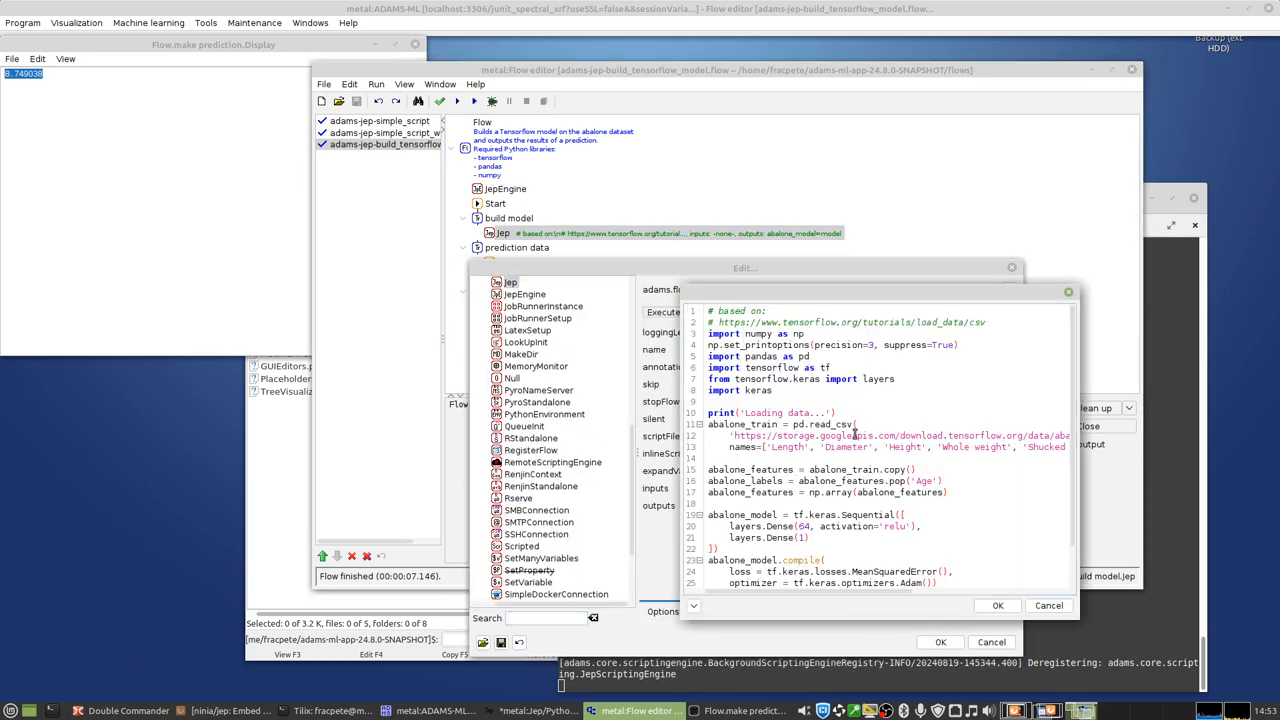
pyautogui.rightClick(800, 430)
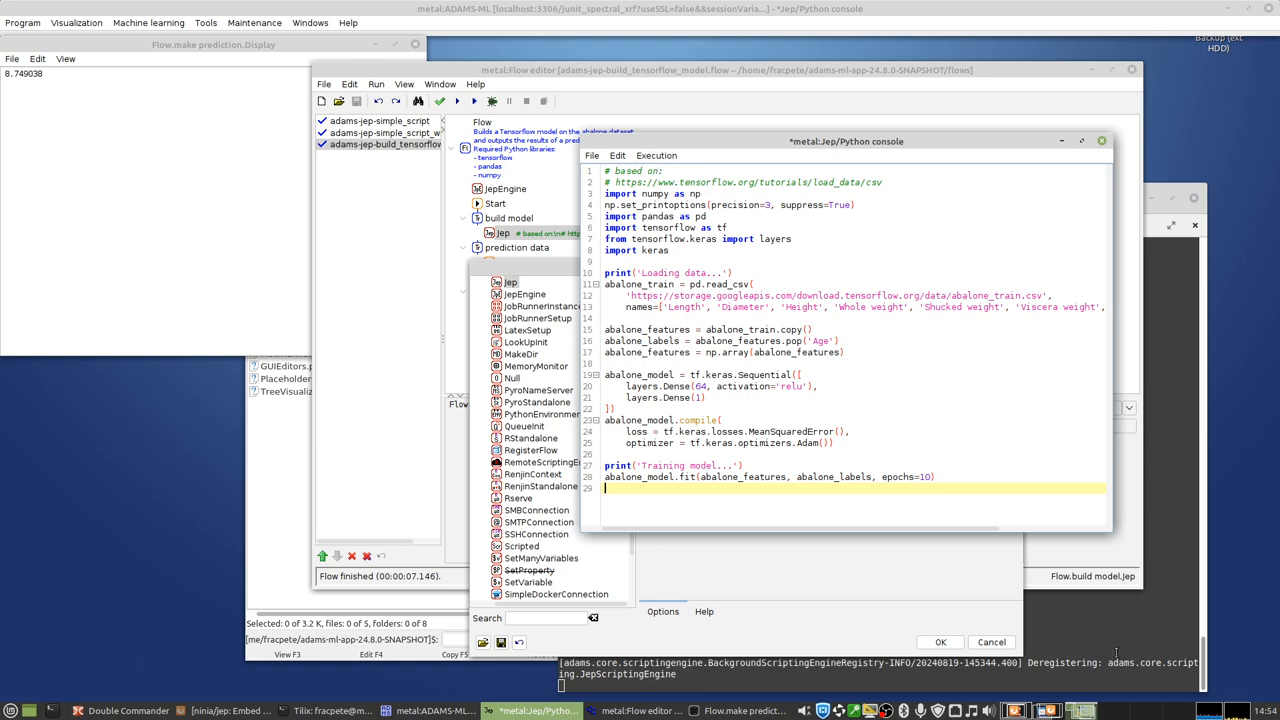
pyautogui.moveTo(1232, 441)
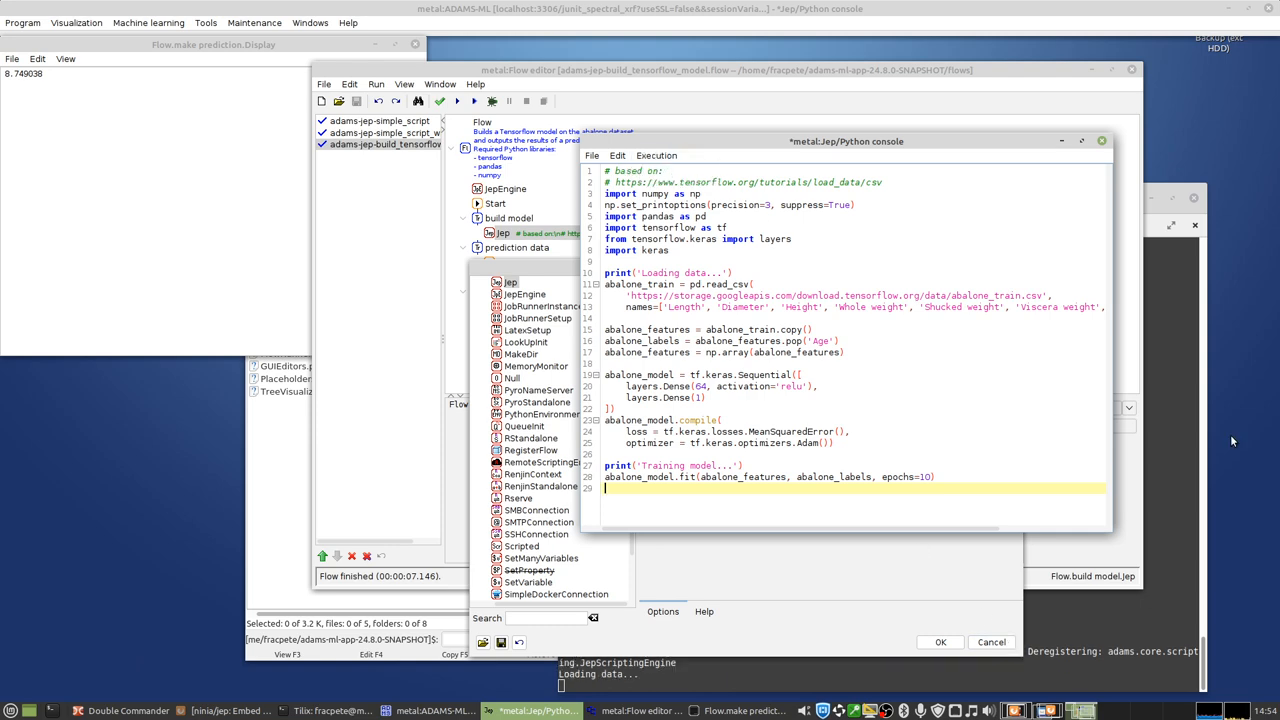
pyautogui.click(330, 710)
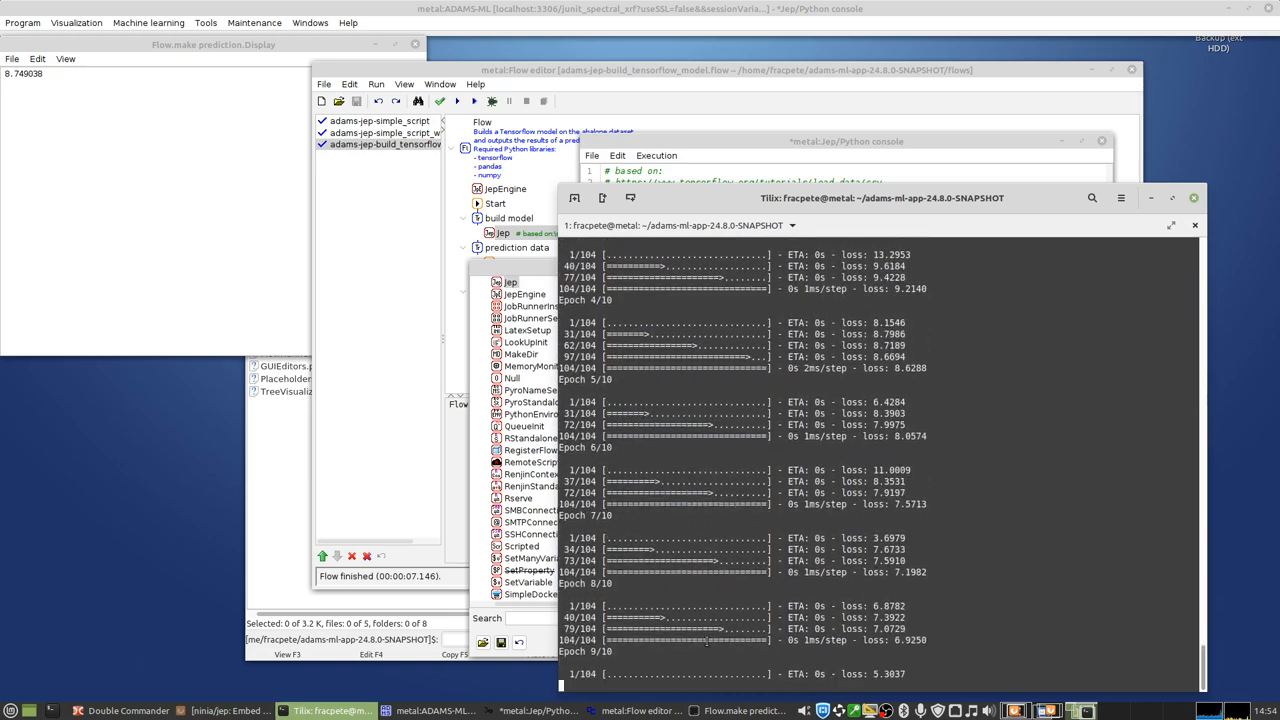